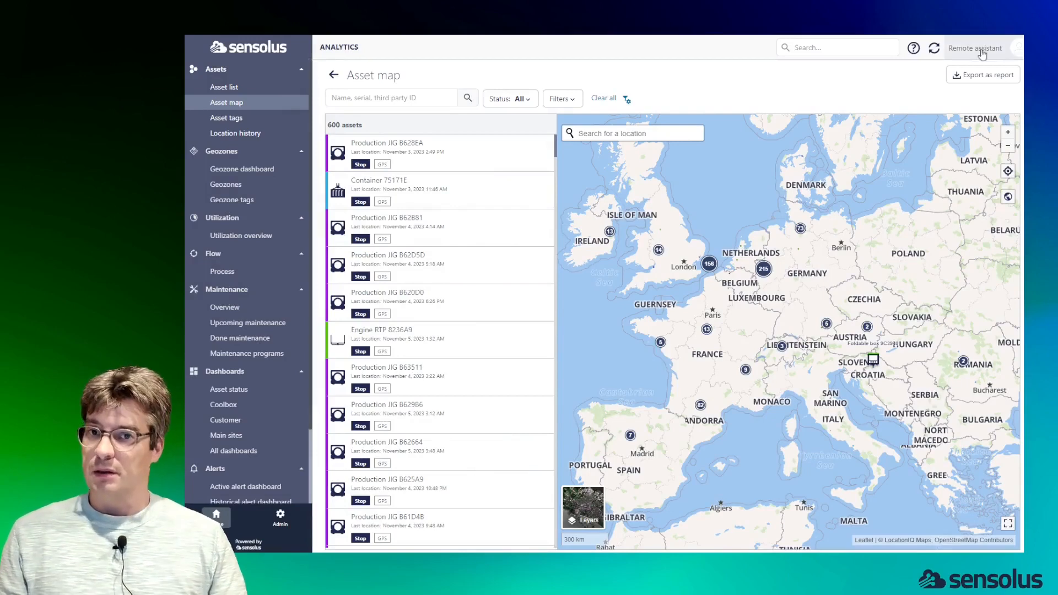
pyautogui.moveTo(945, 69)
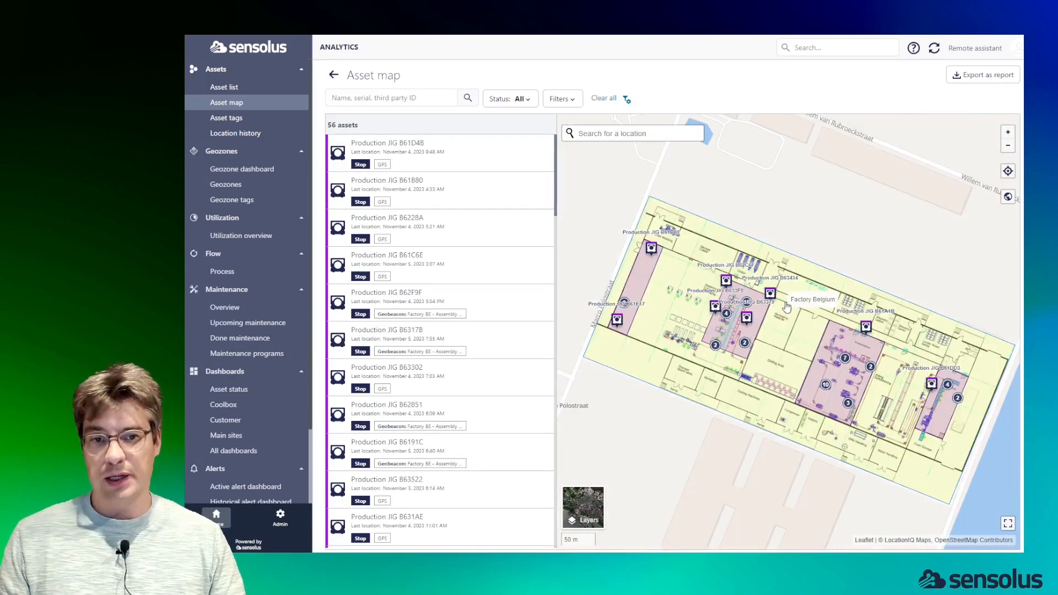
pyautogui.moveTo(779, 311)
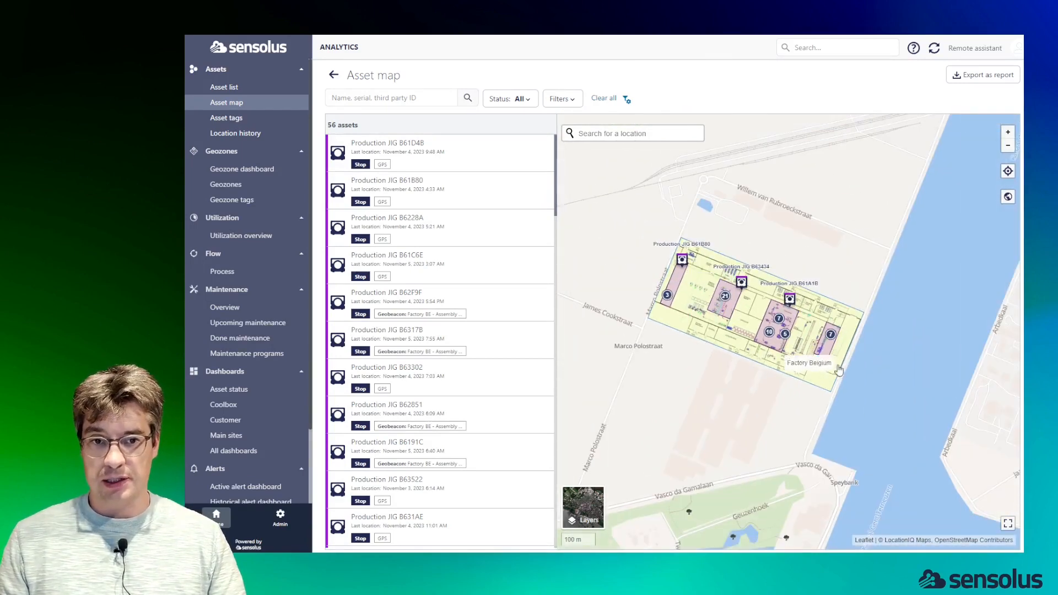
# Zoom into Factory Belgium on the map and view asset Production JIG B61B80's status page
pyautogui.click(1009, 131)
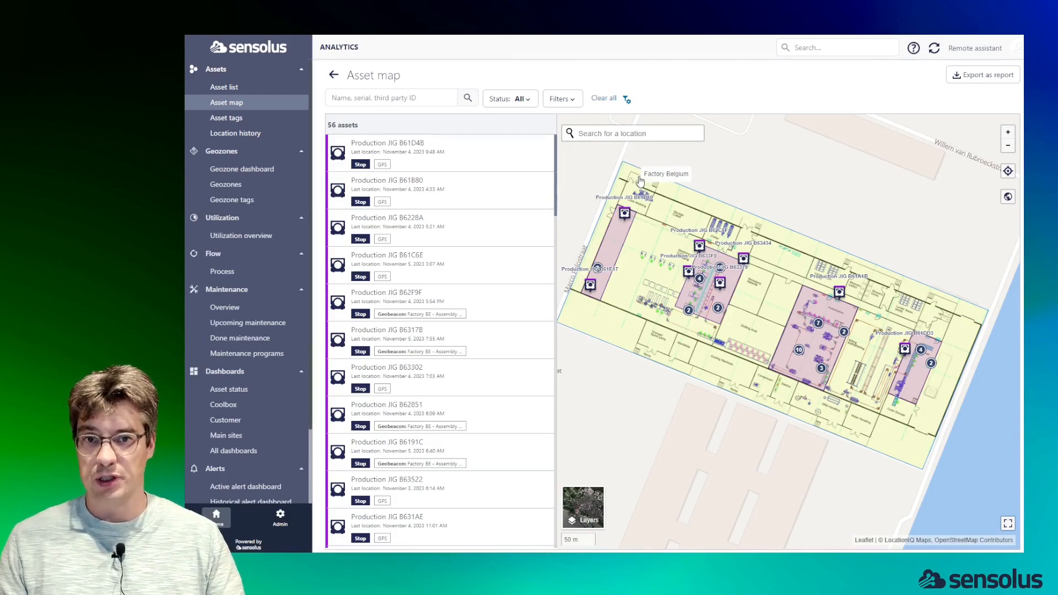
pyautogui.click(624, 213)
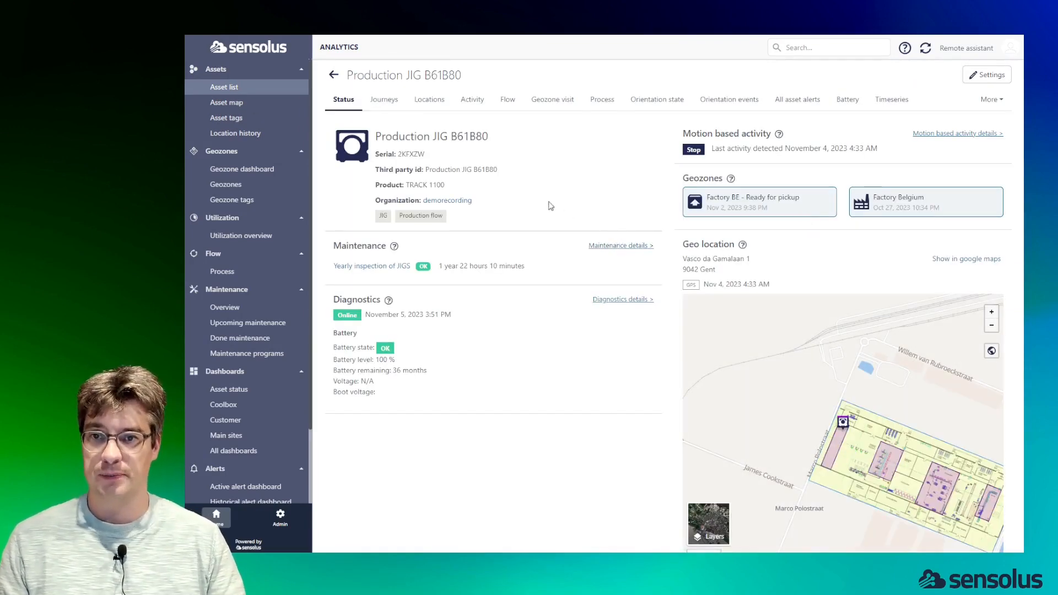
pyautogui.moveTo(530, 177)
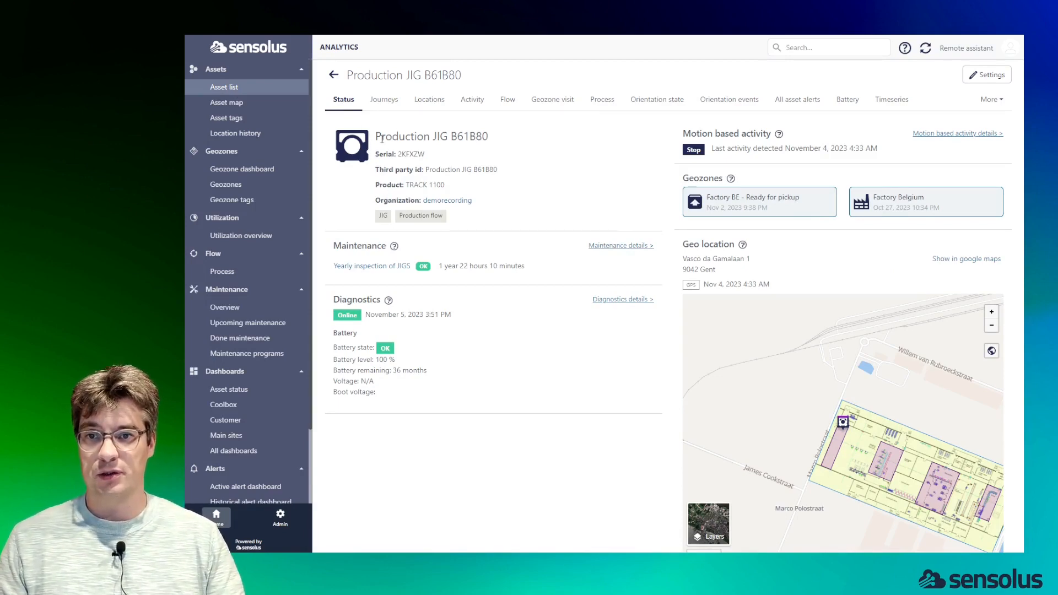
pyautogui.doubleClick(468, 136)
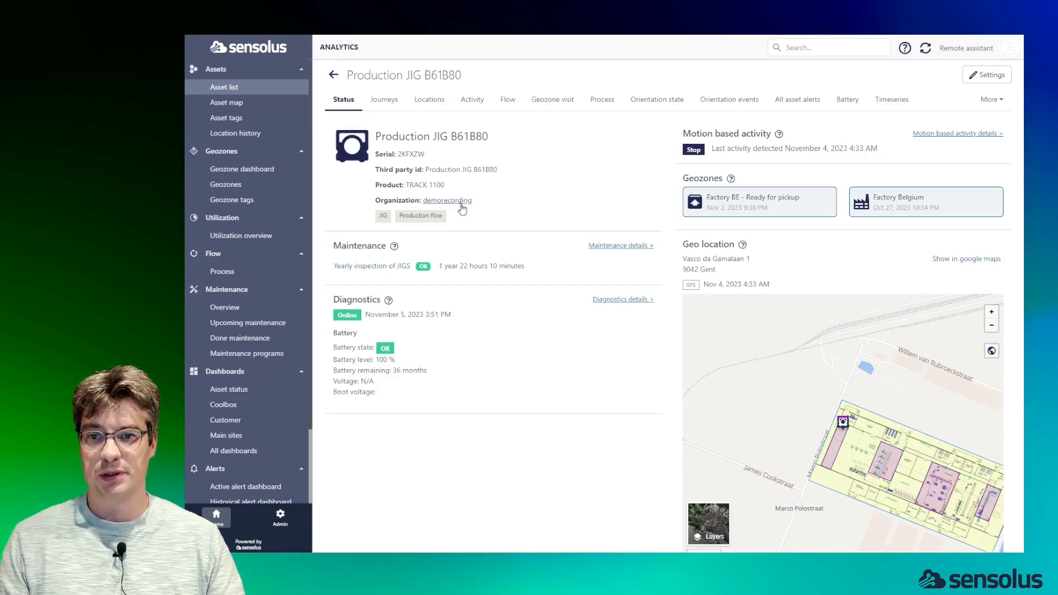
pyautogui.moveTo(397, 230)
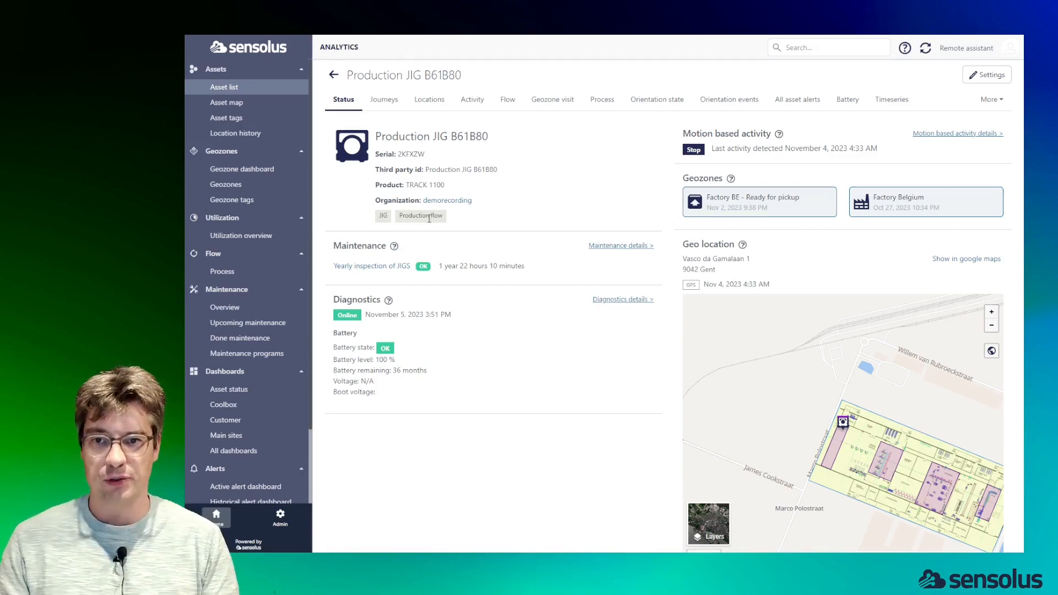
pyautogui.click(333, 75)
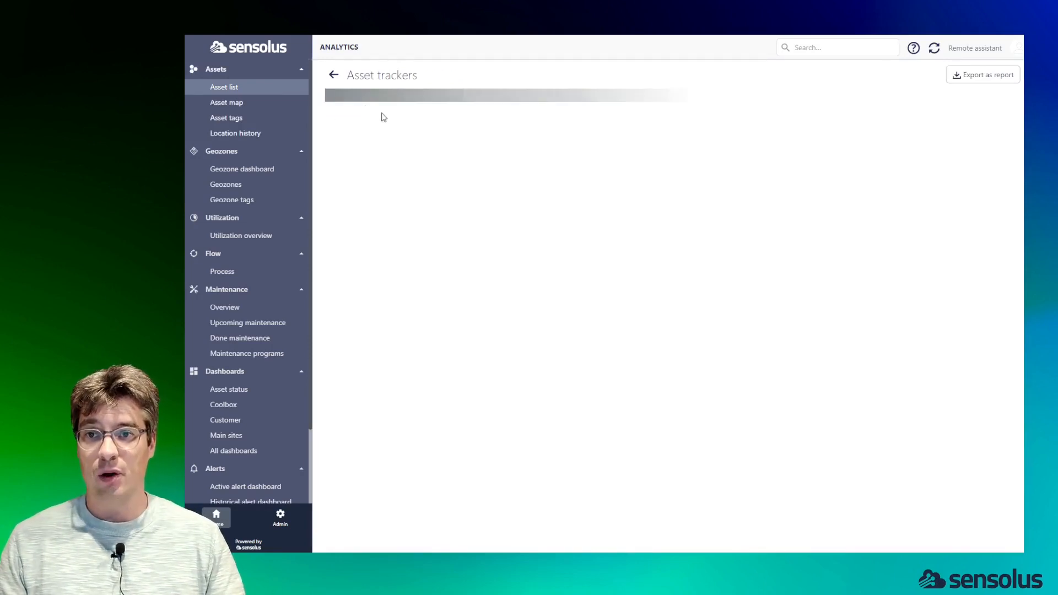
pyautogui.click(561, 98)
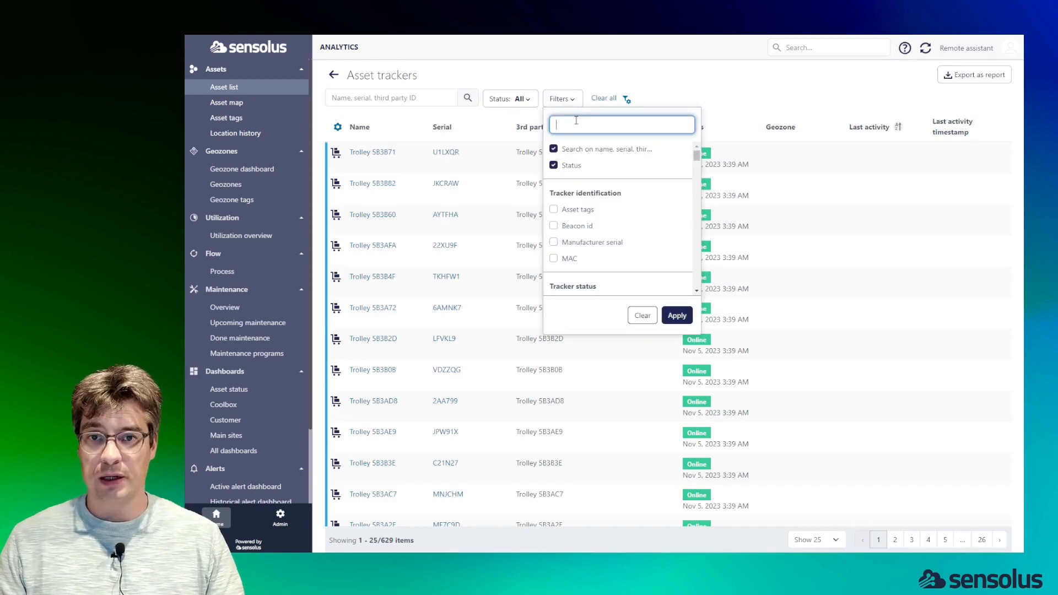
pyautogui.write('tag')
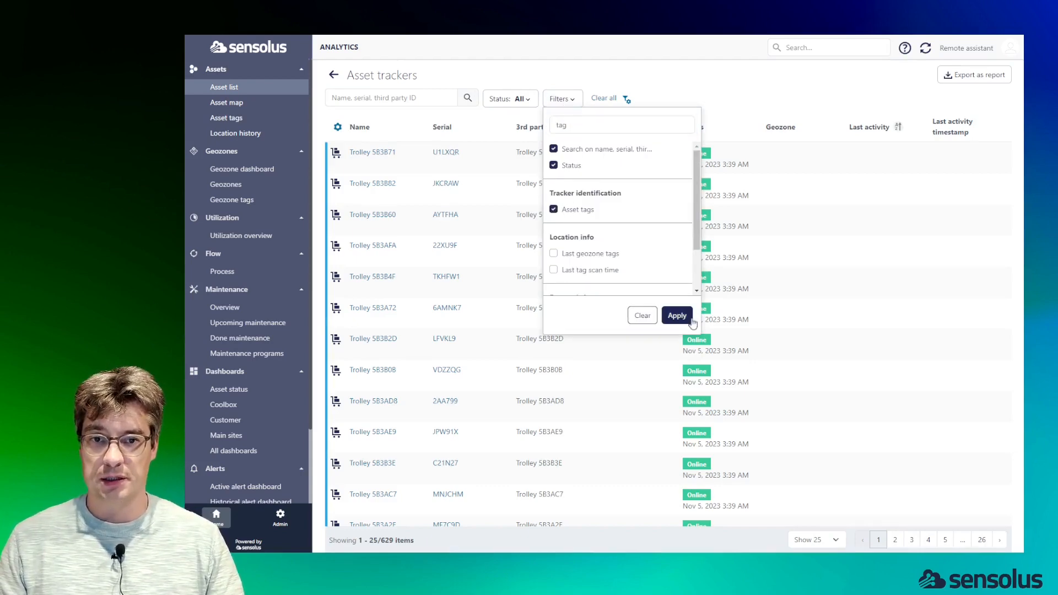
pyautogui.click(677, 316)
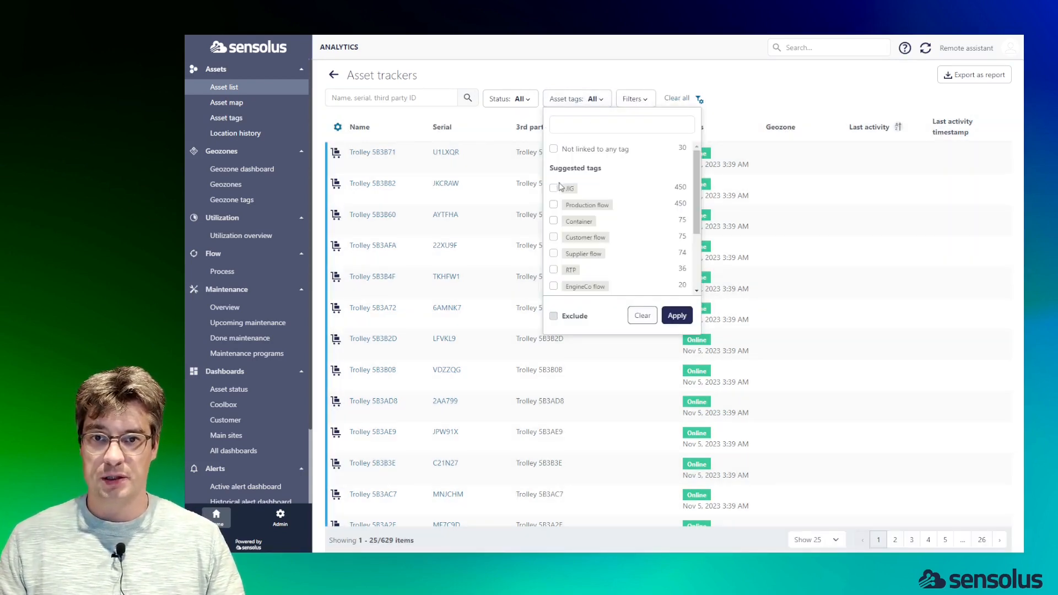
pyautogui.click(676, 315)
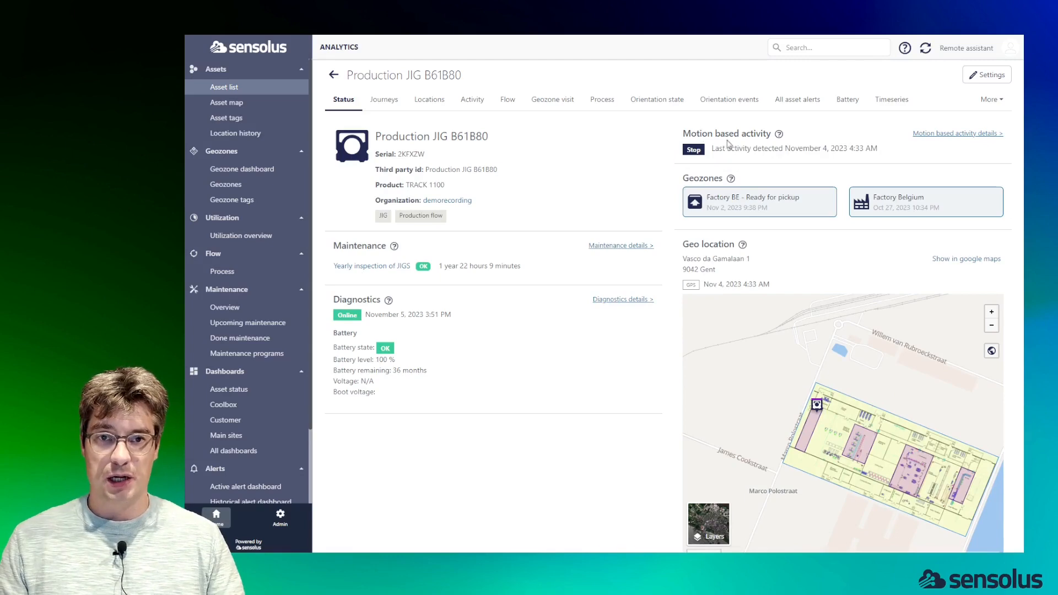
pyautogui.moveTo(728, 144)
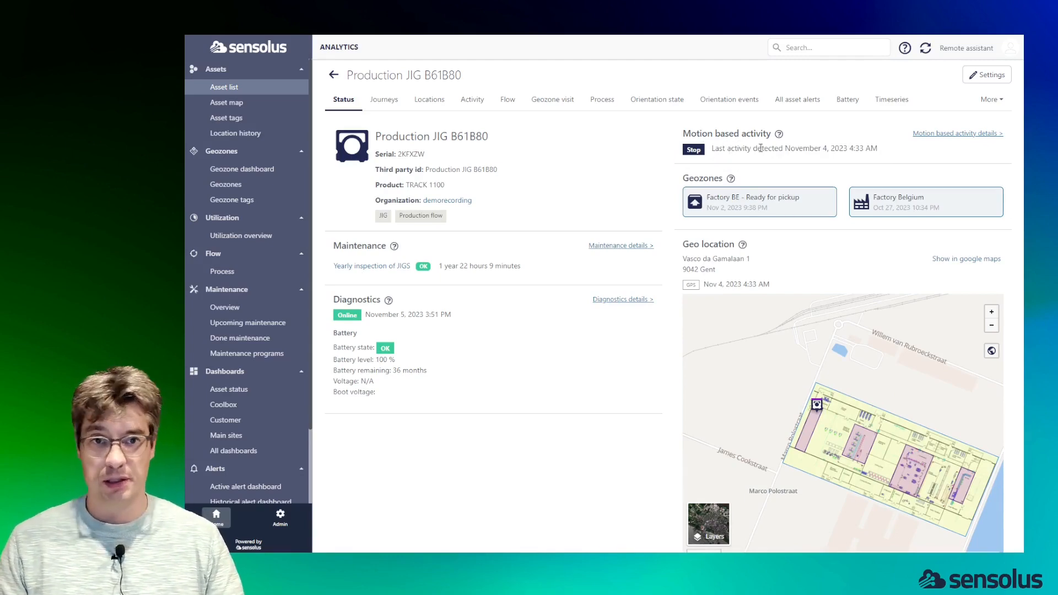
pyautogui.moveTo(880, 213)
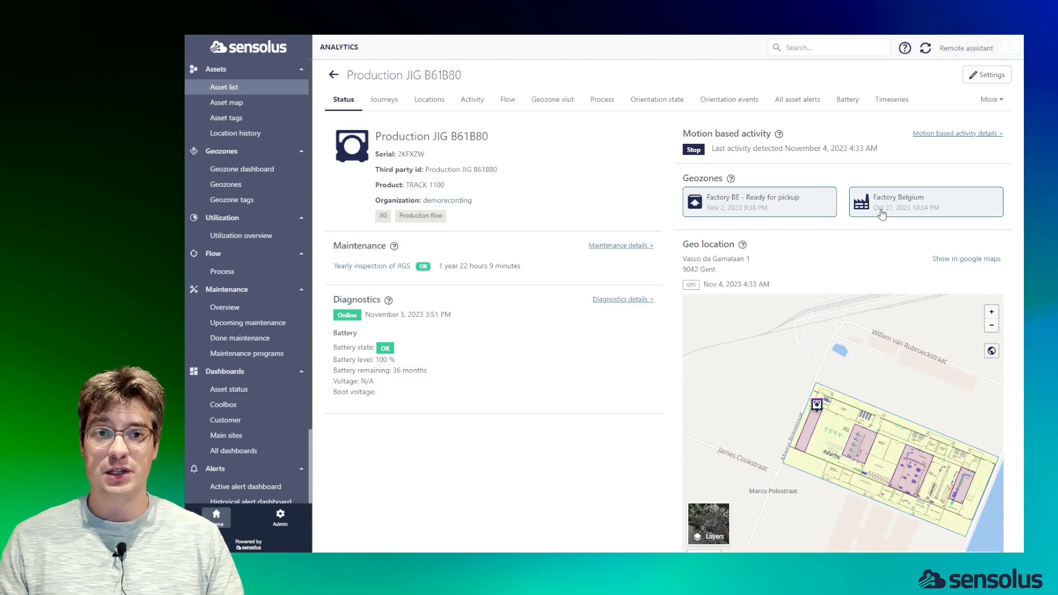
# Show Production JIG B61B80's November 2023 stops and trips with the route map
pyautogui.click(384, 99)
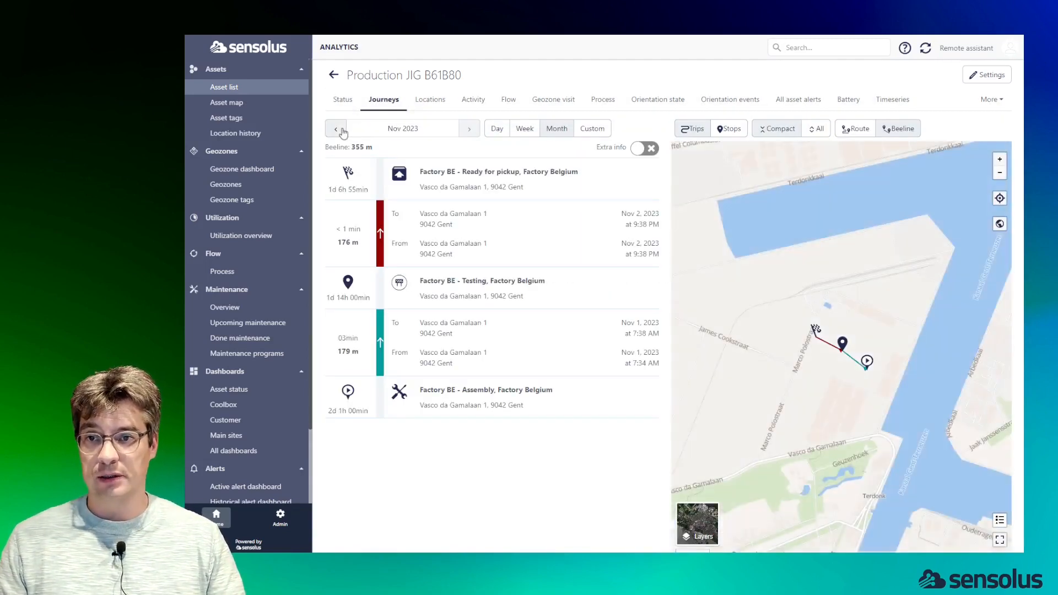
# Step back to October 2023 journeys and show the asset's geozone visit timeline
pyautogui.click(335, 128)
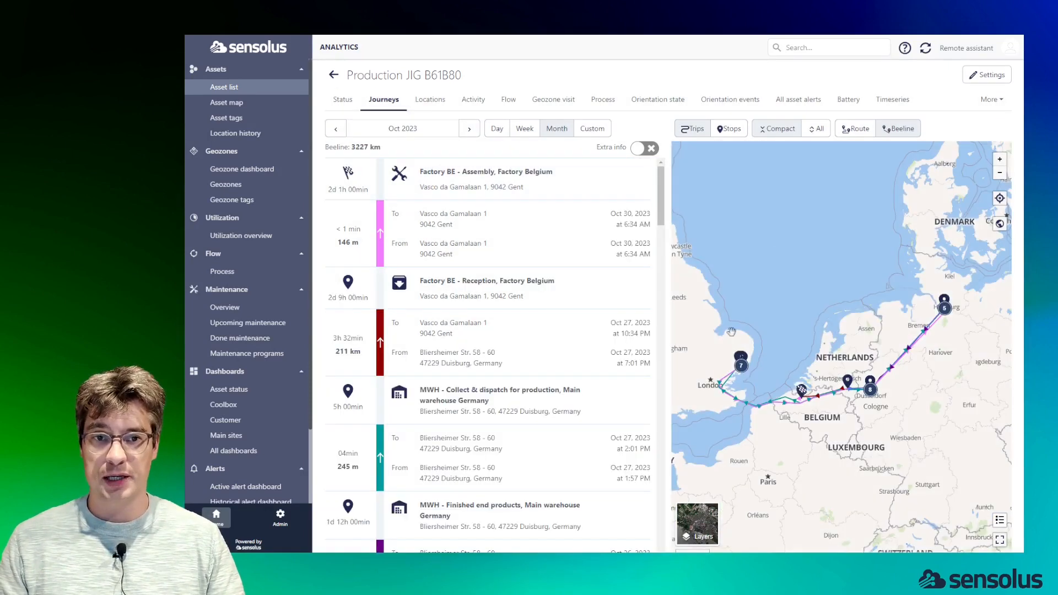
pyautogui.moveTo(741, 368)
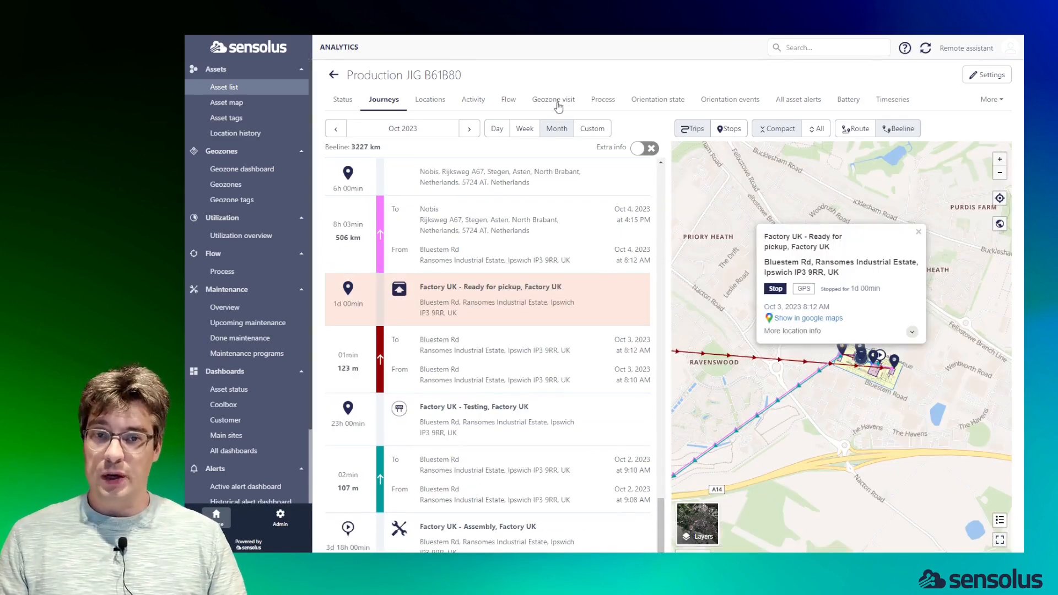
pyautogui.click(552, 99)
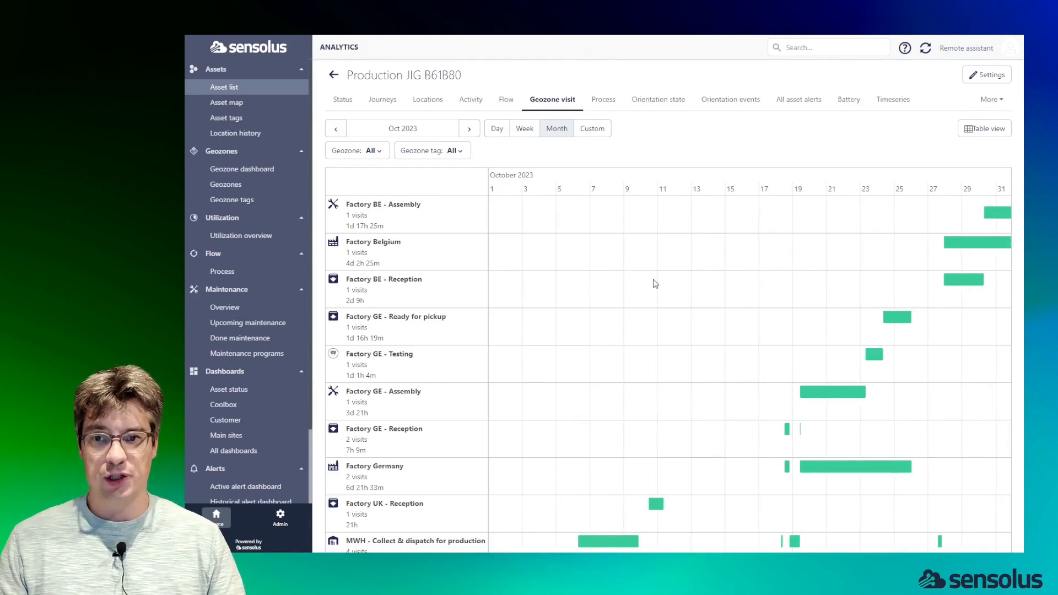
pyautogui.moveTo(633, 323)
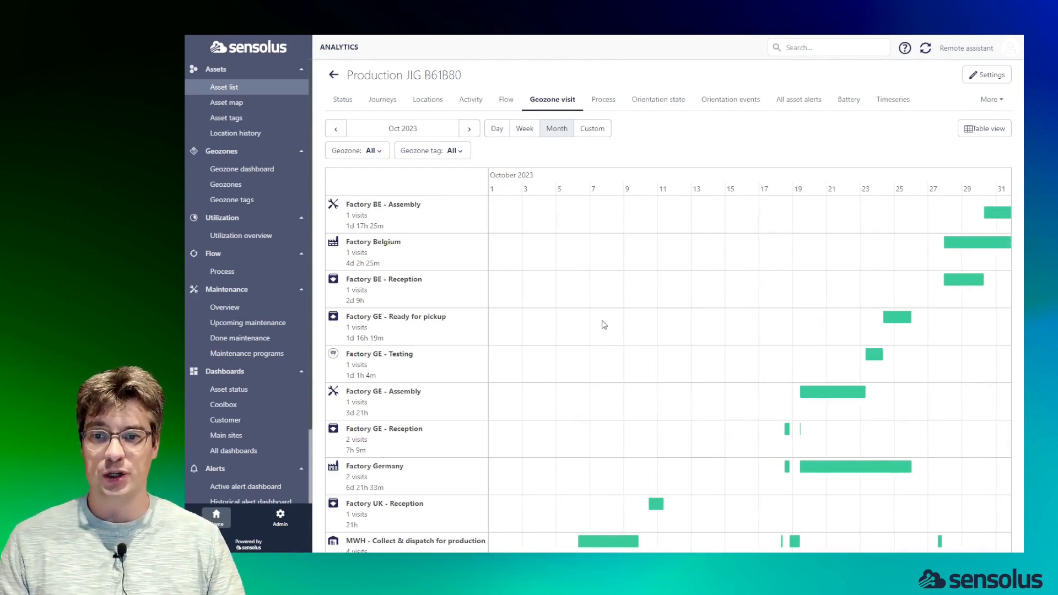
pyautogui.scroll(-3)
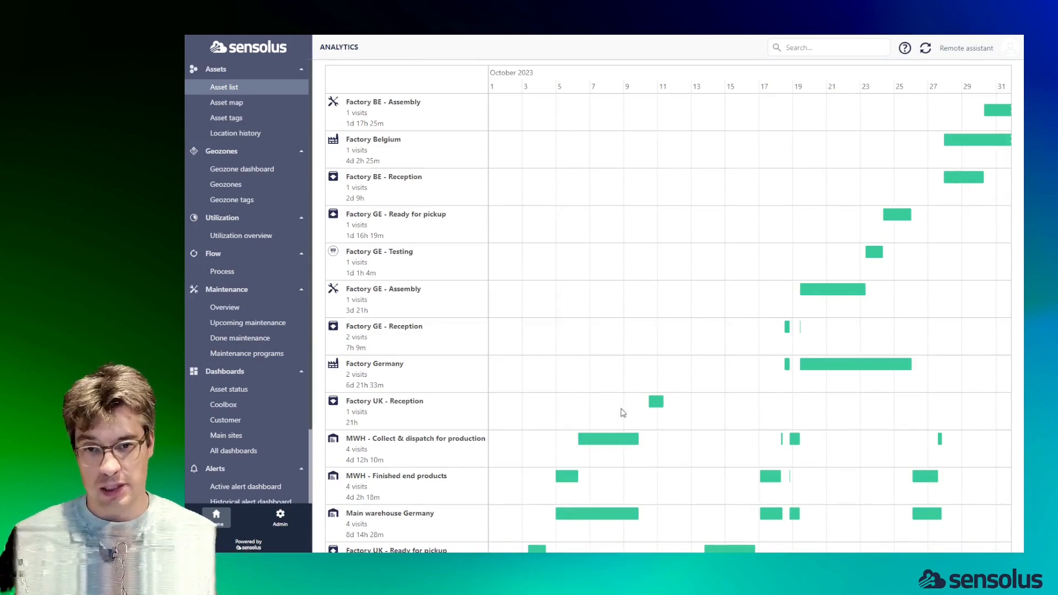
pyautogui.moveTo(432, 393)
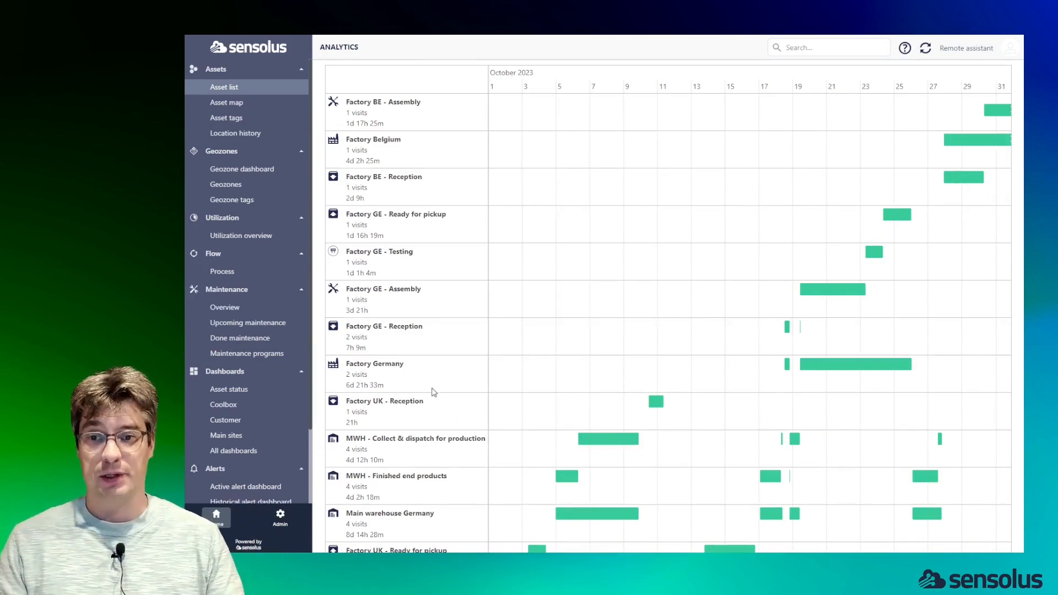
pyautogui.moveTo(656, 405)
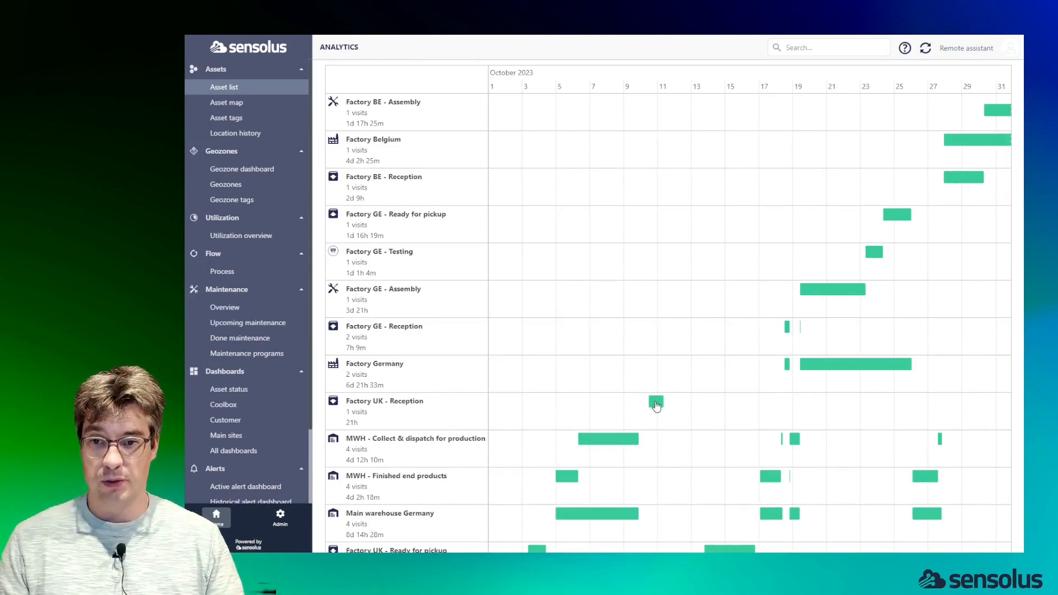
pyautogui.click(655, 403)
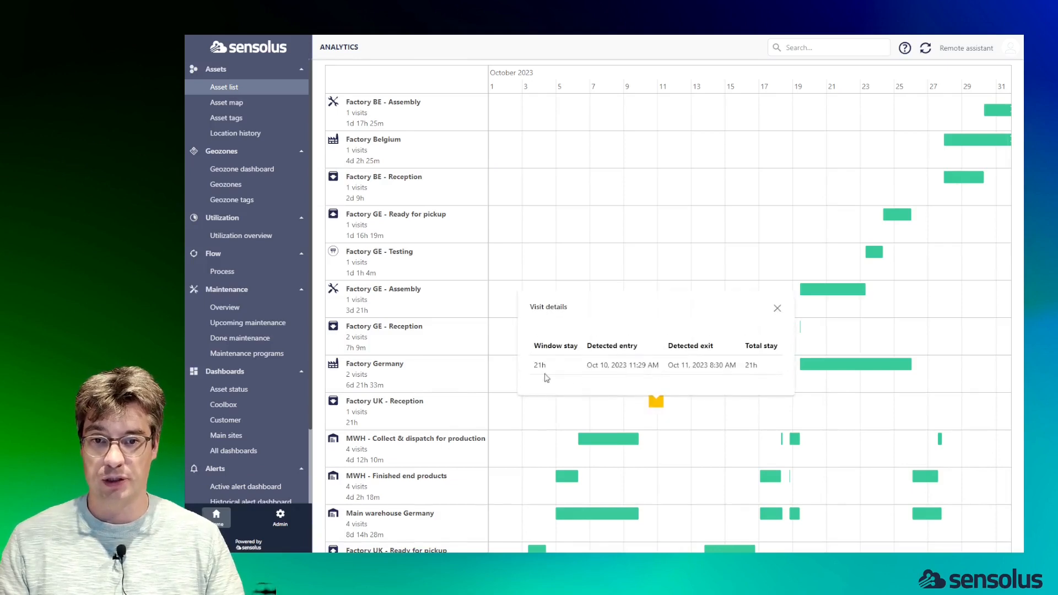
pyautogui.moveTo(608, 368)
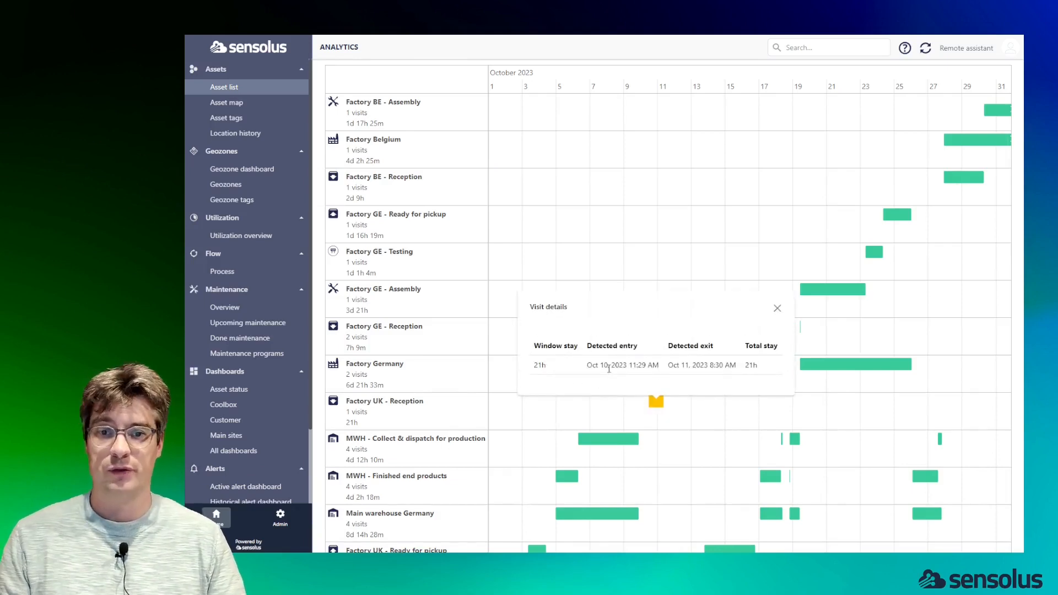
pyautogui.moveTo(808, 316)
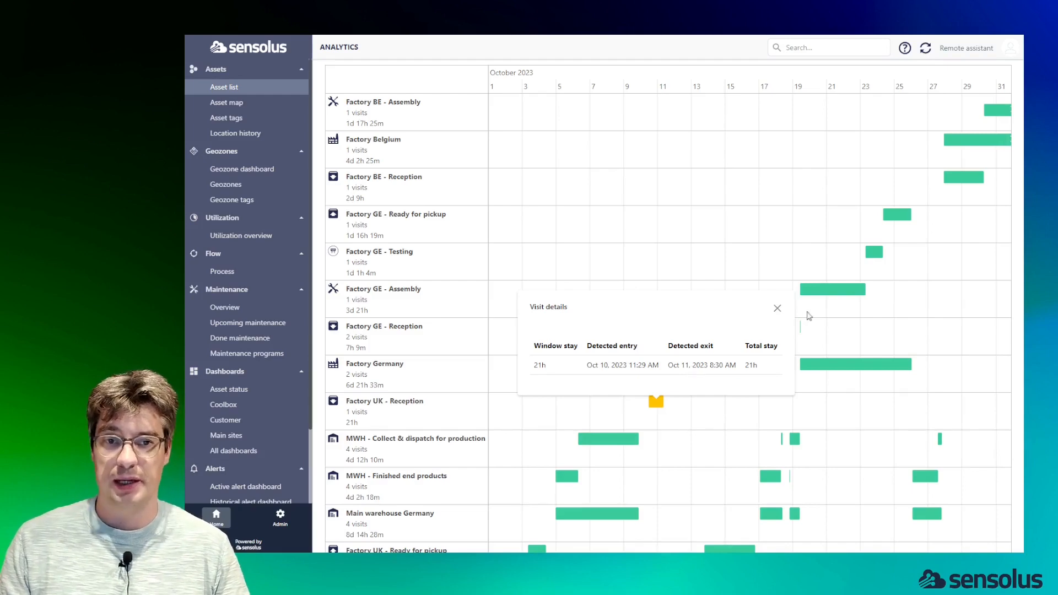
pyautogui.click(777, 308)
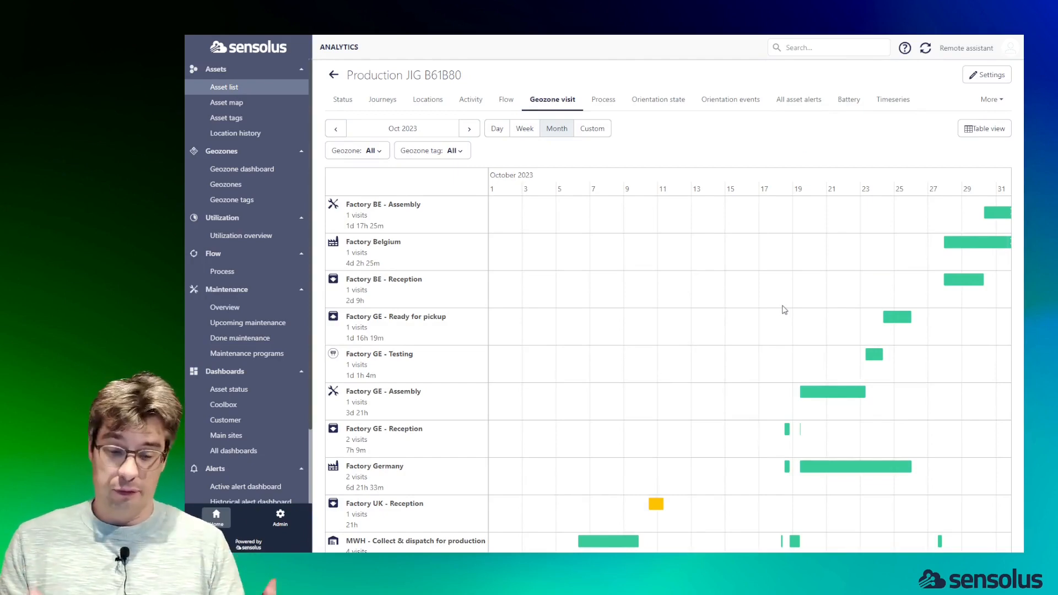
pyautogui.moveTo(501, 110)
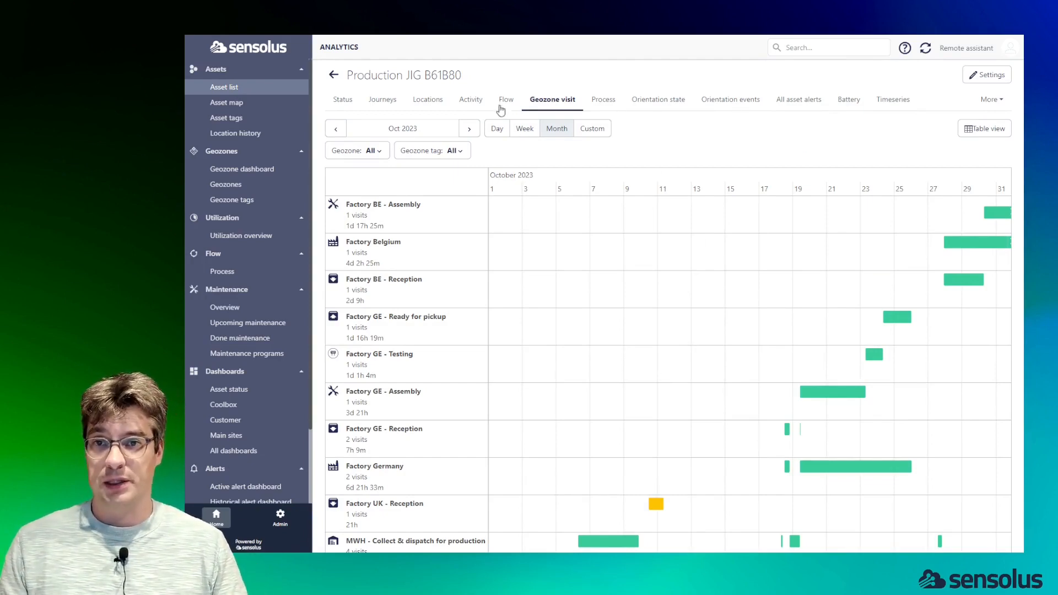
# View Production JIG B61B80's 2023 activity totals and the day-of-year motion heatmap
pyautogui.click(470, 100)
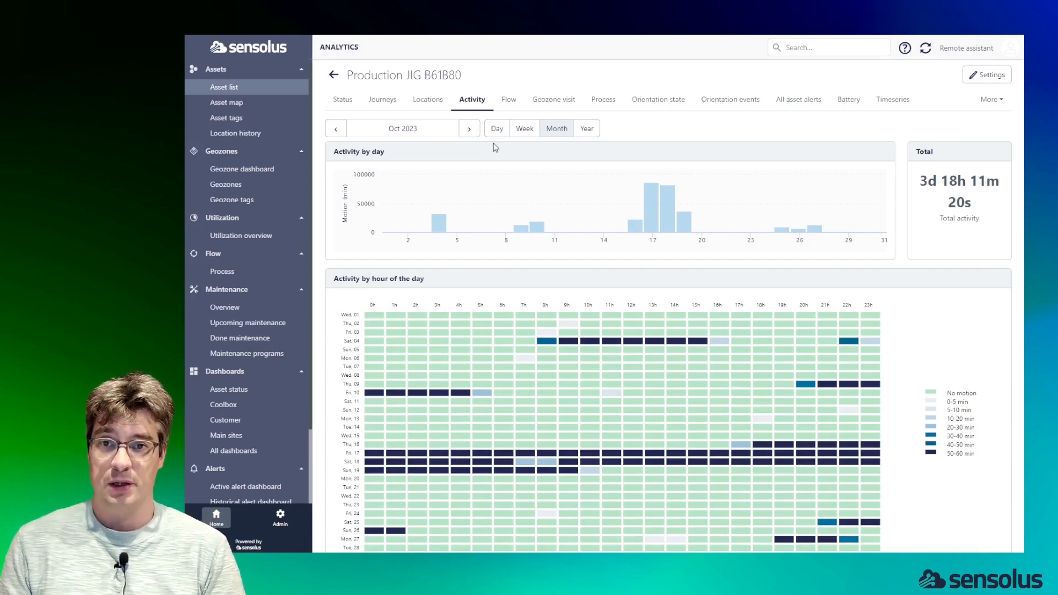
pyautogui.moveTo(890, 211)
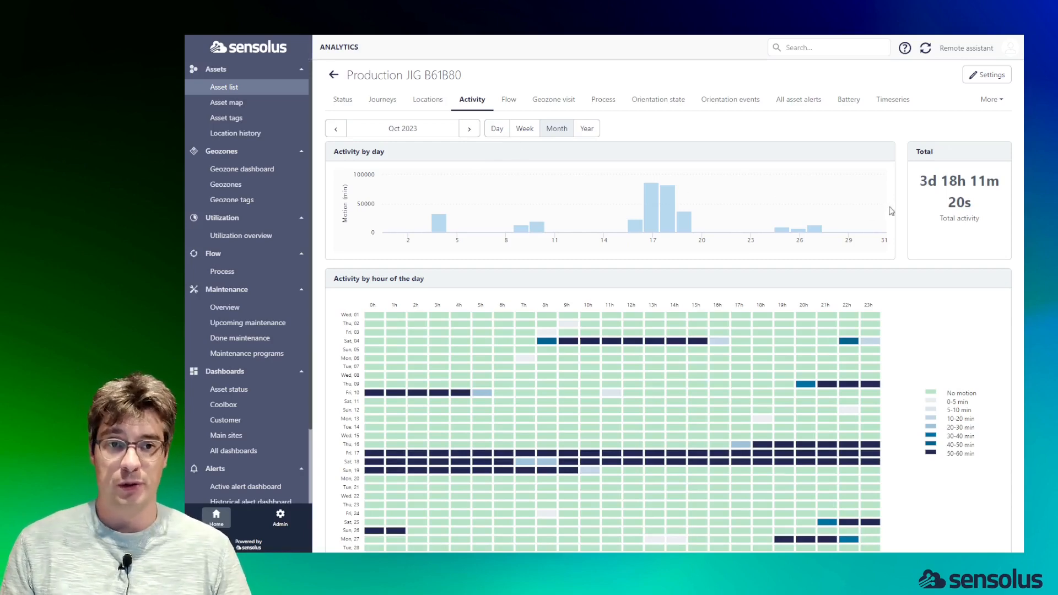
pyautogui.moveTo(934, 188)
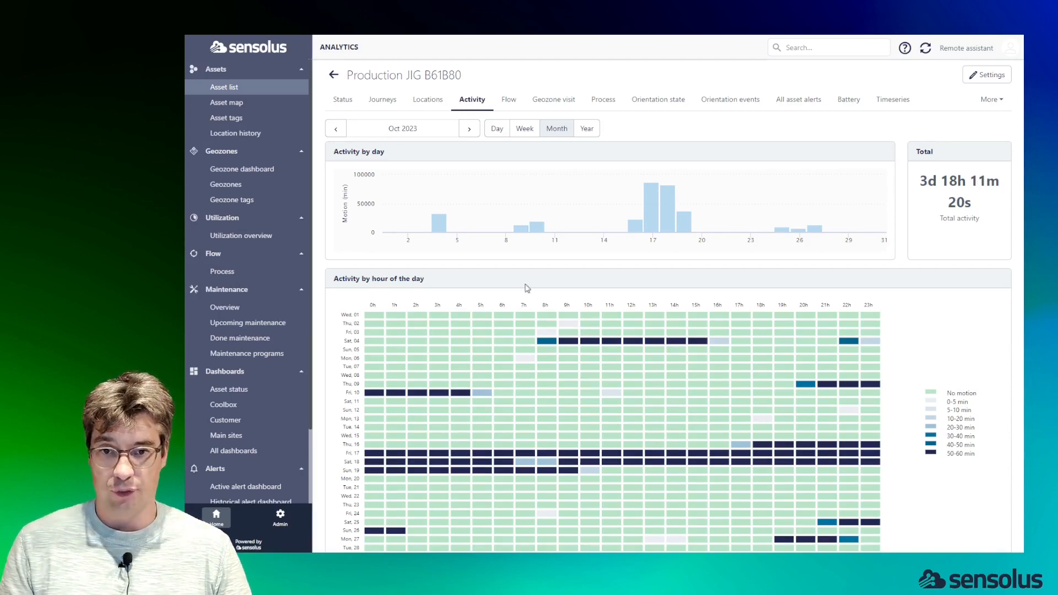
pyautogui.moveTo(687, 378)
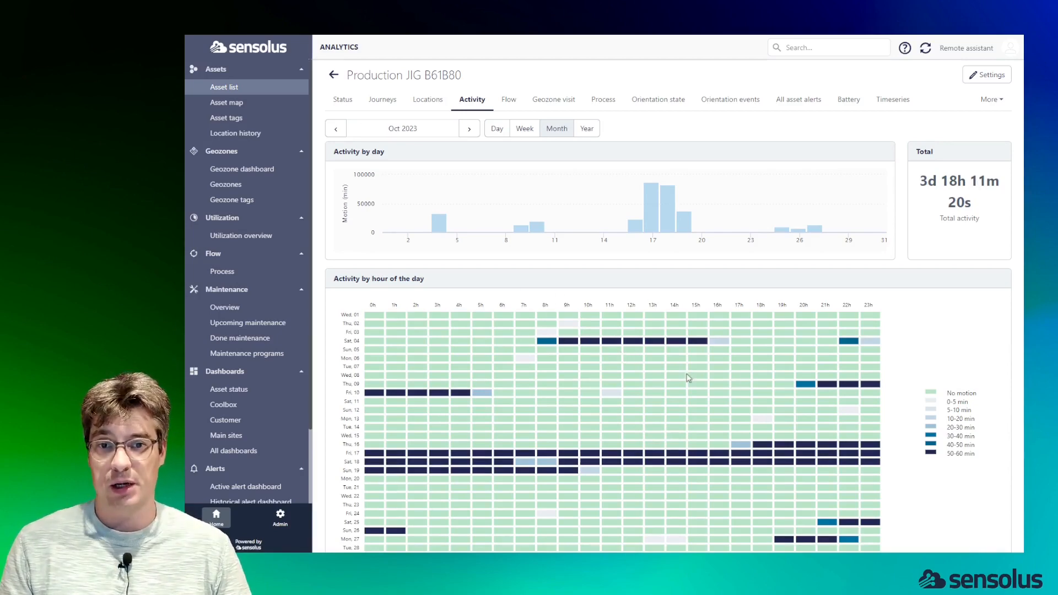
pyautogui.scroll(-3)
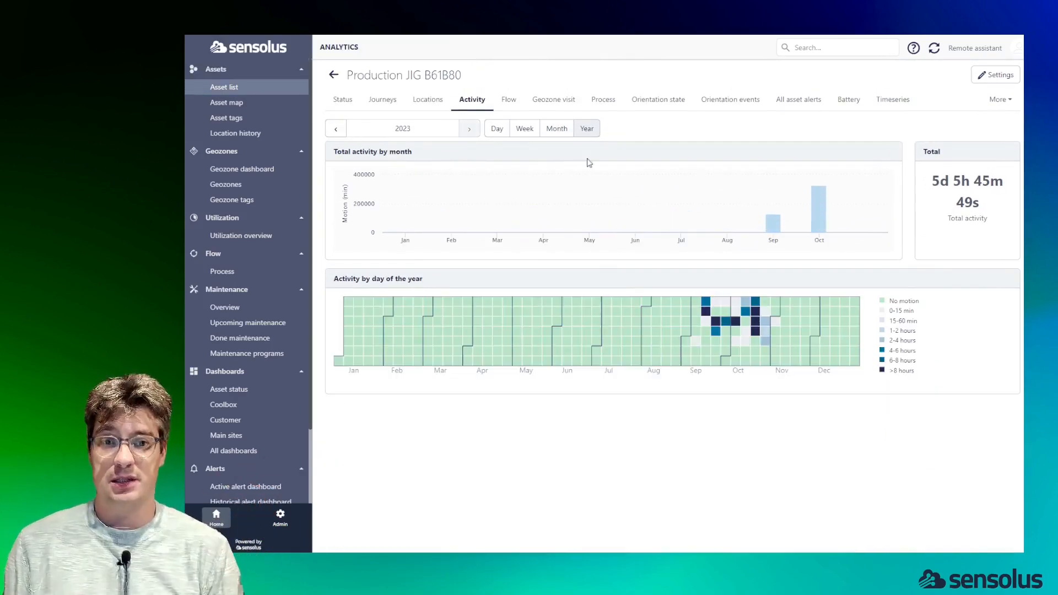
pyautogui.moveTo(696, 347)
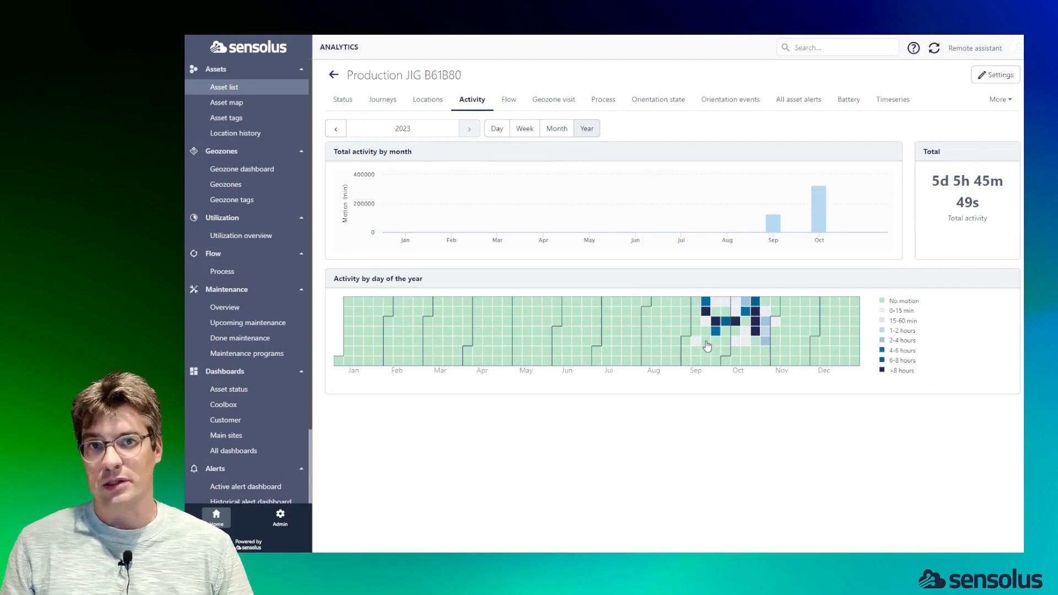
pyautogui.moveTo(701, 348)
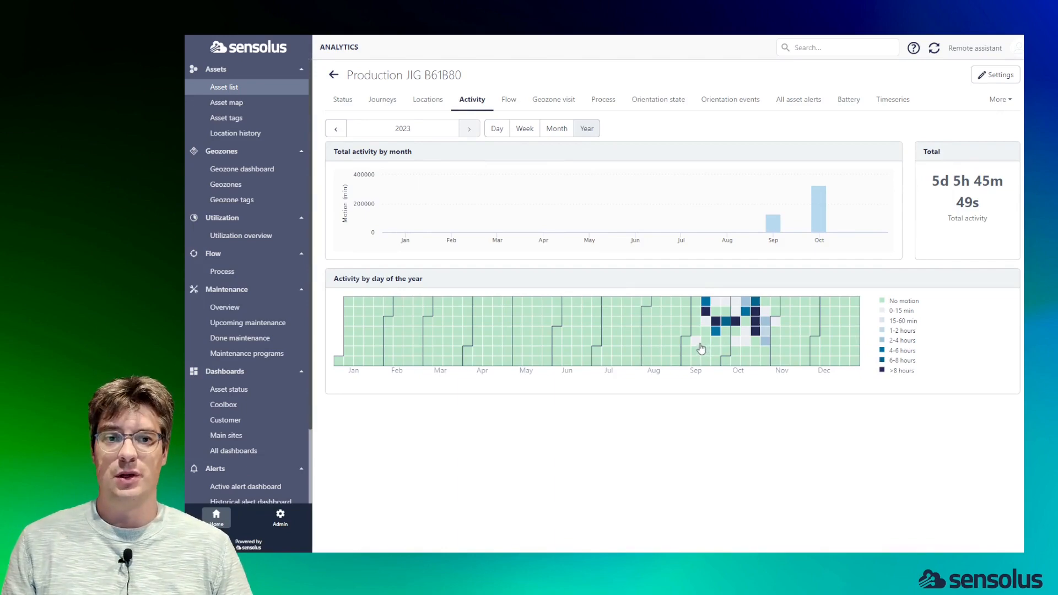
pyautogui.moveTo(779, 331)
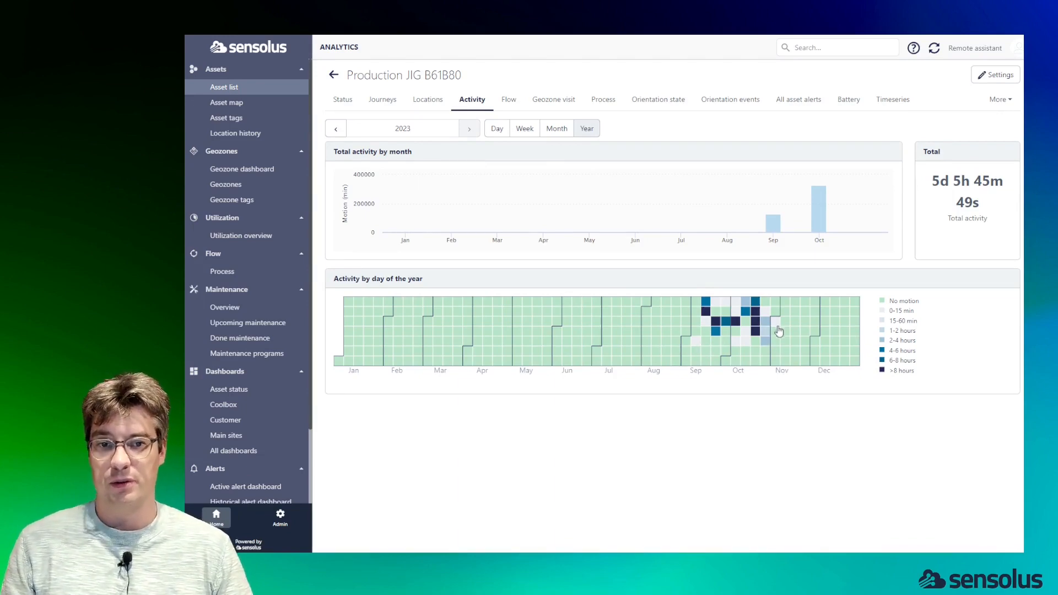
pyautogui.moveTo(754, 332)
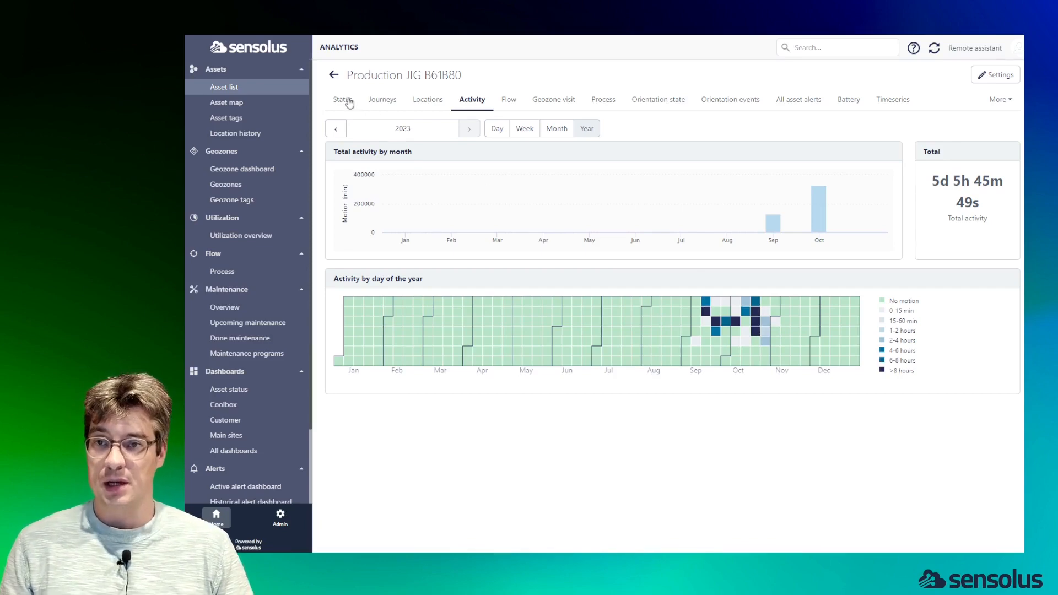
# From the asset's status view, go to the Factory Belgium geozone live view with its 56 assets
pyautogui.click(343, 99)
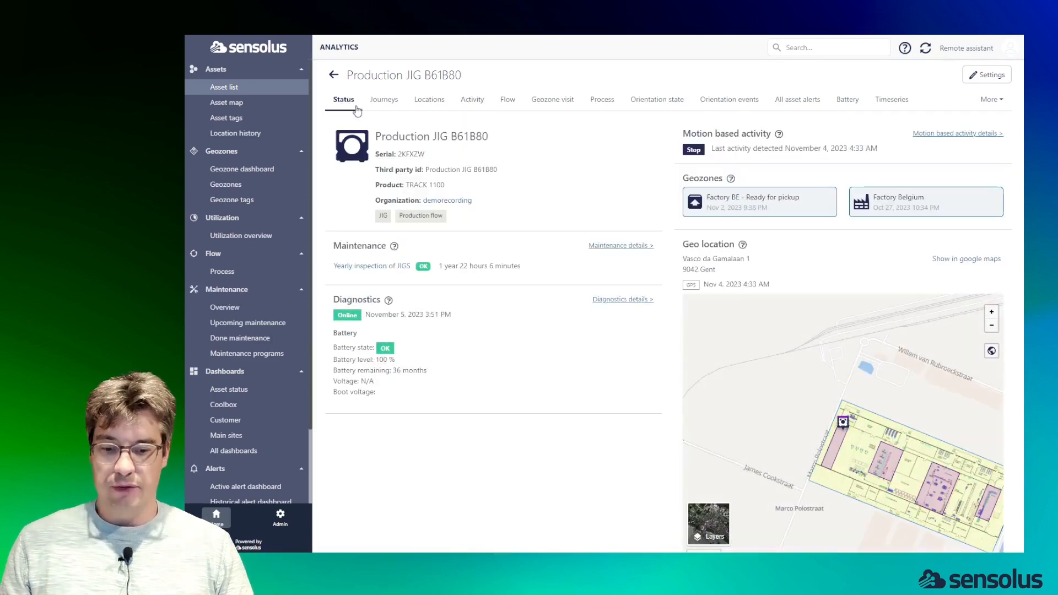
pyautogui.click(225, 184)
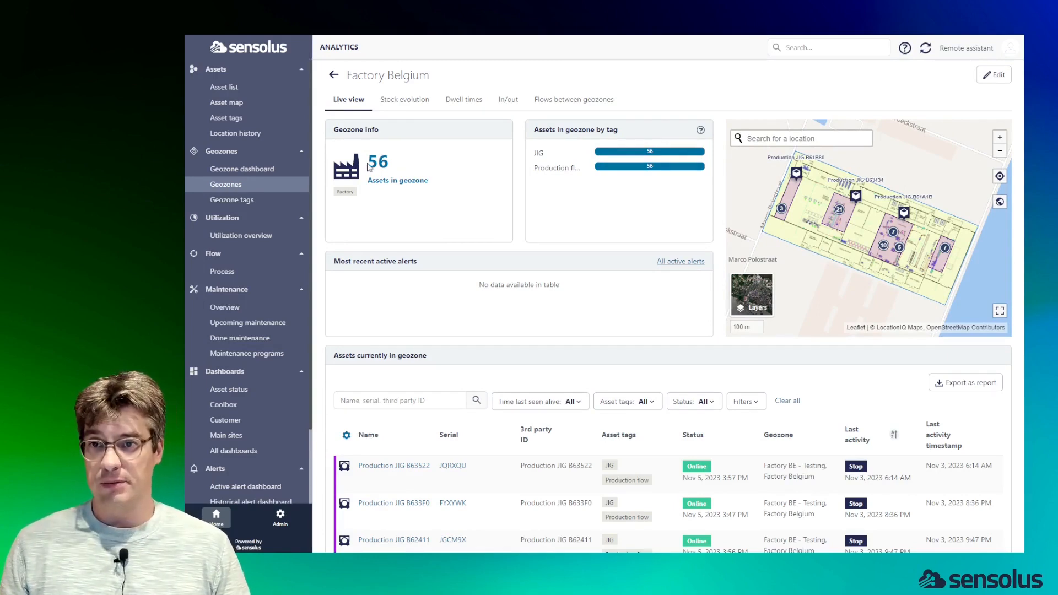
# Highlight the 56-asset count and move to Factory Belgium's October 2023 stock evolution
pyautogui.doubleClick(378, 162)
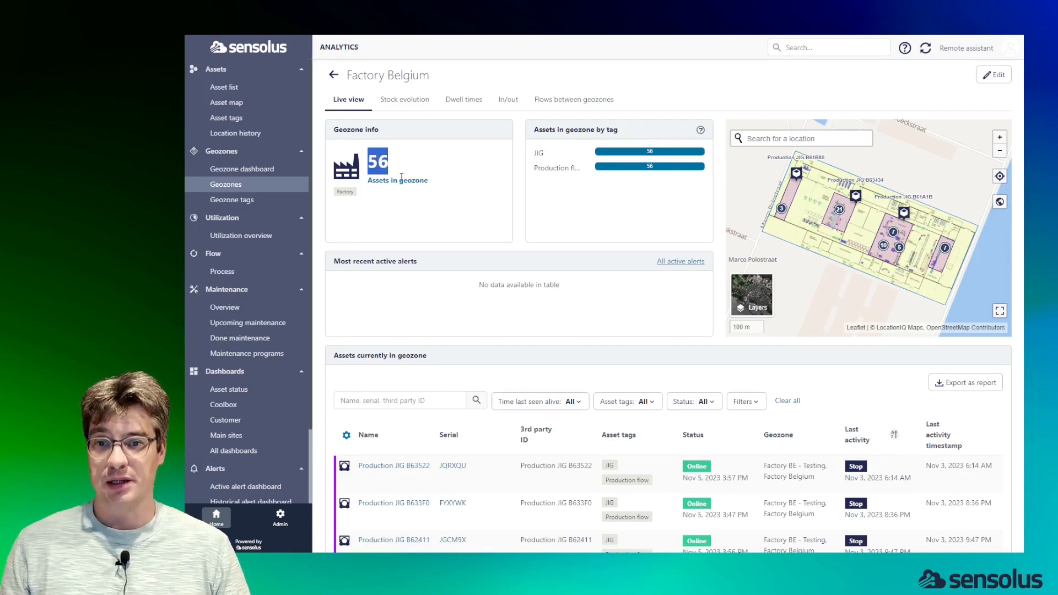
pyautogui.moveTo(578, 150)
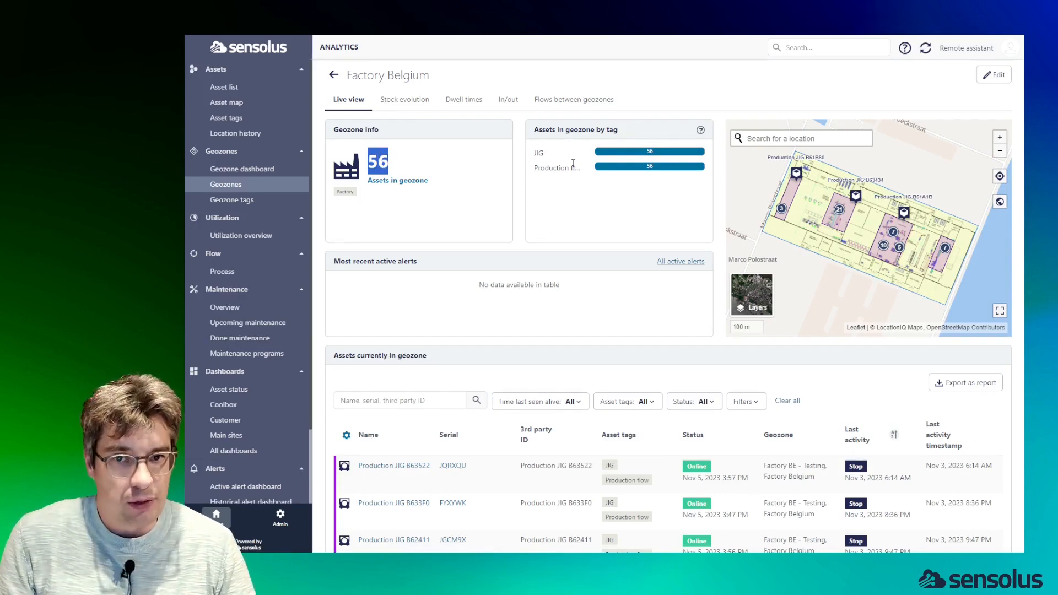
pyautogui.moveTo(654, 163)
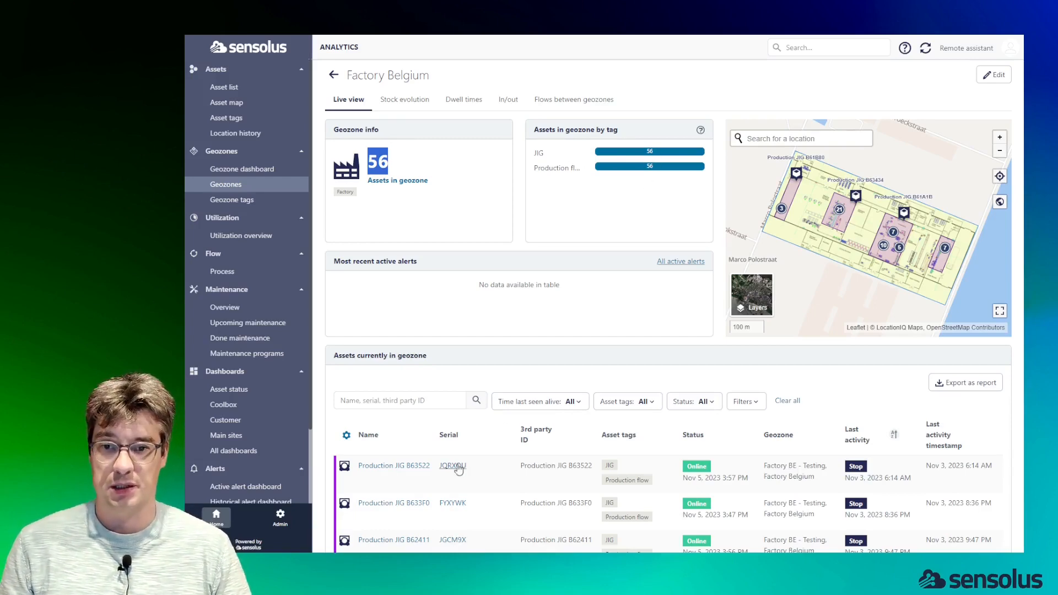
pyautogui.scroll(-3)
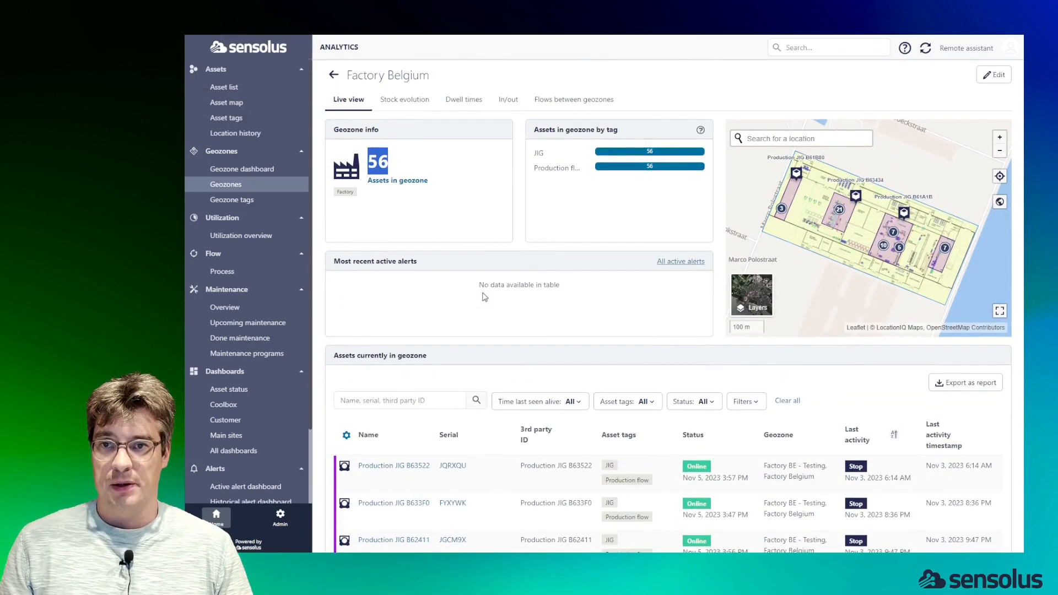
pyautogui.click(403, 99)
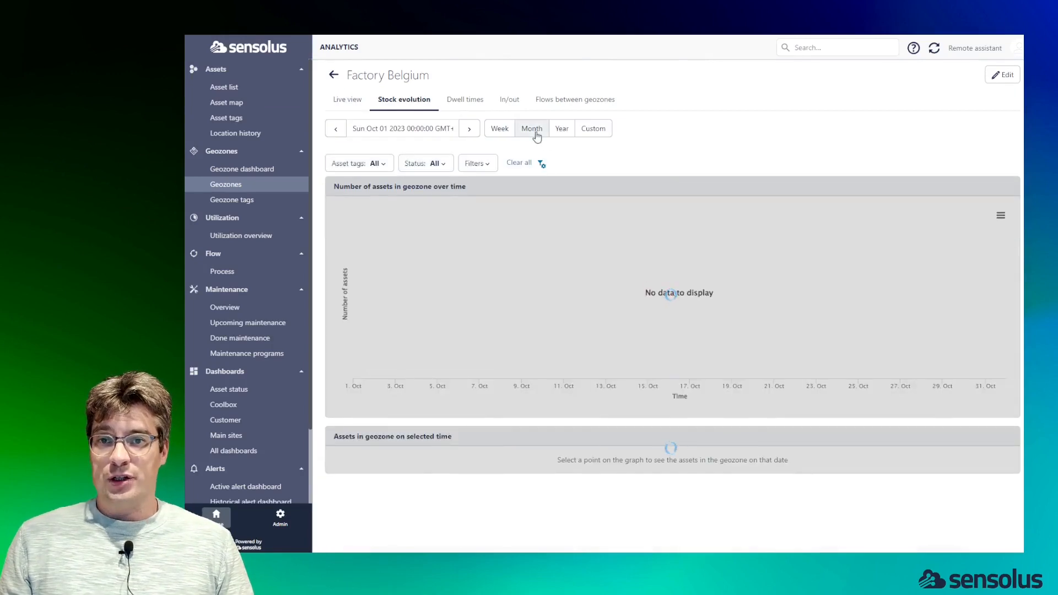
# Load the monthly stock chart and show Factory Belgium's October 2023 dwell time histogram
pyautogui.click(531, 128)
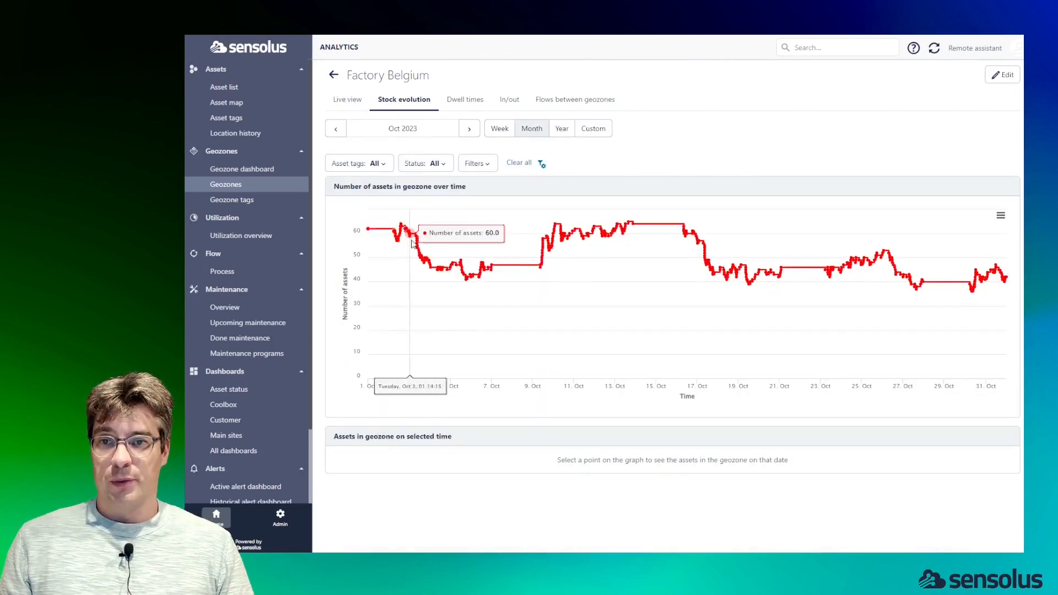
pyautogui.moveTo(683, 228)
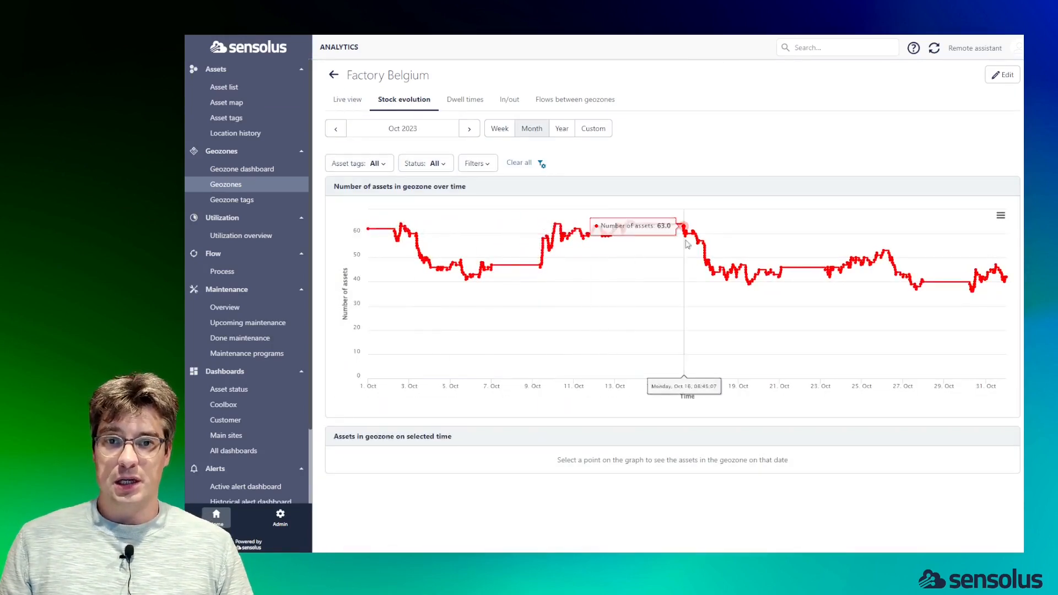
pyautogui.moveTo(817, 270)
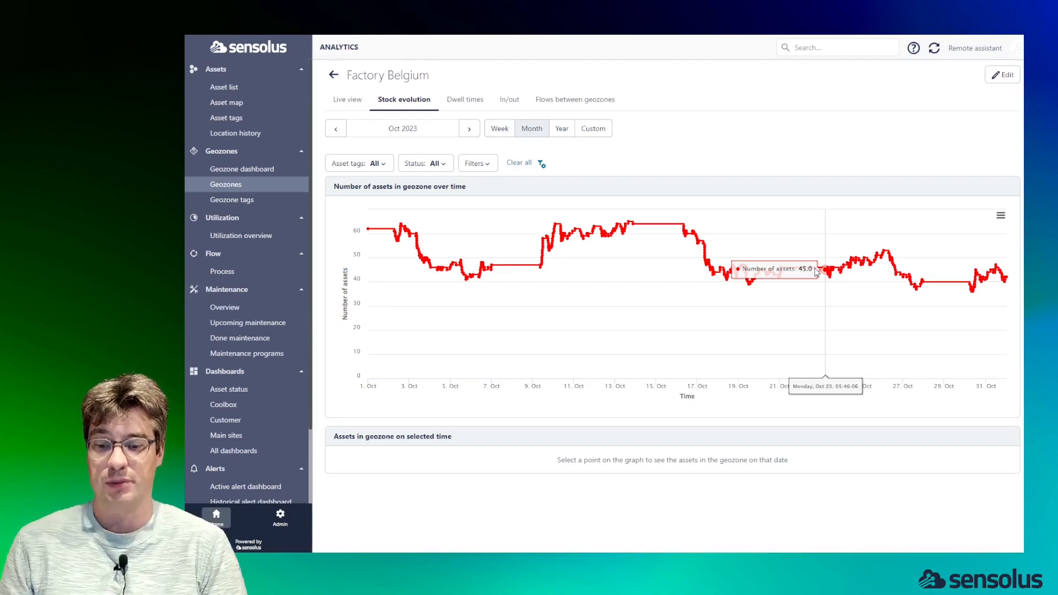
pyautogui.click(461, 99)
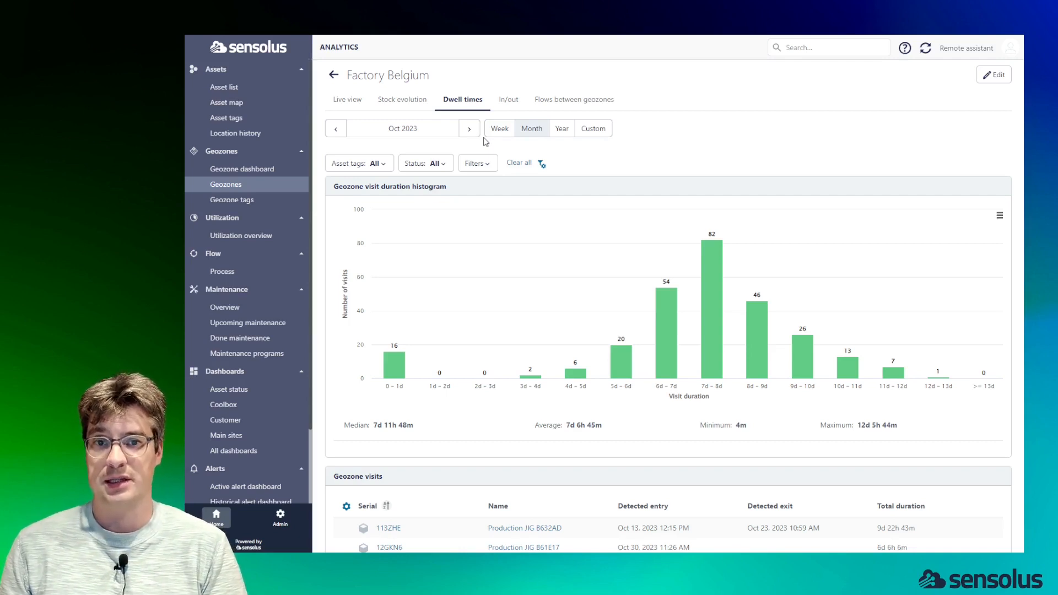
pyautogui.moveTo(713, 322)
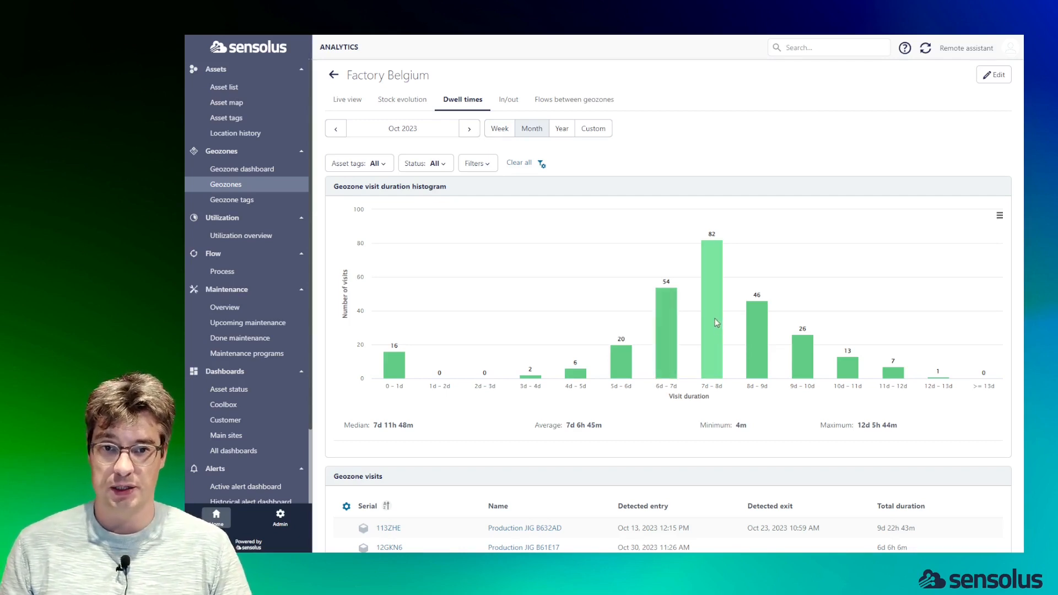
pyautogui.moveTo(718, 335)
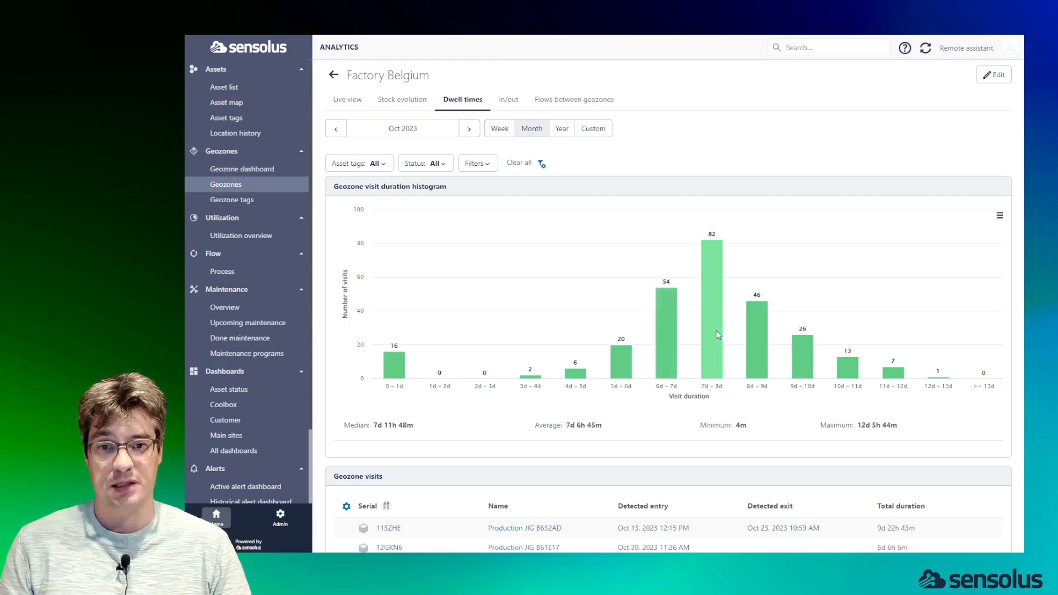
pyautogui.moveTo(941, 382)
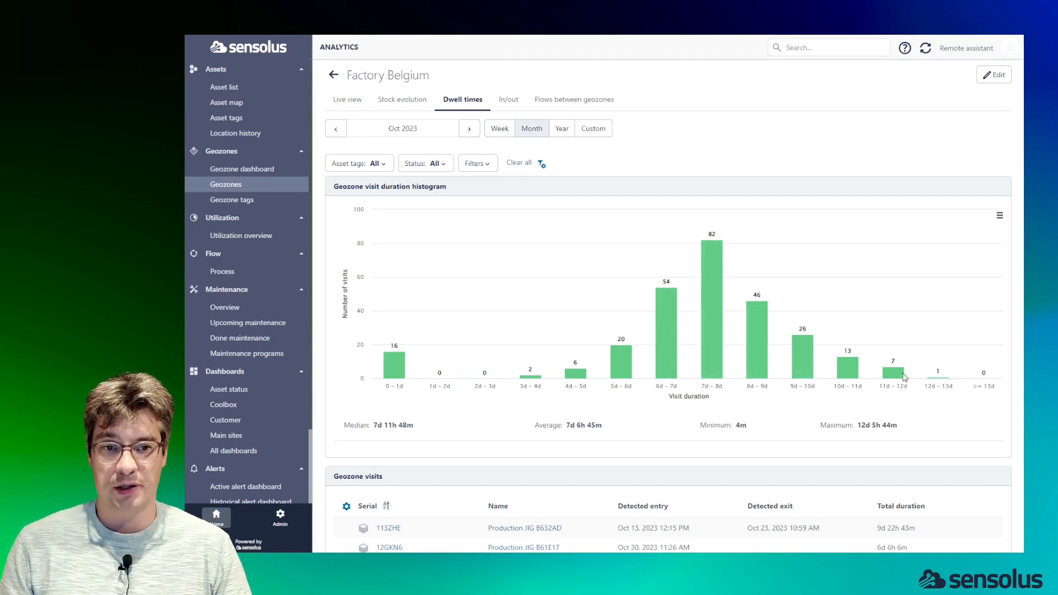
# List the 11–12 day visits, compare geozone entries against exits, and go to Fleet utilization
pyautogui.click(893, 365)
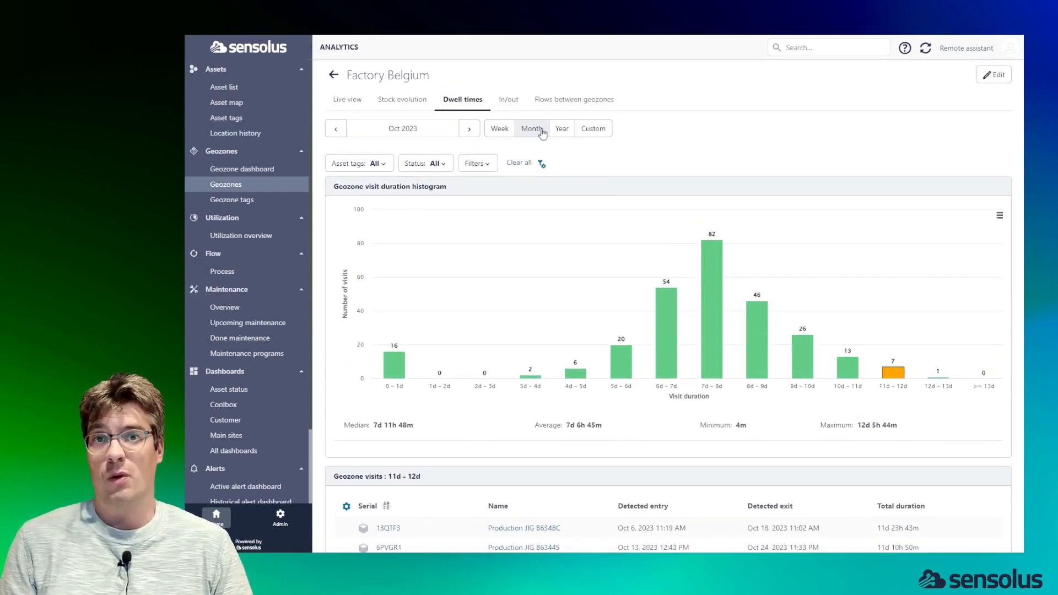
pyautogui.click(507, 99)
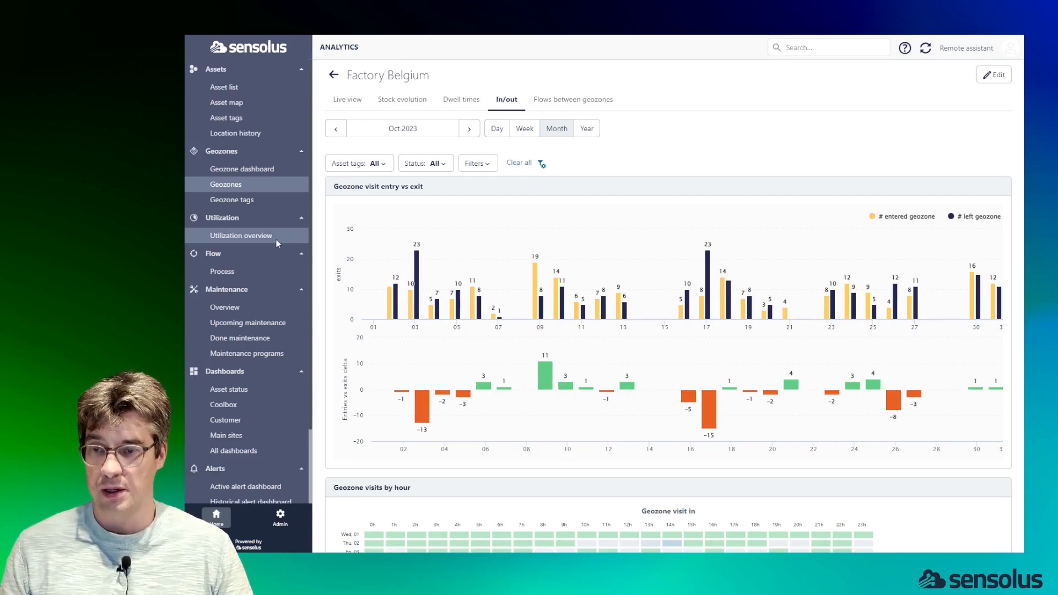
pyautogui.click(241, 235)
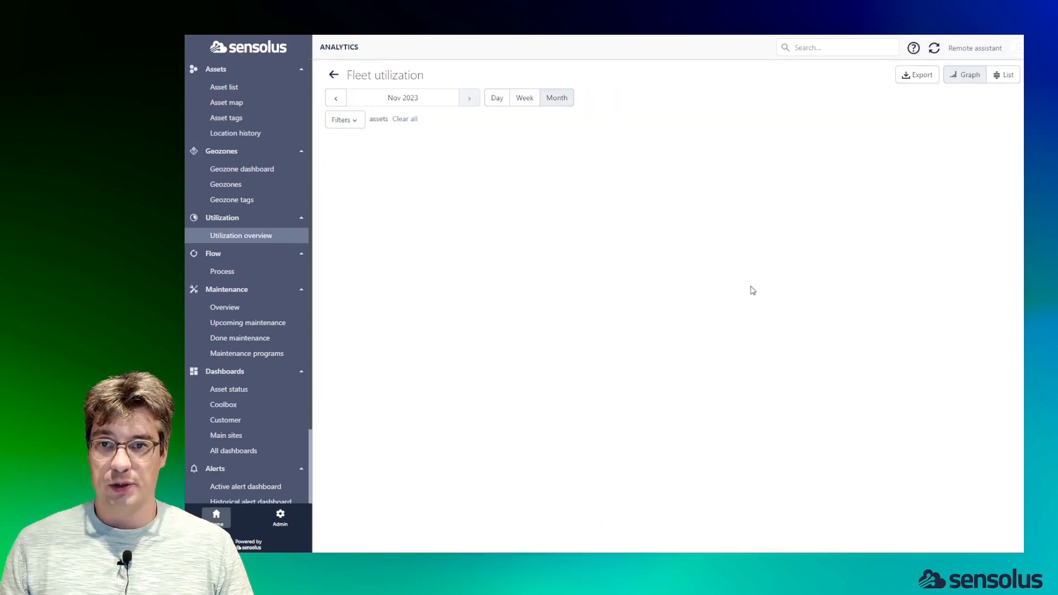
# Move fleet utilization back to September 2023 and review its 6769 utilizations across 629 assets
pyautogui.click(335, 97)
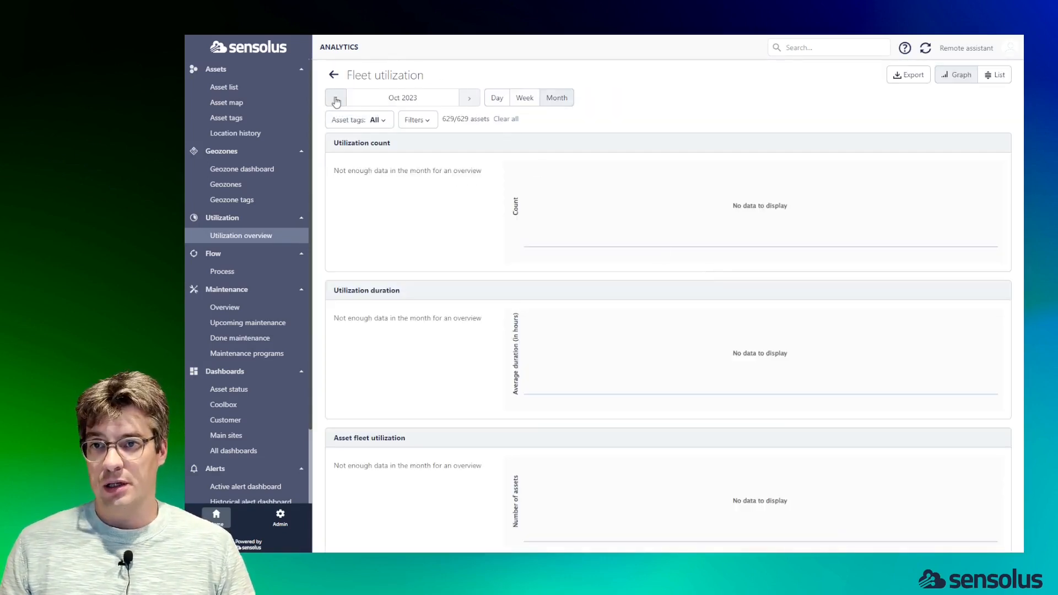
pyautogui.click(335, 97)
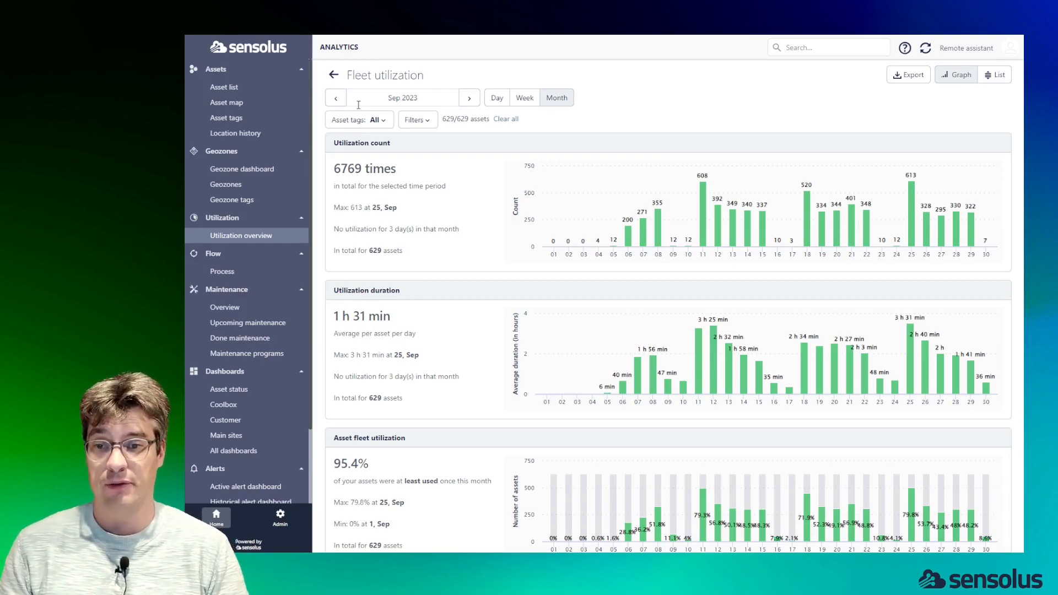
pyautogui.scroll(-3)
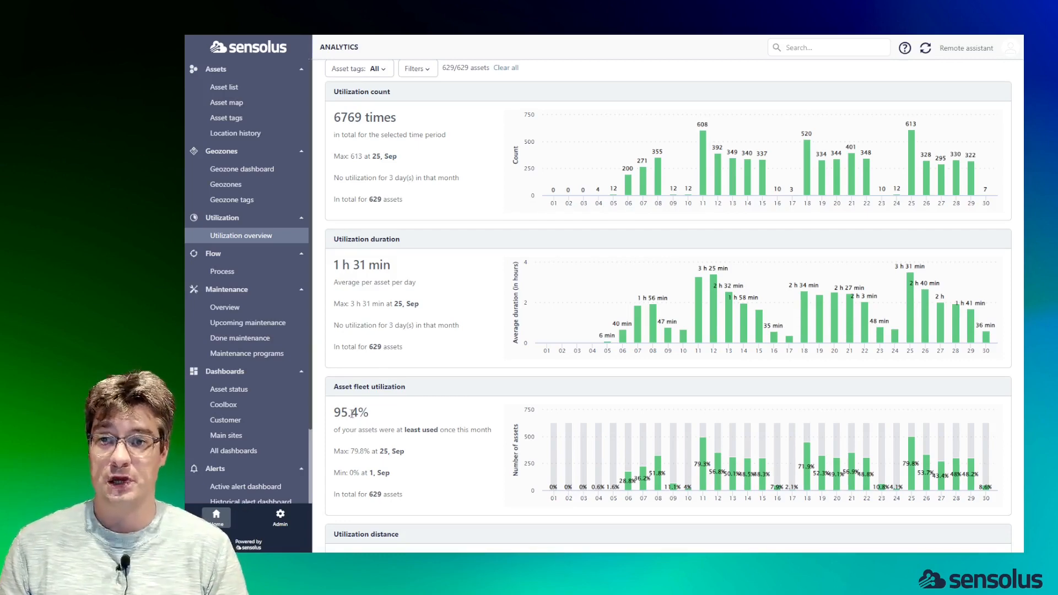
# Filter September 2023 fleet utilization to Container-tagged assets: 802 times across 75 assets
pyautogui.click(360, 67)
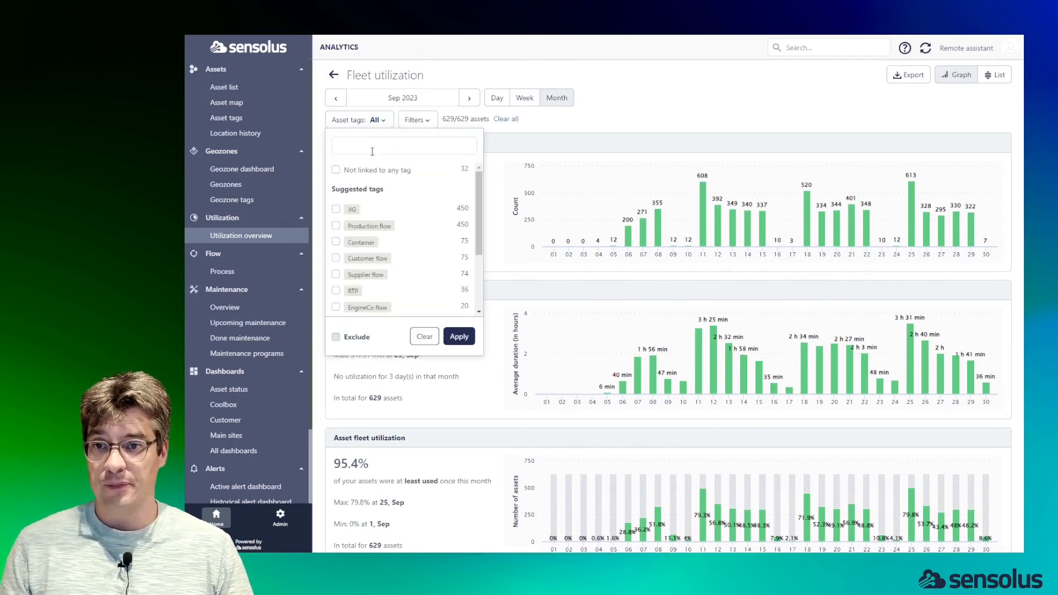
pyautogui.moveTo(337, 242)
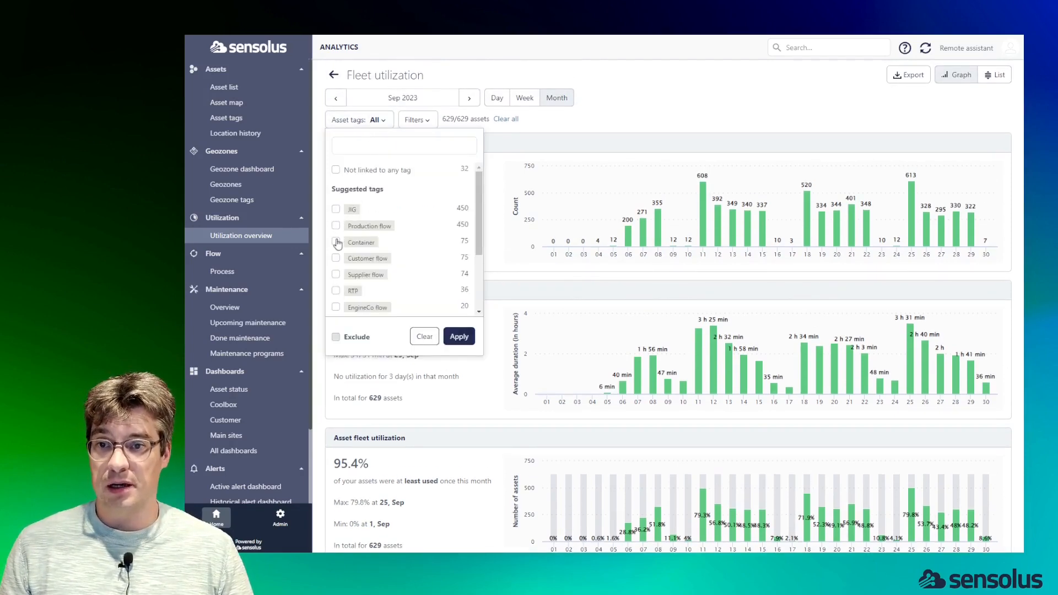
pyautogui.click(458, 336)
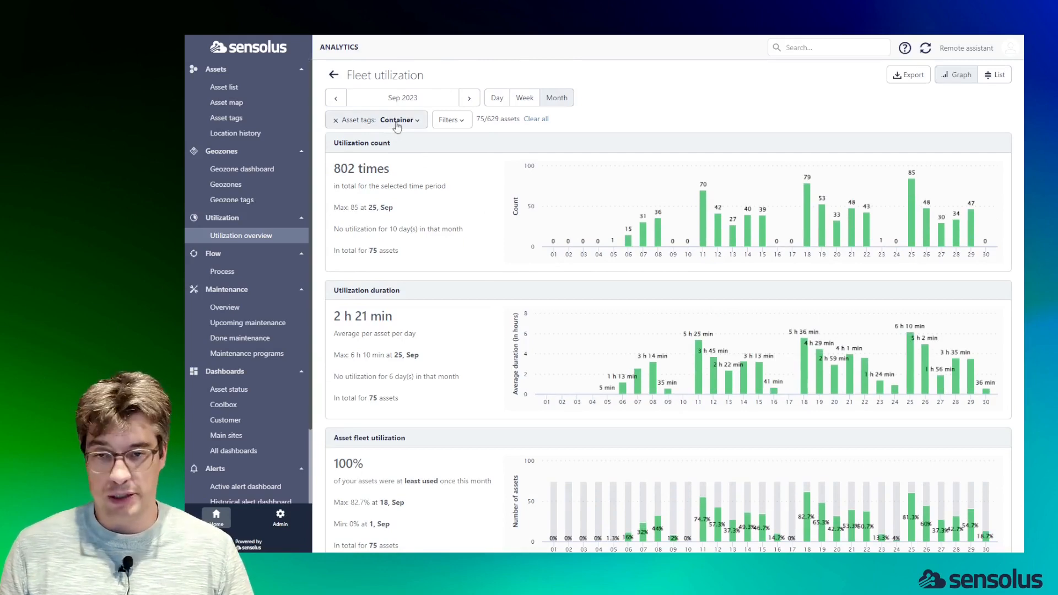
pyautogui.scroll(-3)
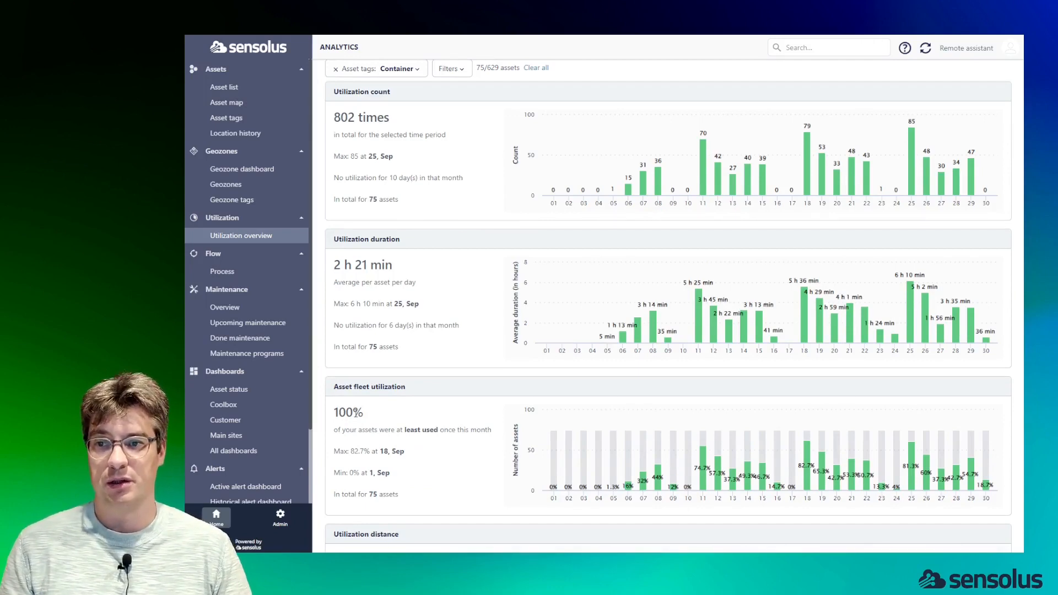
pyautogui.moveTo(221, 271)
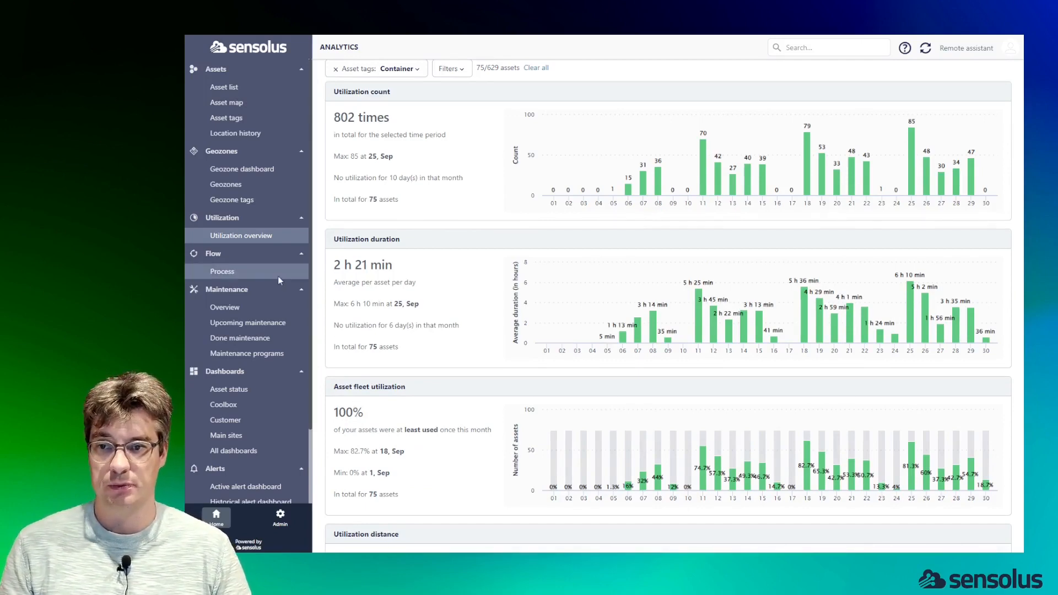
# View the Customer flow process steps: MWH 31, outbound 11, retour 6, customer 24, repair 3
pyautogui.click(221, 271)
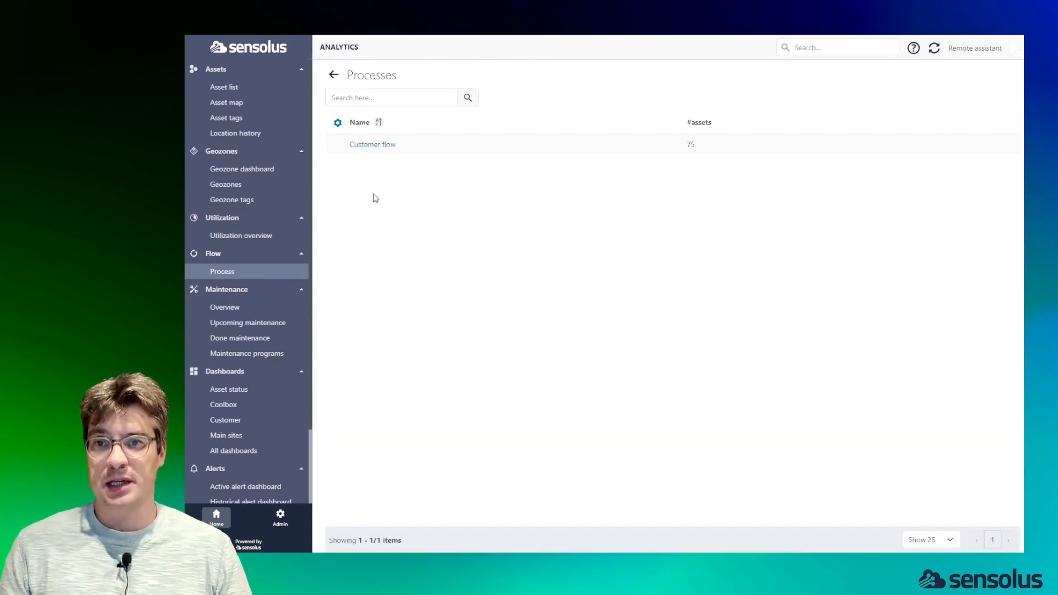
pyautogui.click(372, 144)
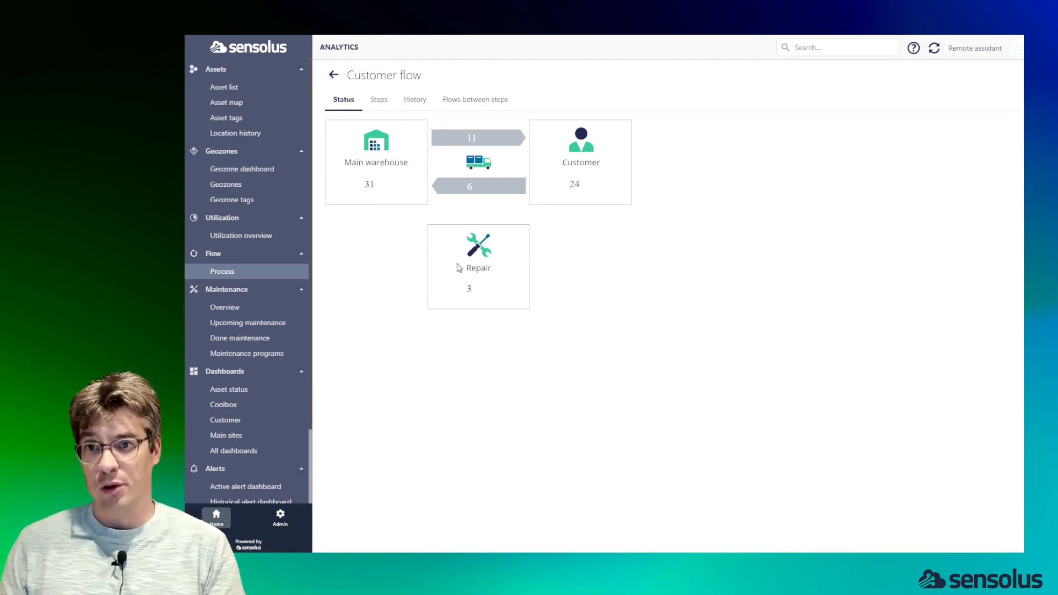
pyautogui.moveTo(476, 149)
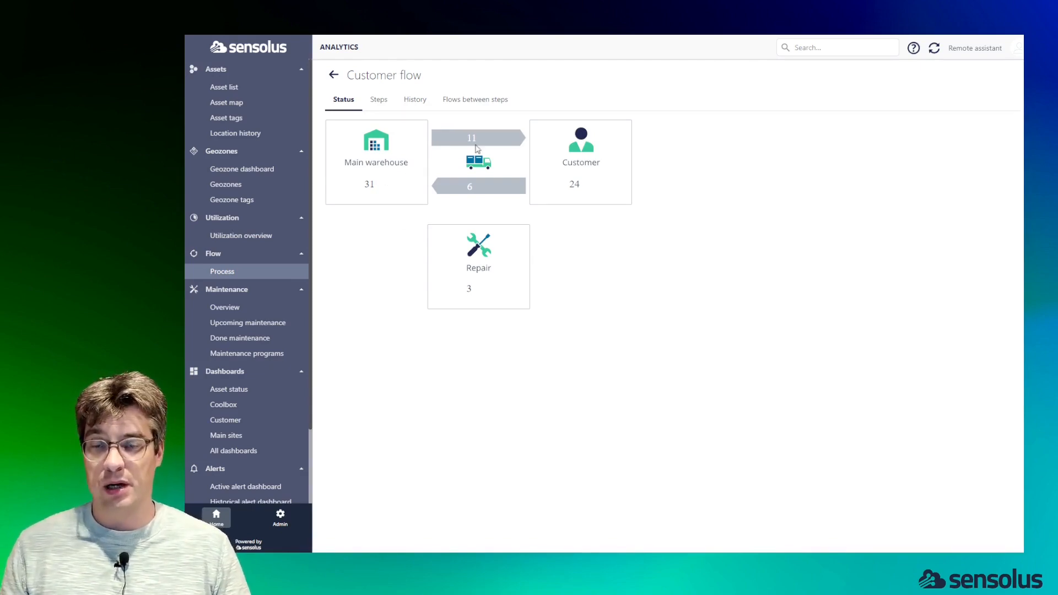
pyautogui.moveTo(501, 189)
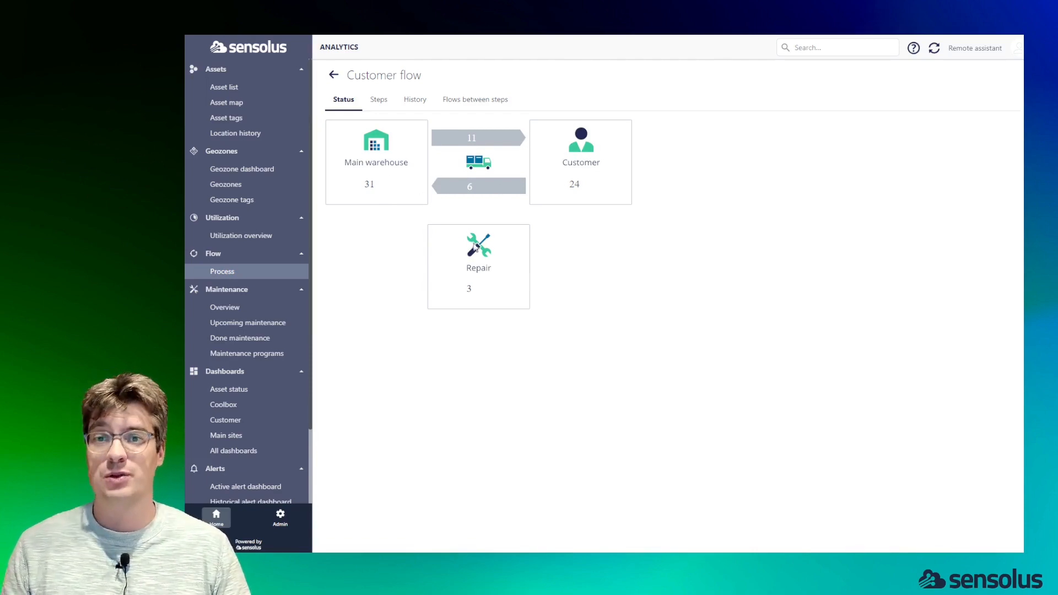
pyautogui.moveTo(478, 255)
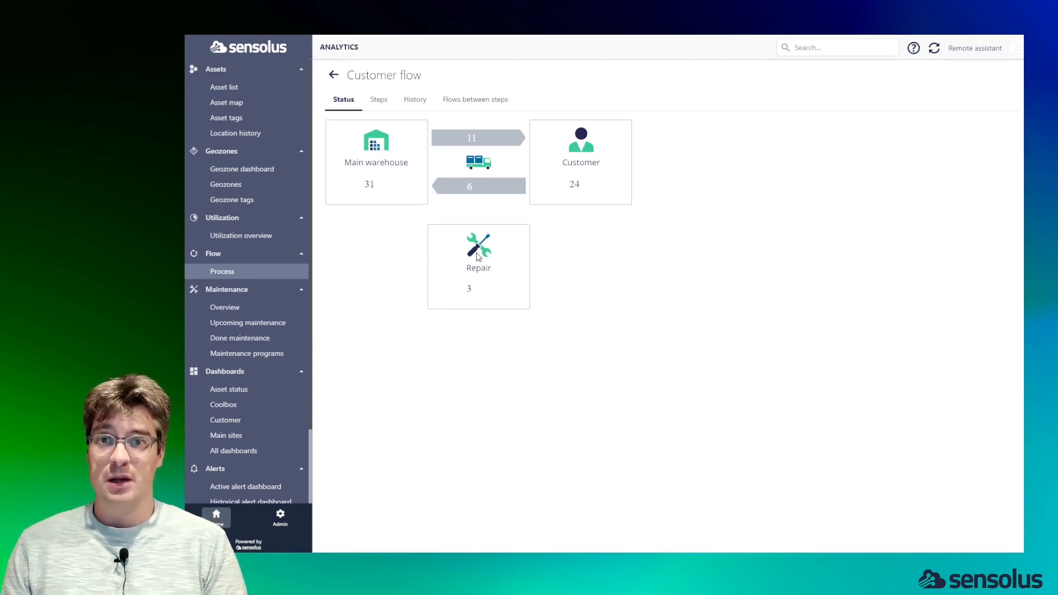
pyautogui.moveTo(386, 128)
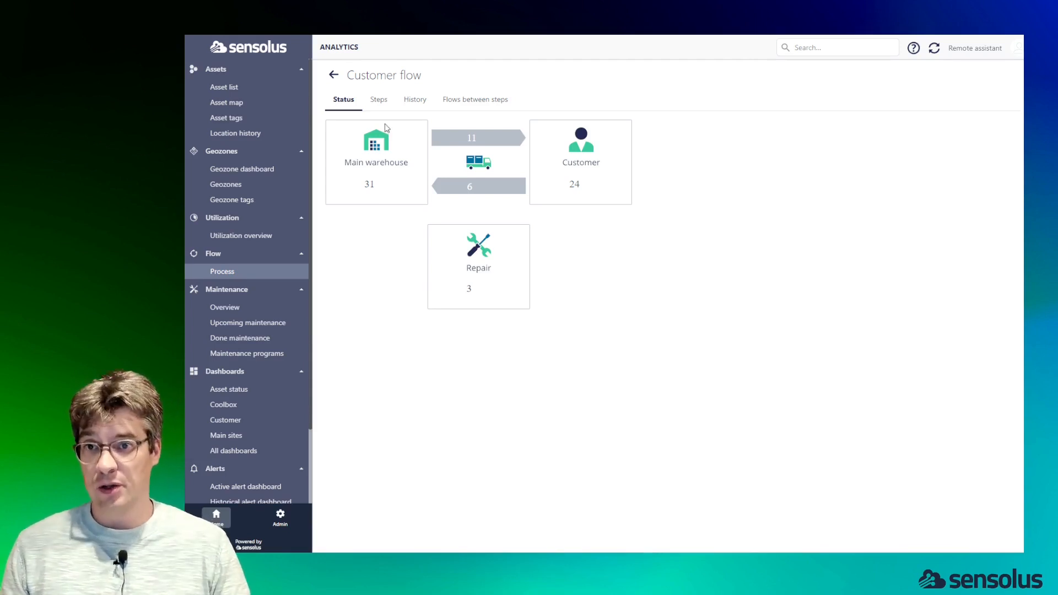
pyautogui.click(377, 99)
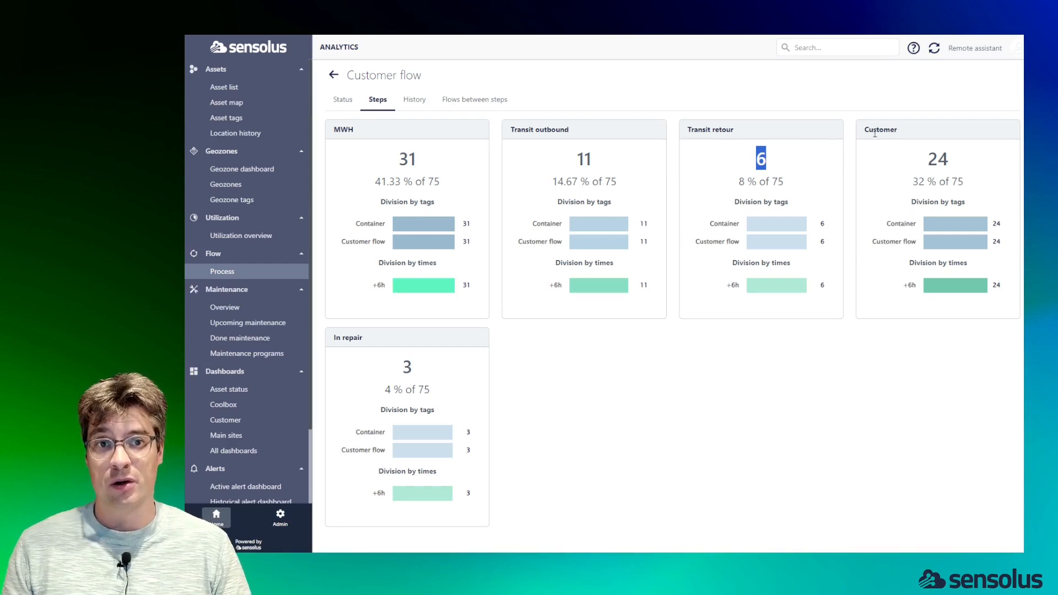
# Show the Customer flow history chart of assets per state for October 2023
pyautogui.click(414, 99)
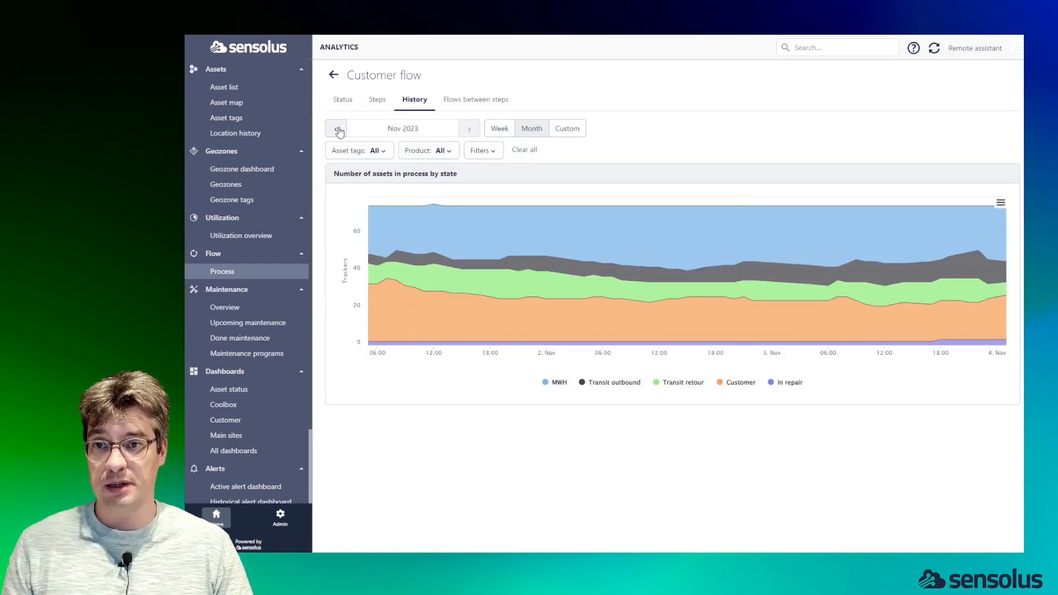
pyautogui.click(335, 128)
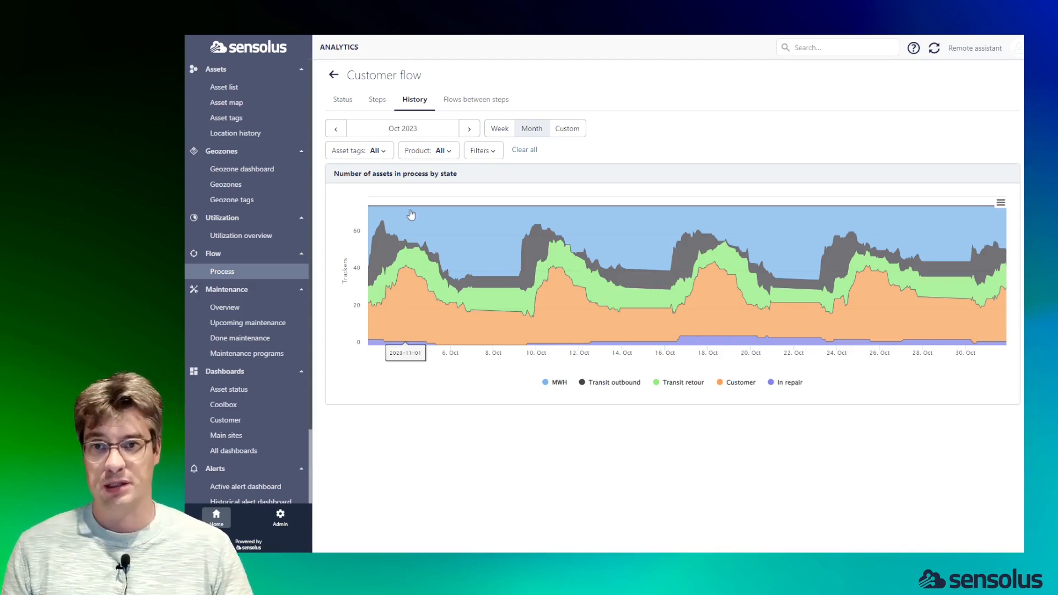
# Show the Customer flow Sankey diagram of flows between steps for Oct 30 – Nov 5, 2023
pyautogui.click(477, 99)
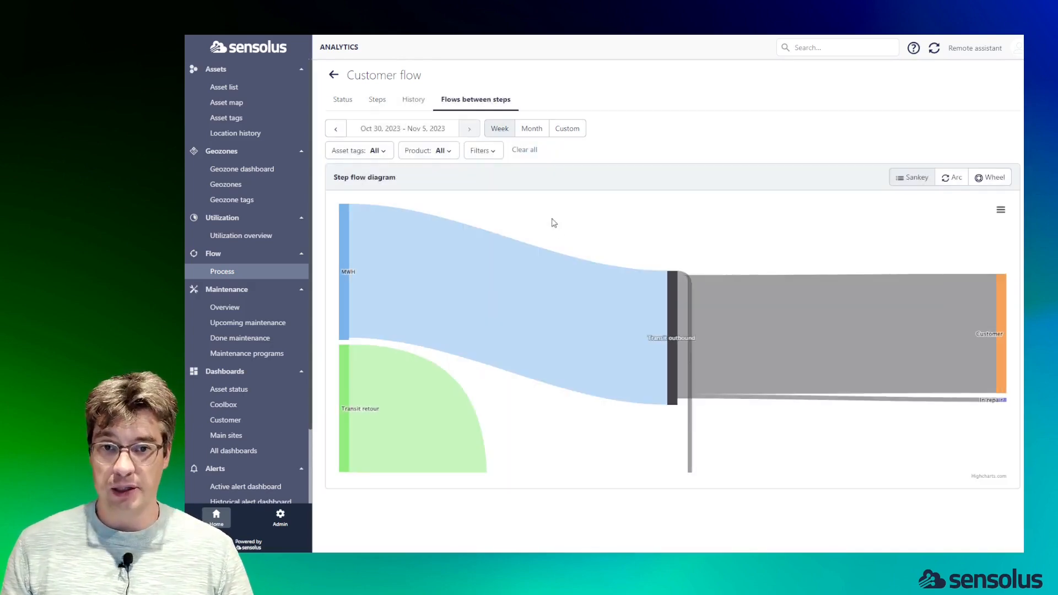
pyautogui.moveTo(569, 243)
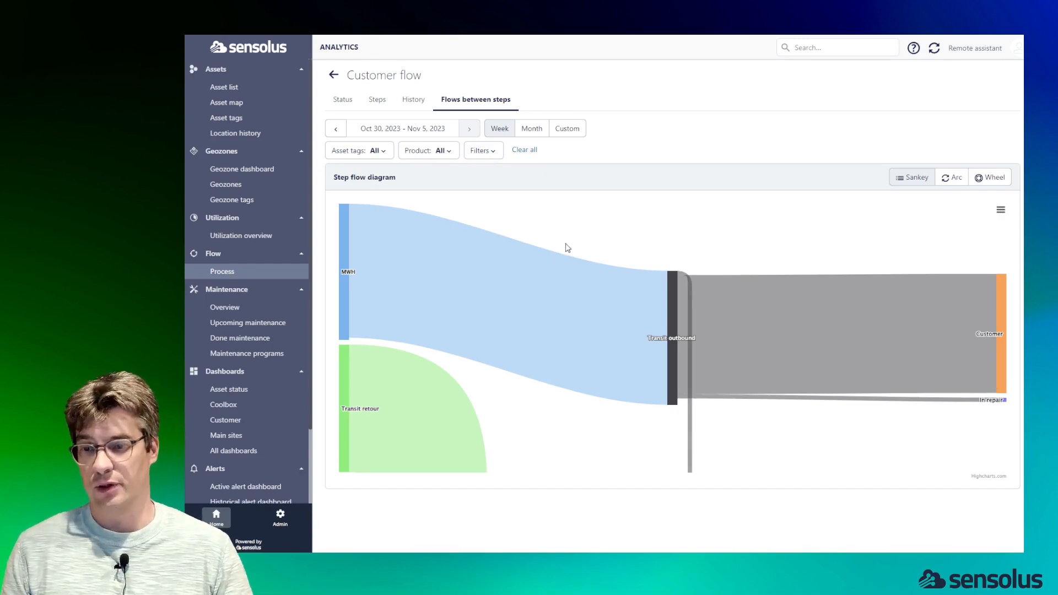
pyautogui.scroll(-3)
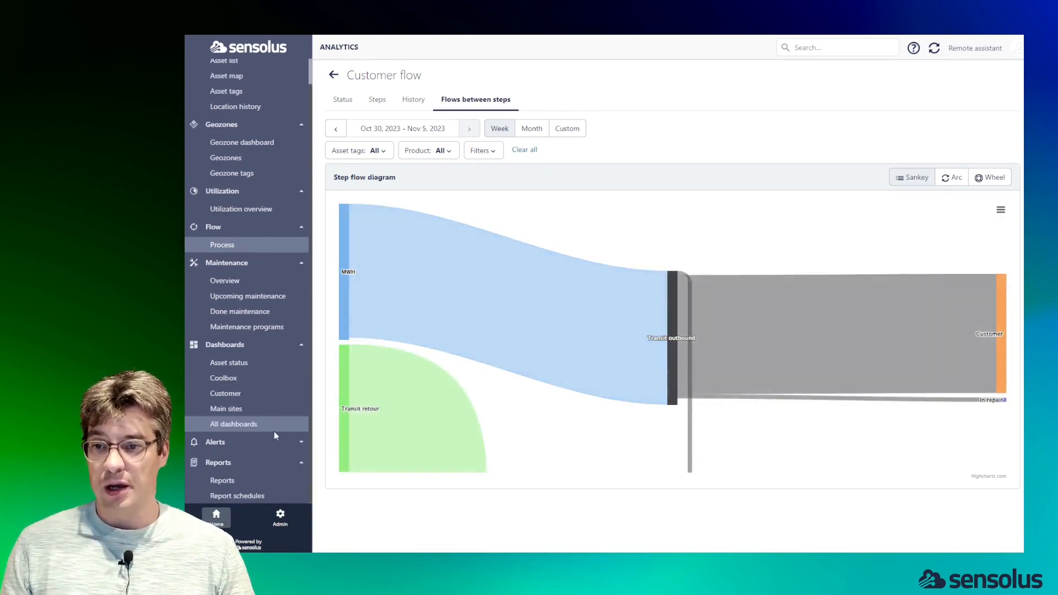
# Go to the admin Geozones list showing the 54 customer, supplier and factory zones with tags
pyautogui.click(215, 441)
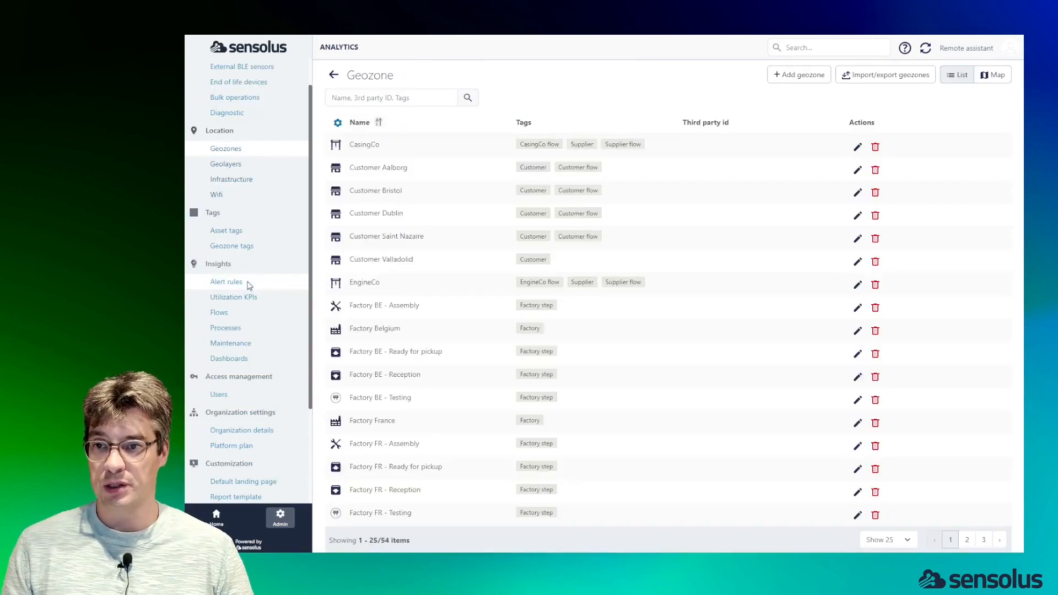
# Draft a Too long inside geozone alert rule for Repair center geozones with a 4-day timeout, then view active alerts
pyautogui.click(226, 281)
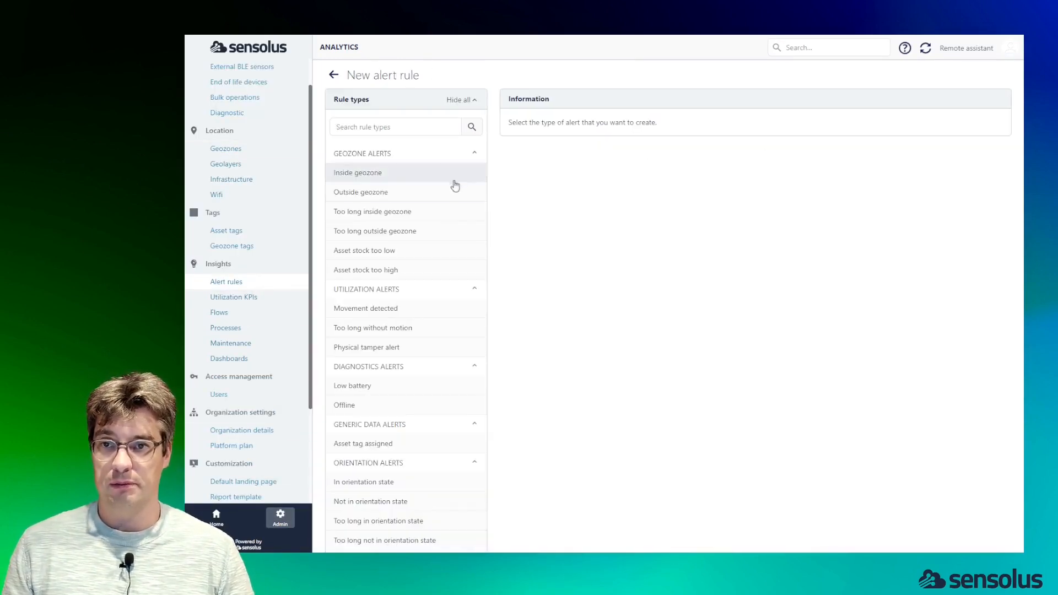
pyautogui.moveTo(420, 215)
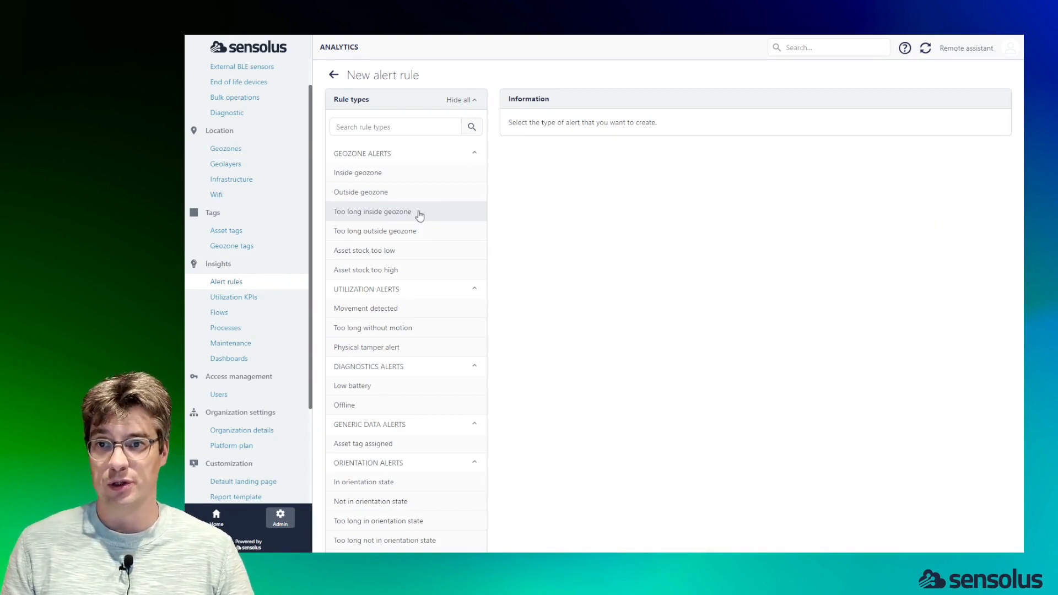
pyautogui.click(371, 211)
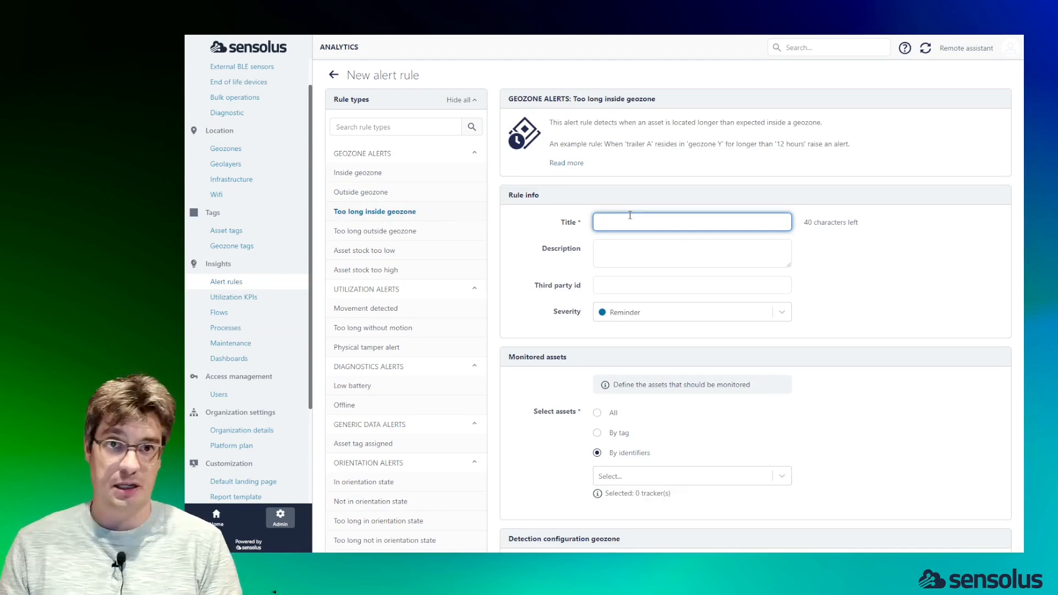
pyautogui.write('too long in repair')
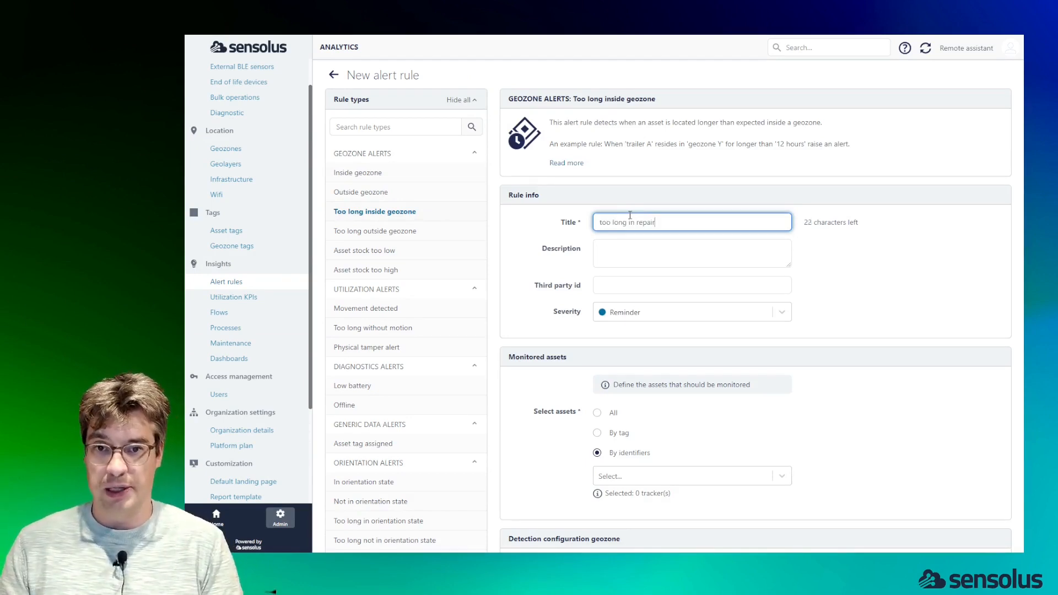
pyautogui.scroll(-3)
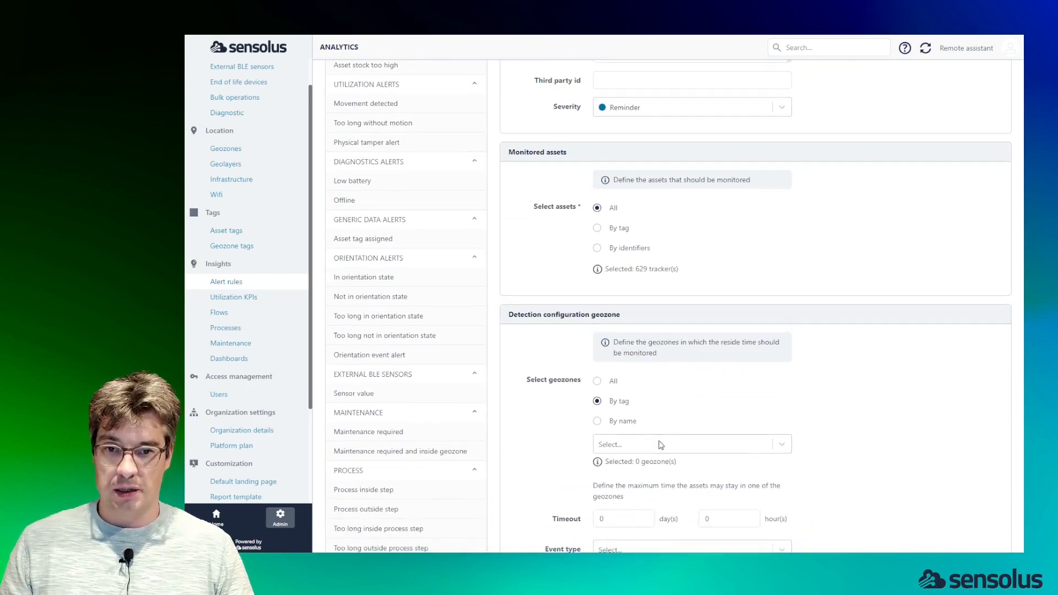
pyautogui.click(687, 444)
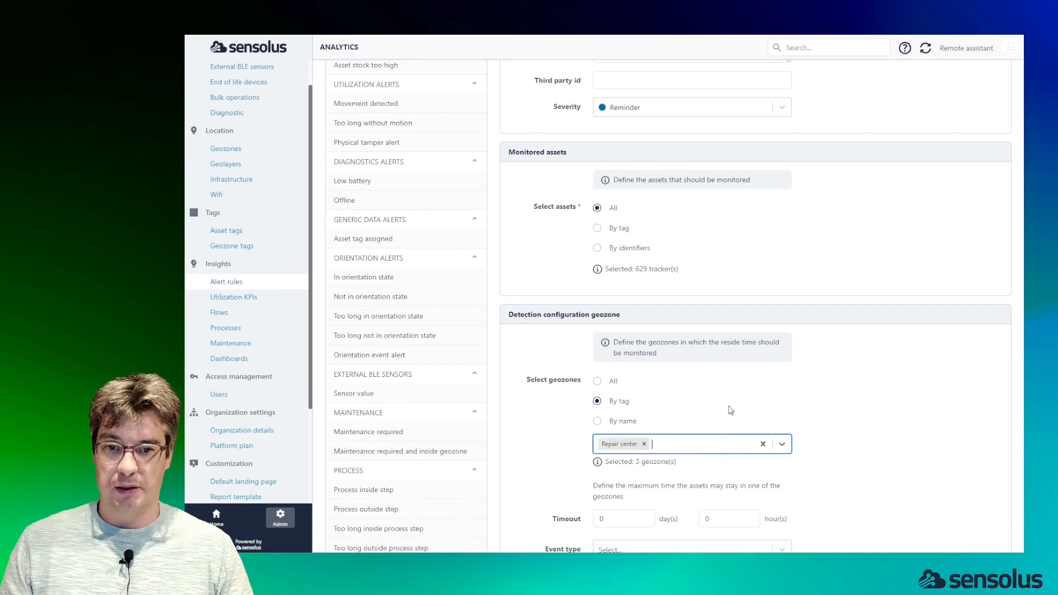
pyautogui.scroll(-3)
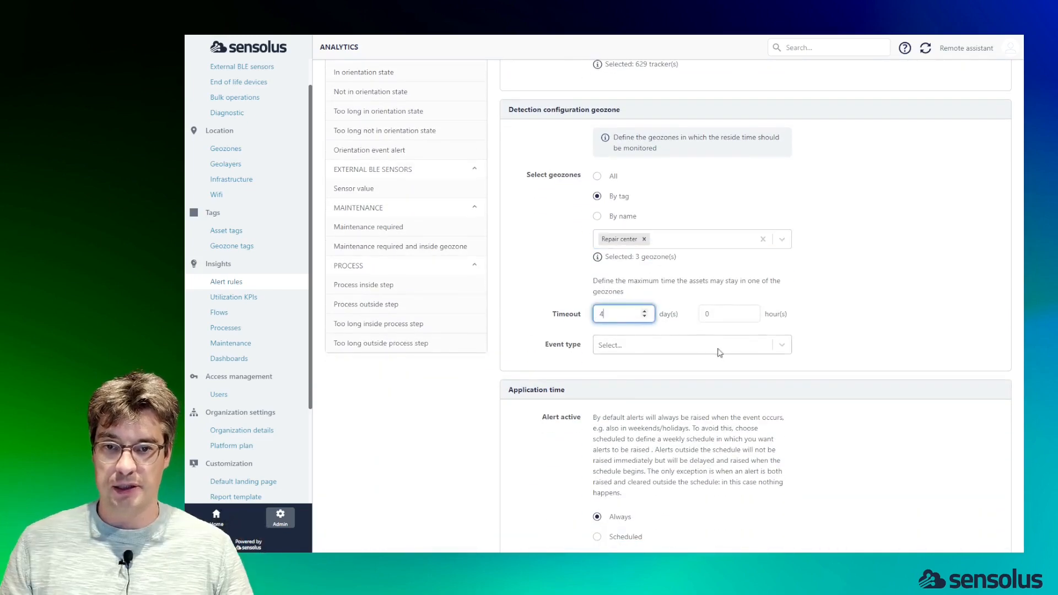
pyautogui.scroll(-3)
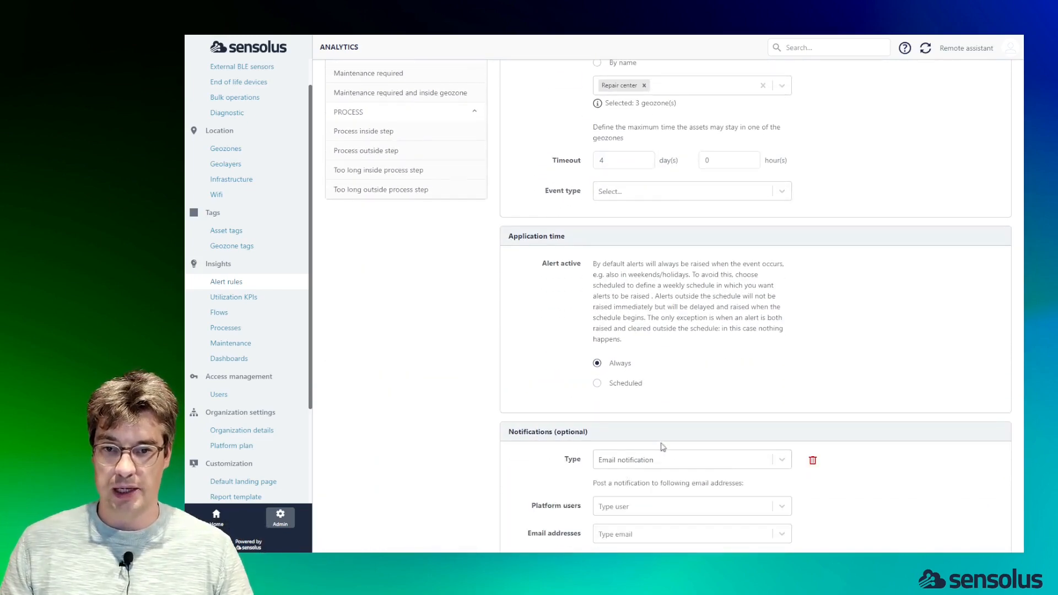
pyautogui.scroll(-3)
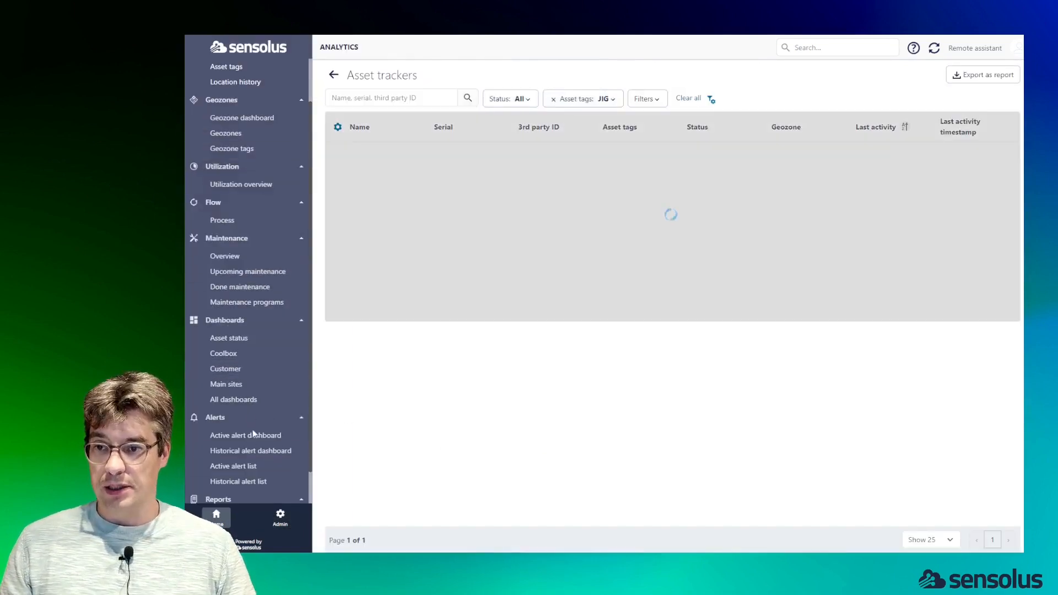
pyautogui.click(246, 434)
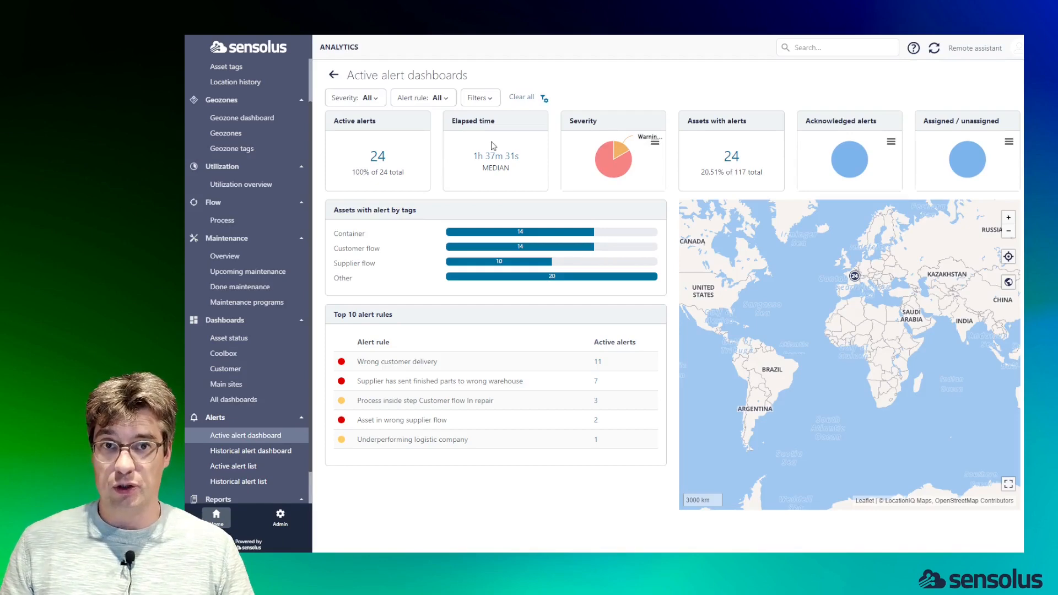
# Show the 2023 historical alert dashboard: 333 detected, 314 cleared, 3d 11h 37m average resolution
pyautogui.click(248, 450)
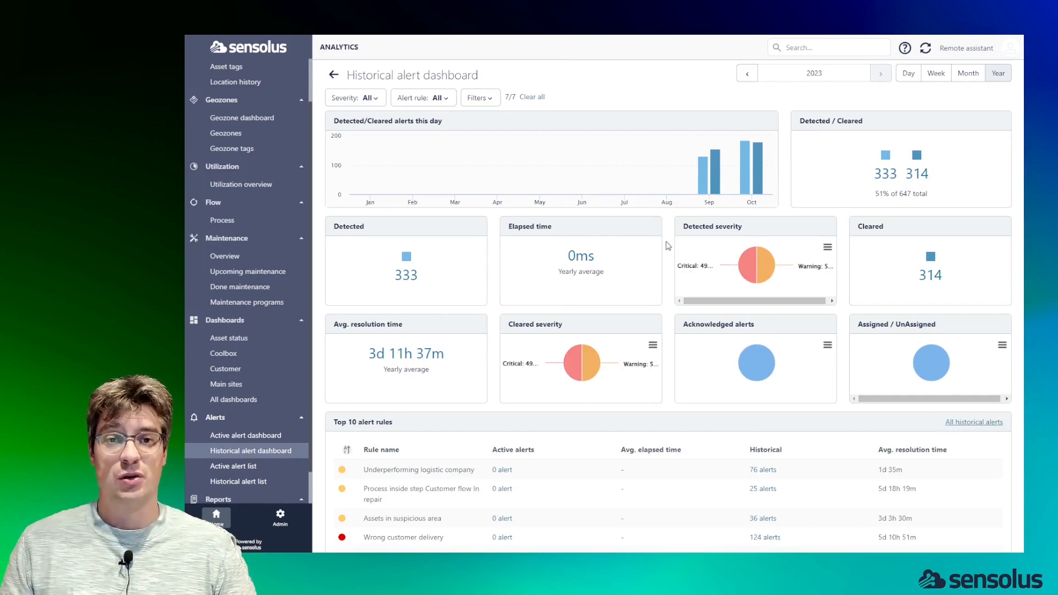
pyautogui.moveTo(714, 211)
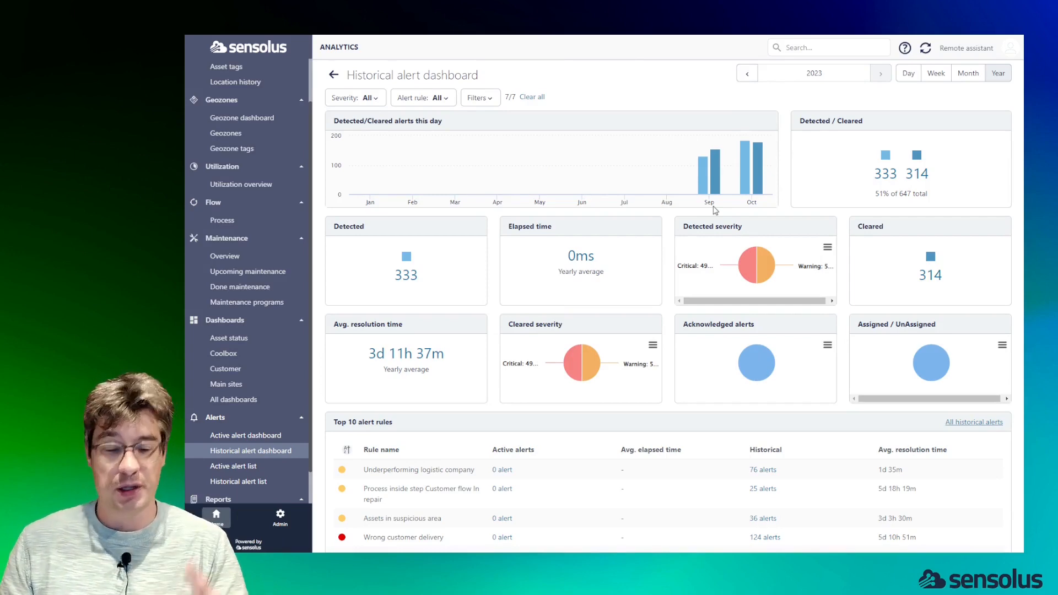
pyautogui.moveTo(226, 368)
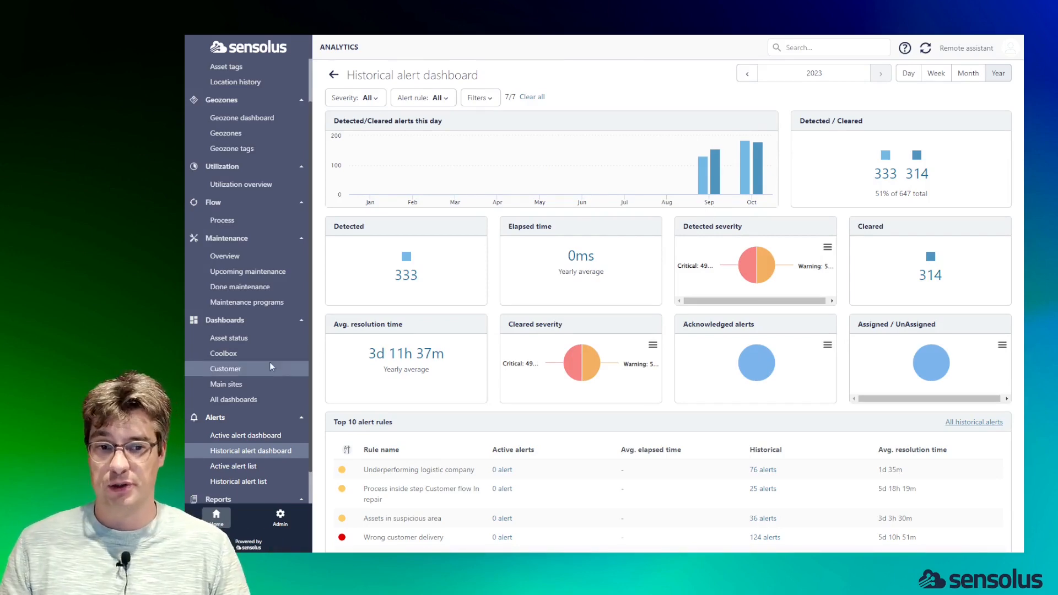
# Start a new report of type Last known locations from the reports list
pyautogui.click(223, 480)
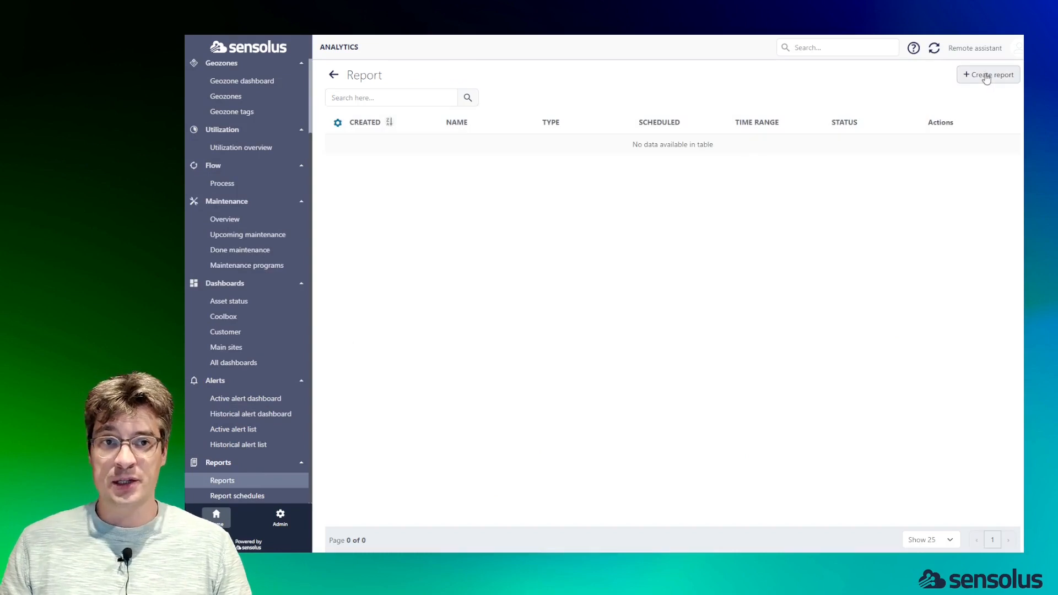
pyautogui.click(988, 73)
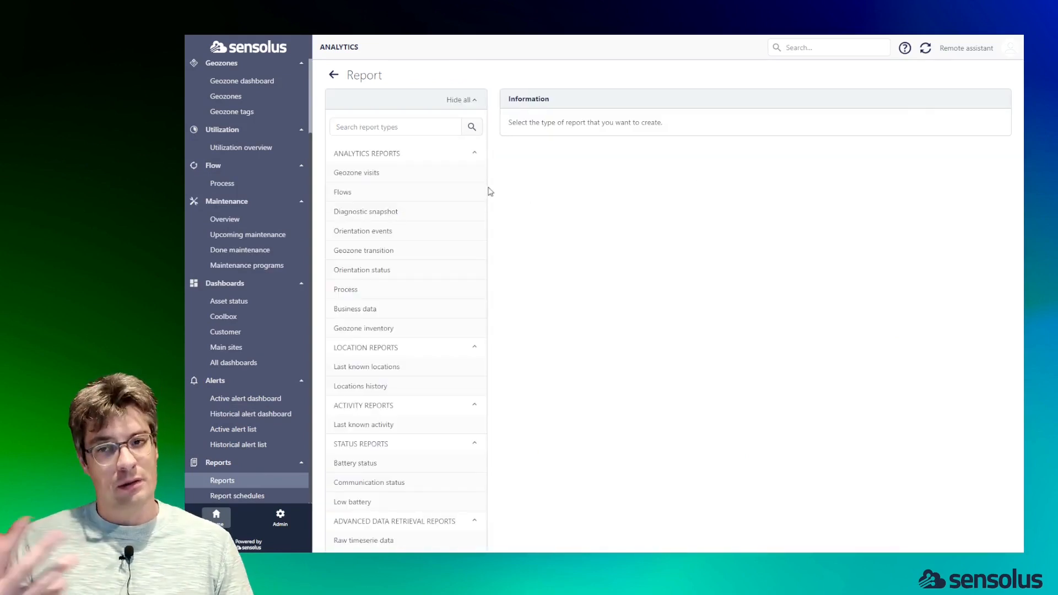
pyautogui.scroll(-3)
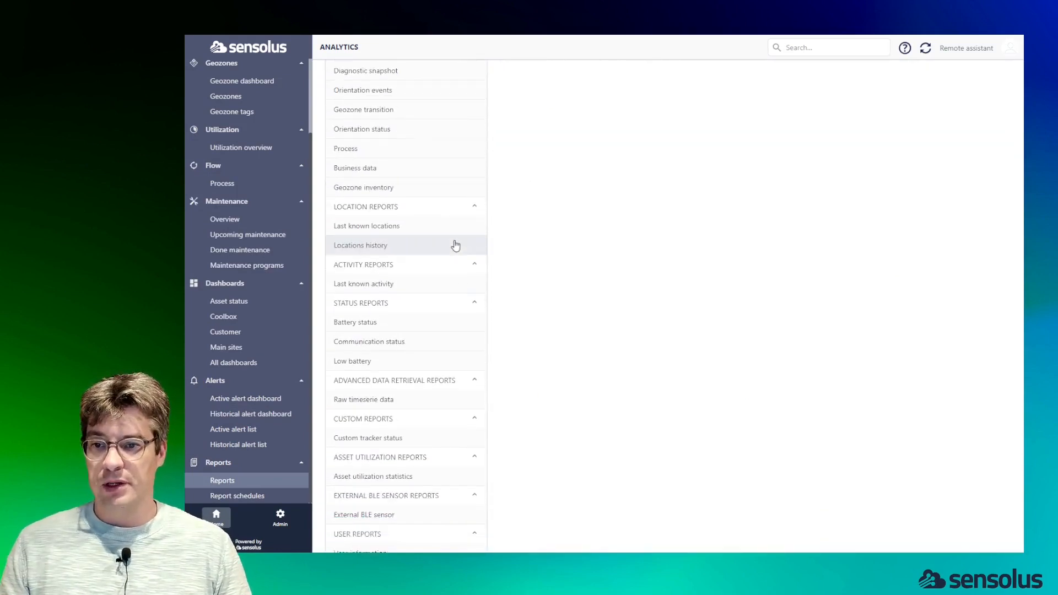
pyautogui.scroll(-3)
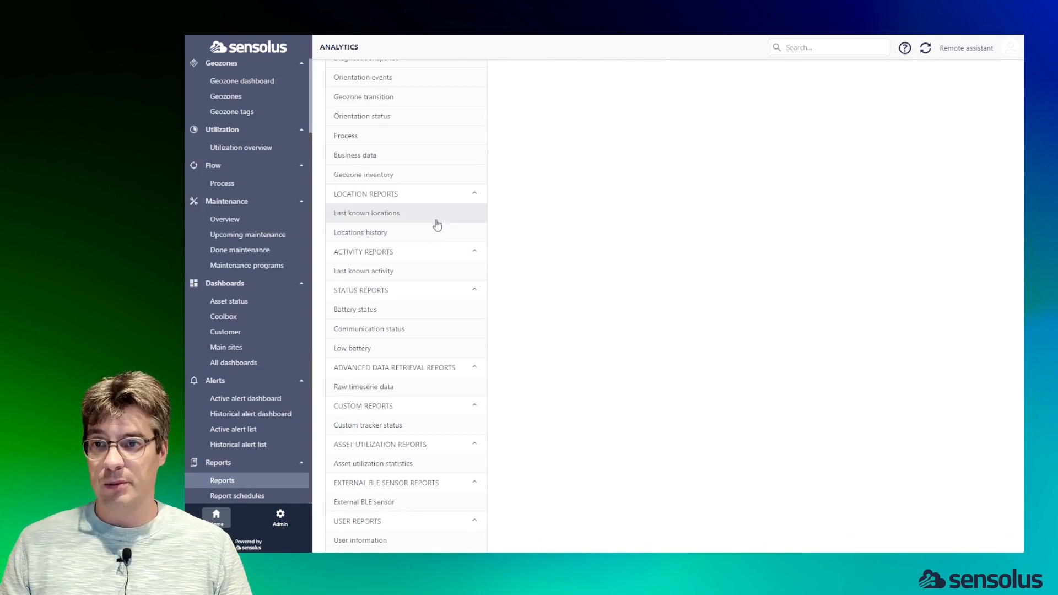
pyautogui.click(365, 212)
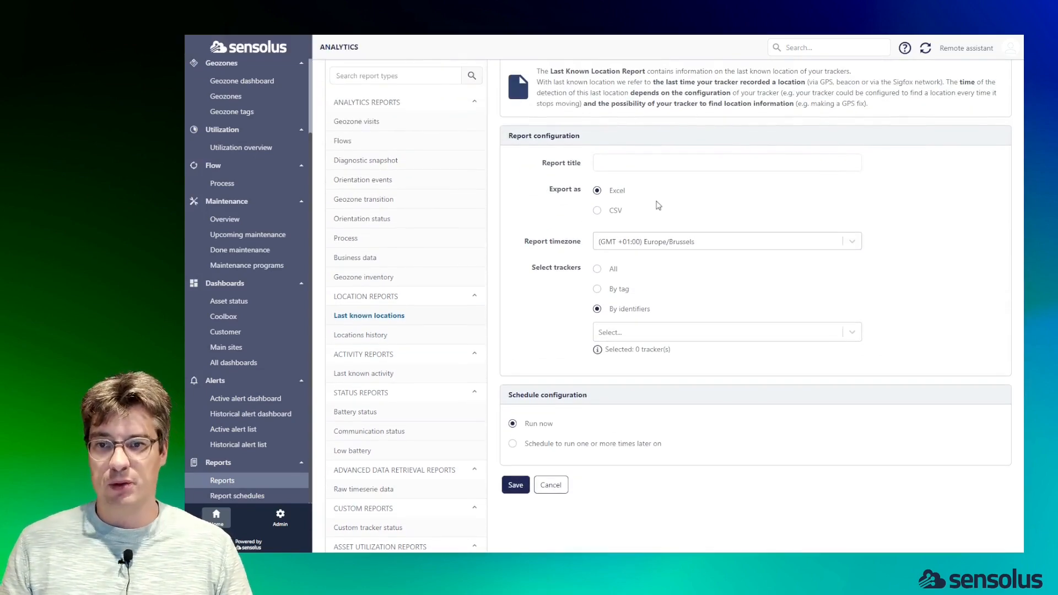
pyautogui.click(726, 162)
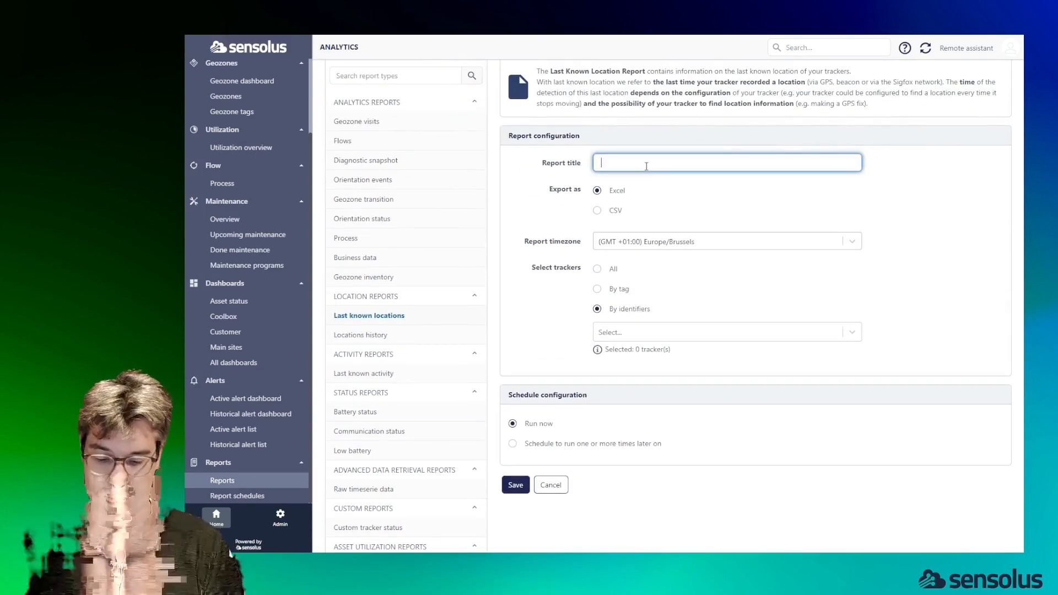
pyautogui.write('my locations')
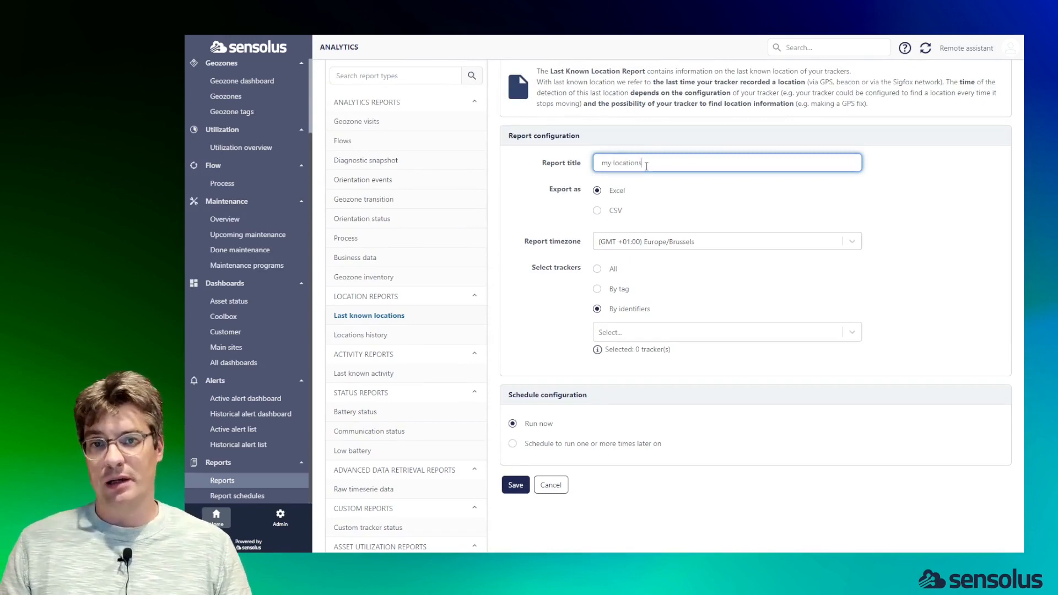
pyautogui.click(597, 269)
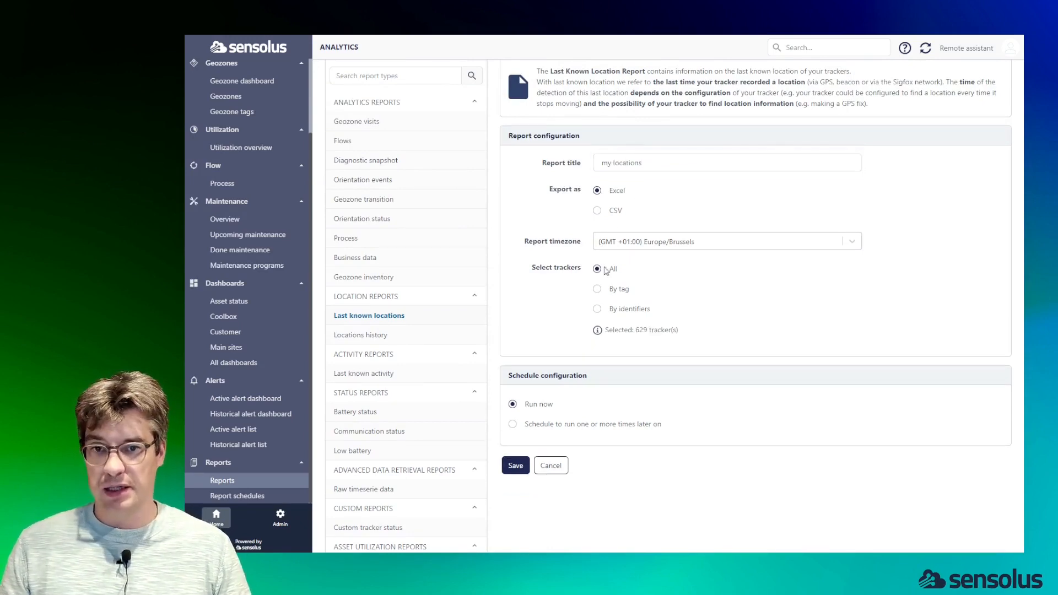
pyautogui.moveTo(691, 272)
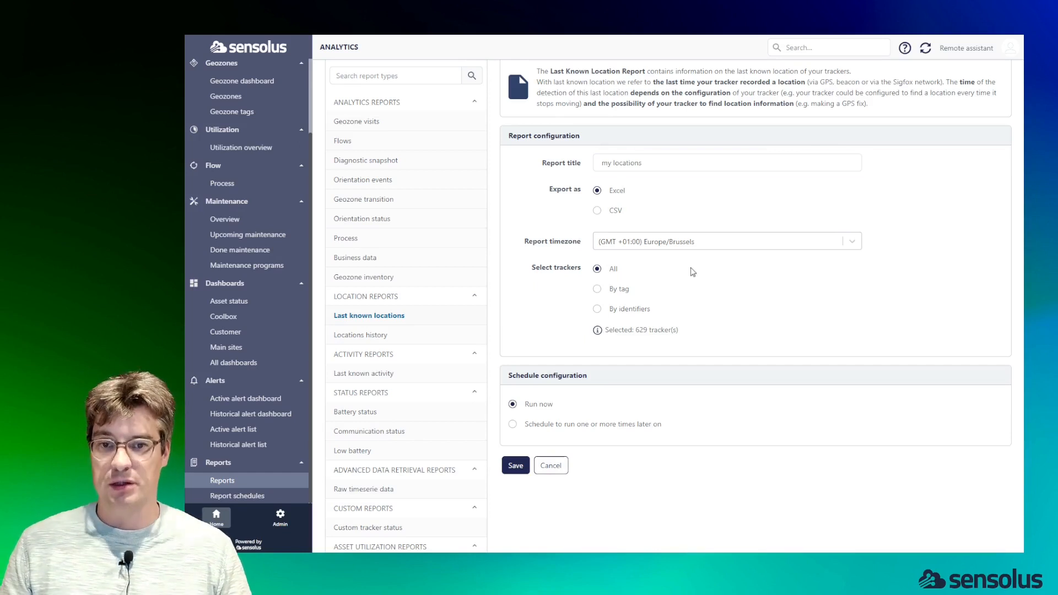
pyautogui.click(513, 423)
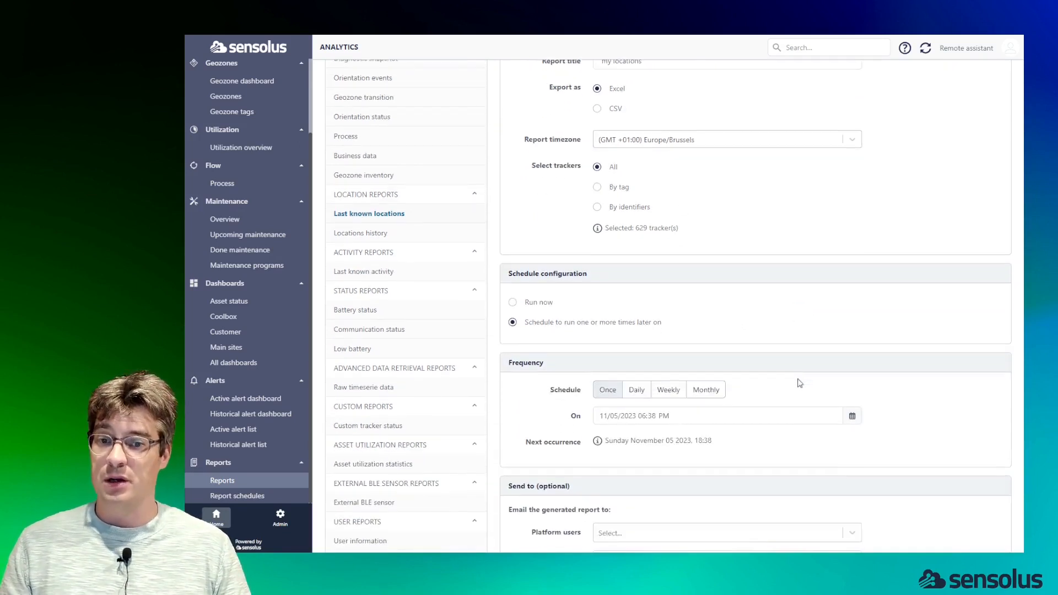
pyautogui.click(668, 389)
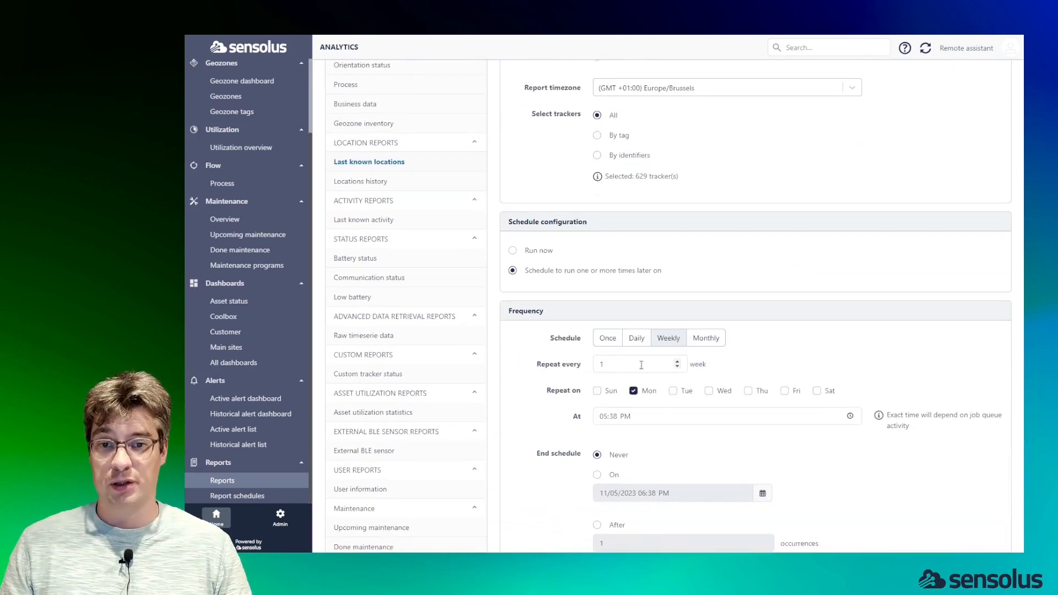
pyautogui.click(596, 390)
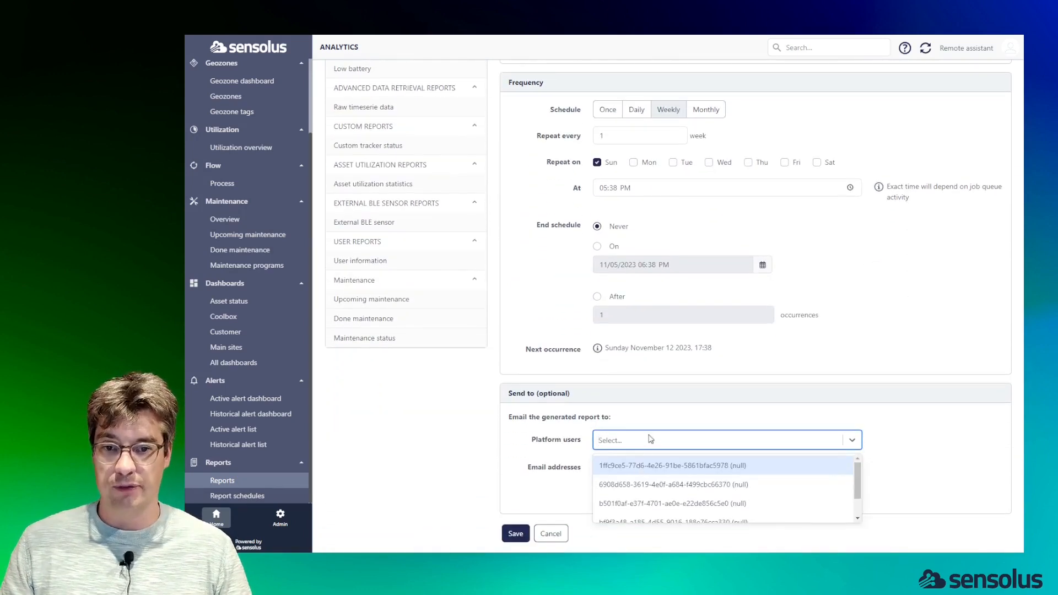
pyautogui.click(722, 468)
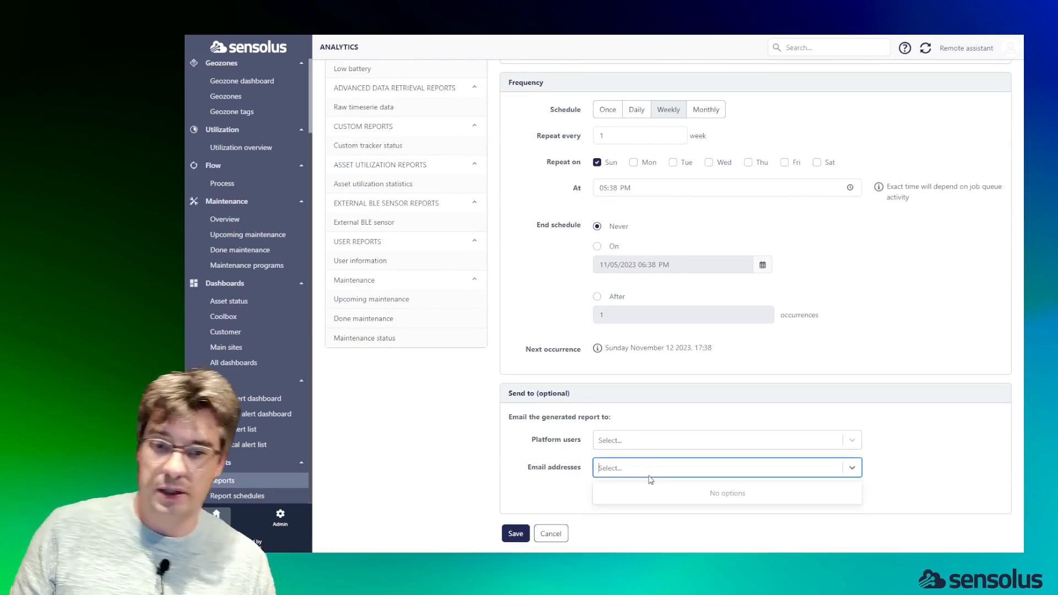
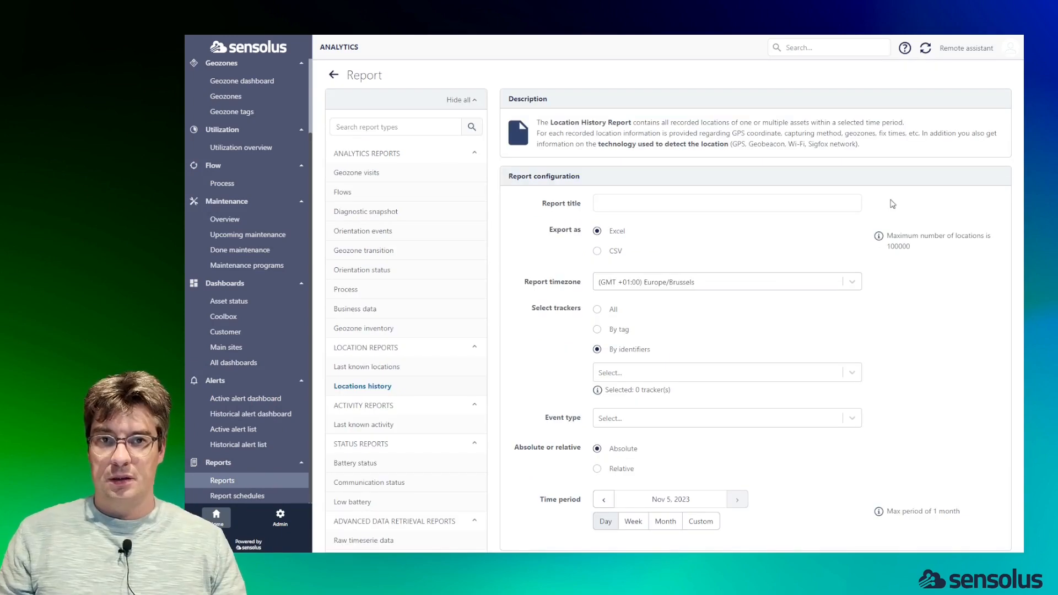
pyautogui.moveTo(756, 267)
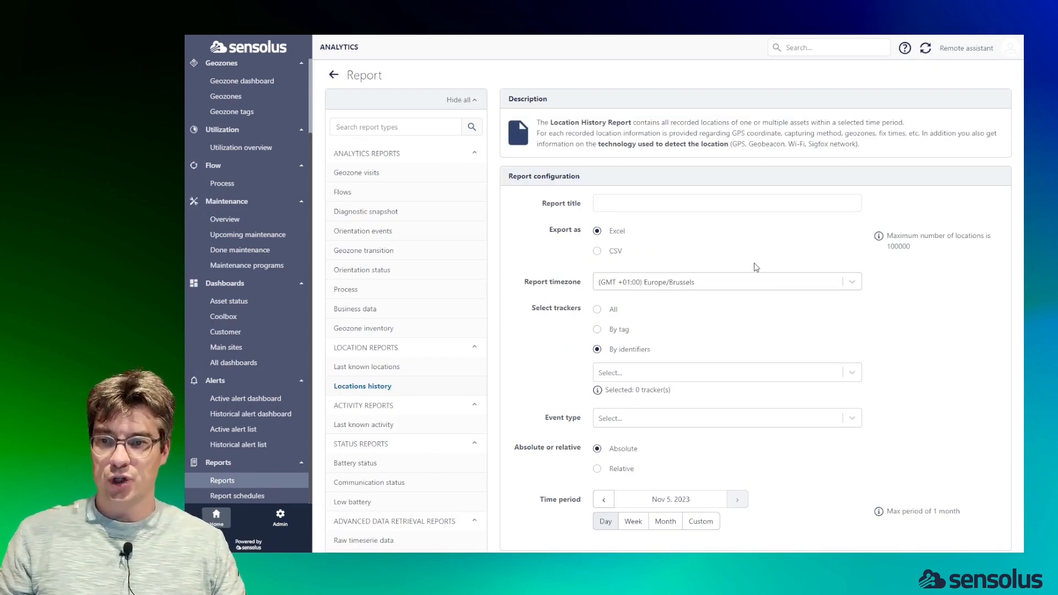
pyautogui.moveTo(312, 330)
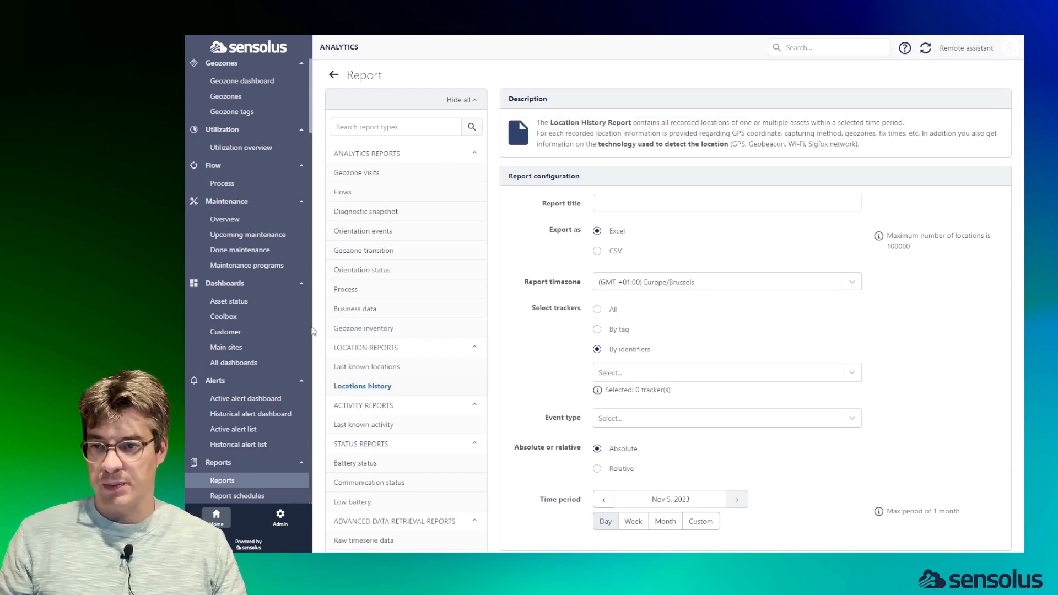
# Browse the Main sites dashboard: 80 assets in France, 56 in Belgium, with charts and site maps
pyautogui.click(226, 347)
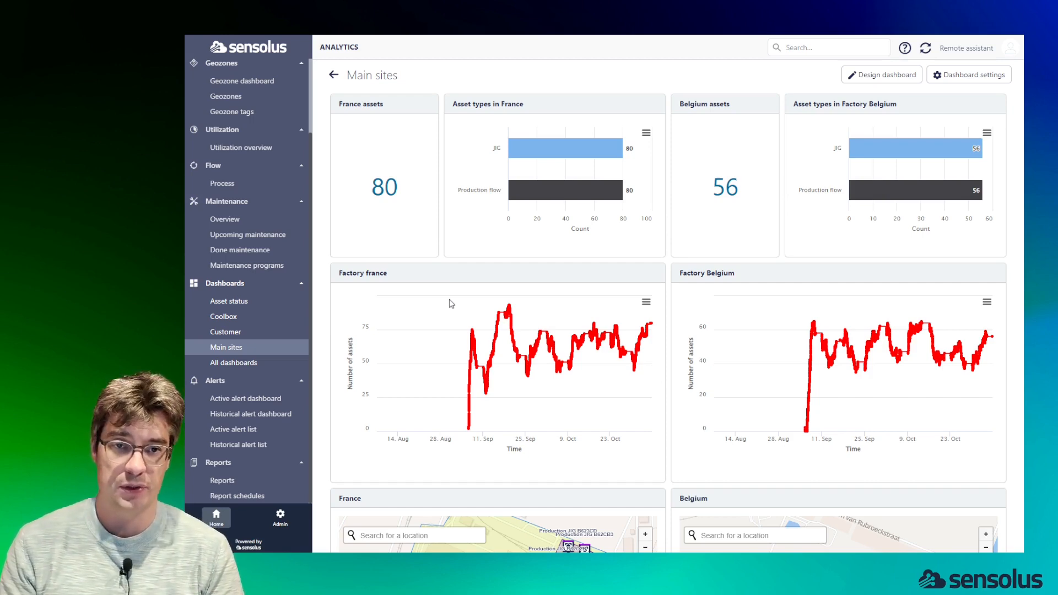
pyautogui.moveTo(467, 429)
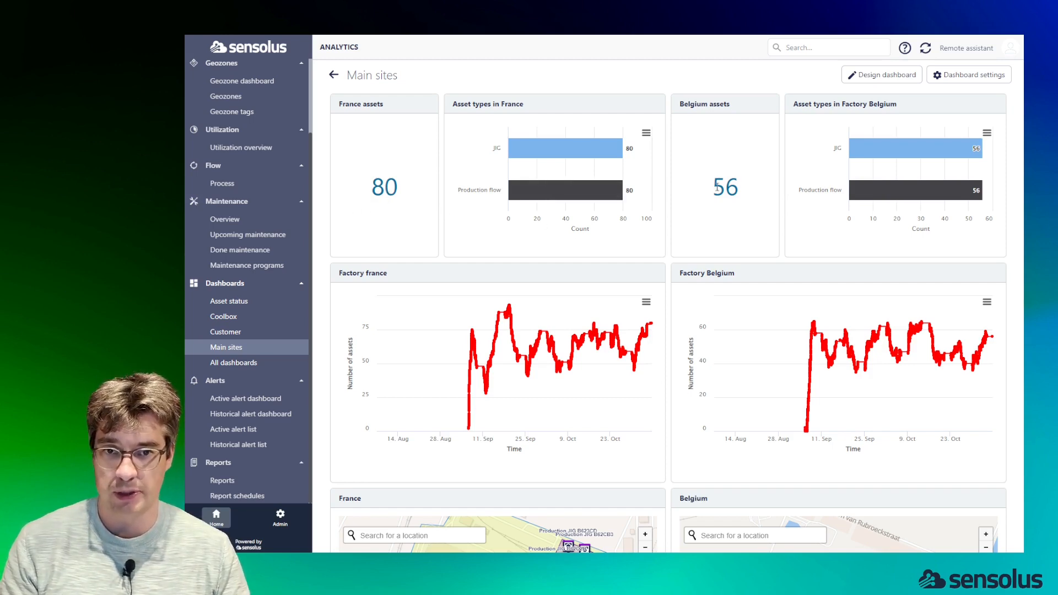
pyautogui.scroll(-3)
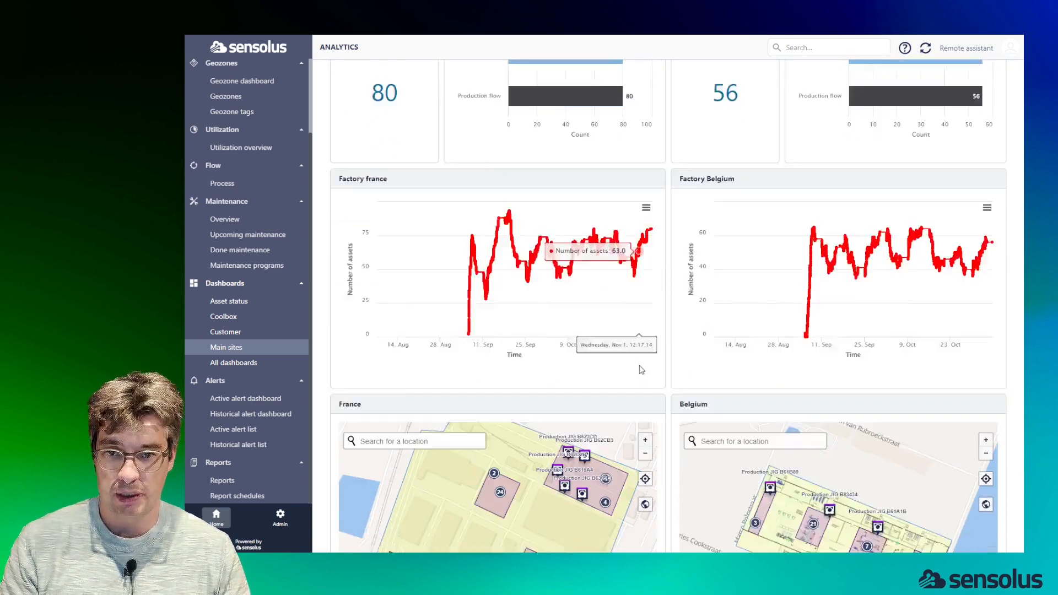
pyautogui.scroll(-3)
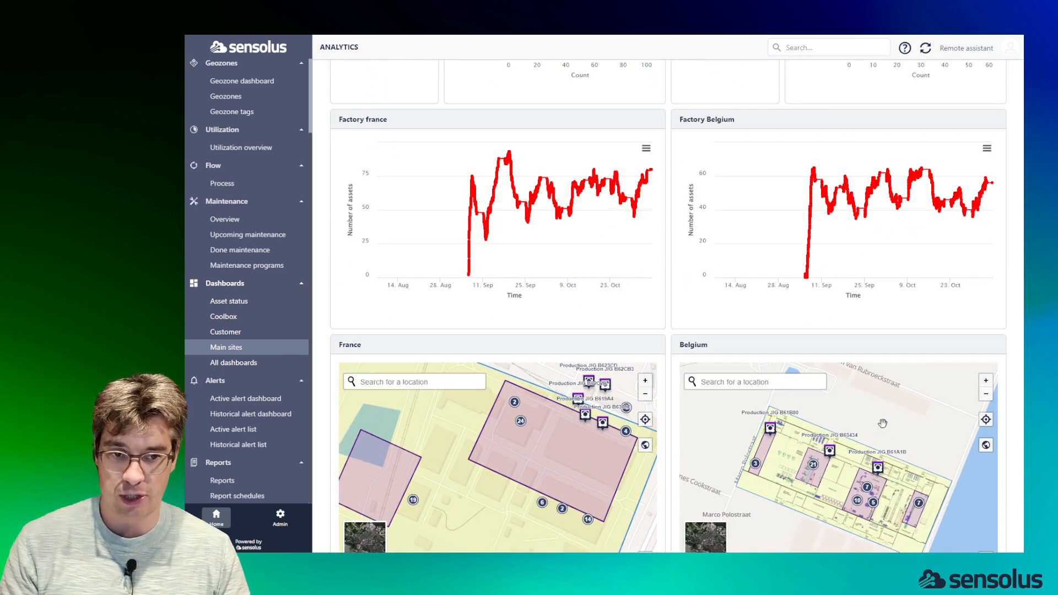
pyautogui.scroll(3)
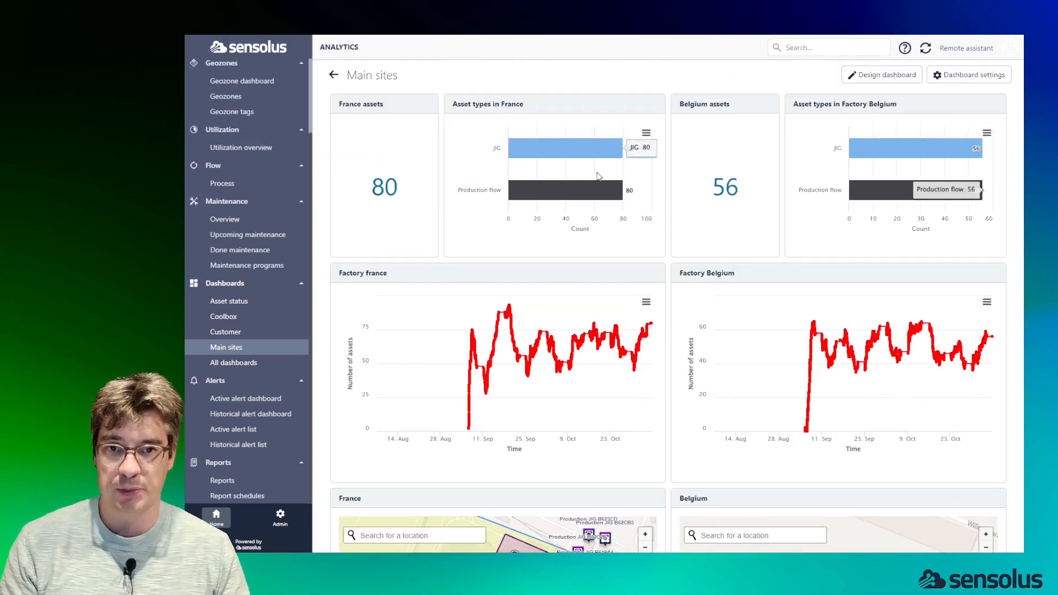
pyautogui.click(881, 74)
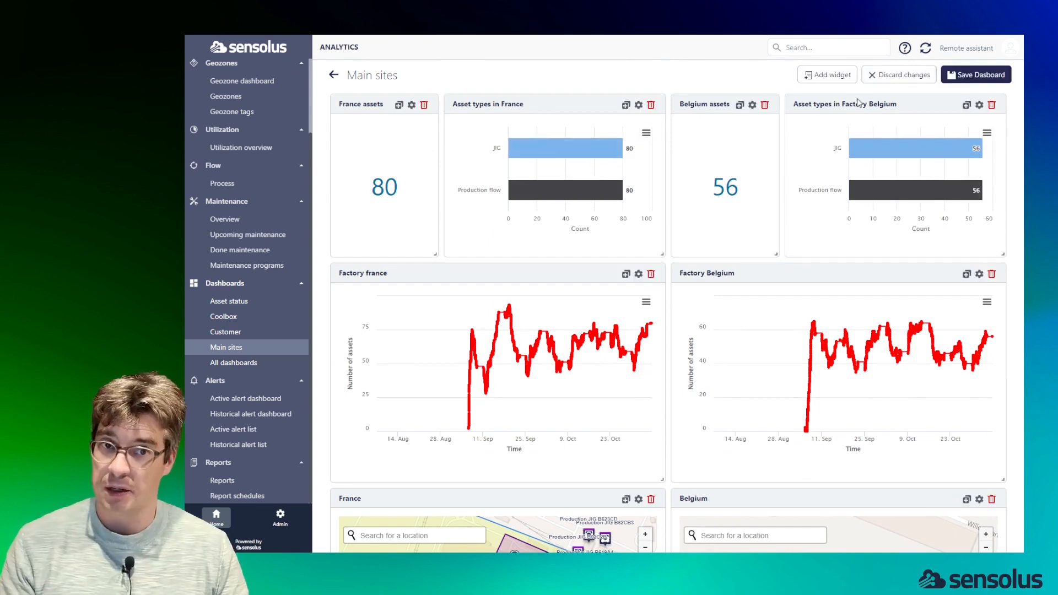
pyautogui.moveTo(467, 218)
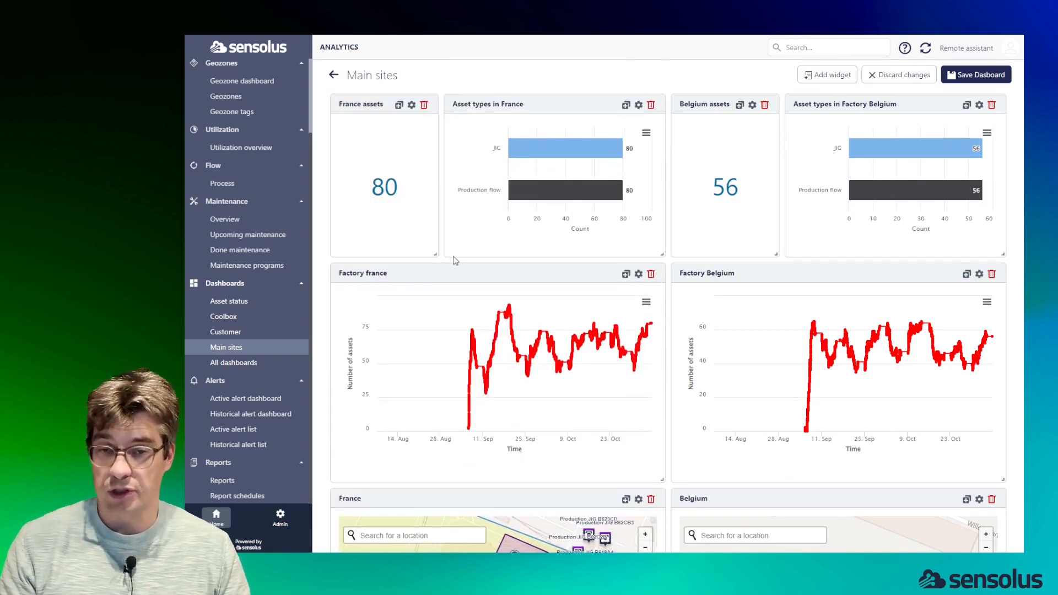
pyautogui.moveTo(641, 264)
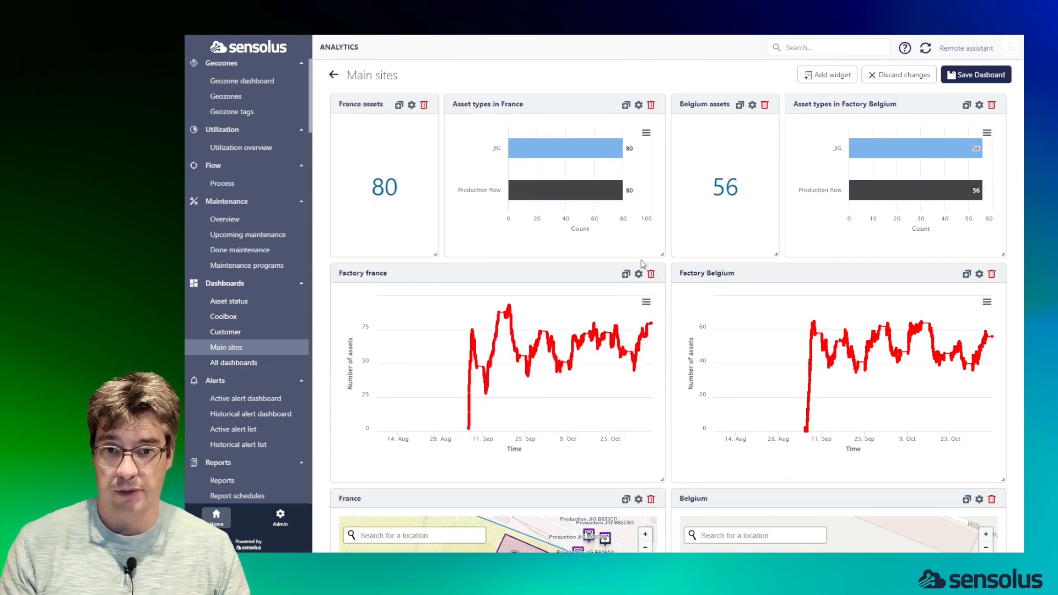
pyautogui.click(638, 274)
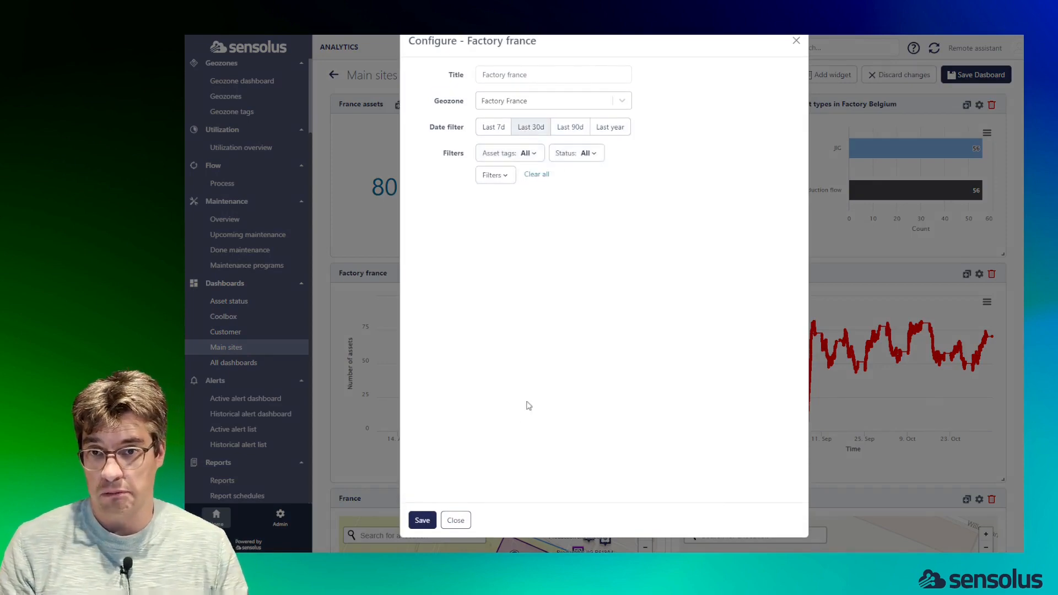
pyautogui.click(455, 520)
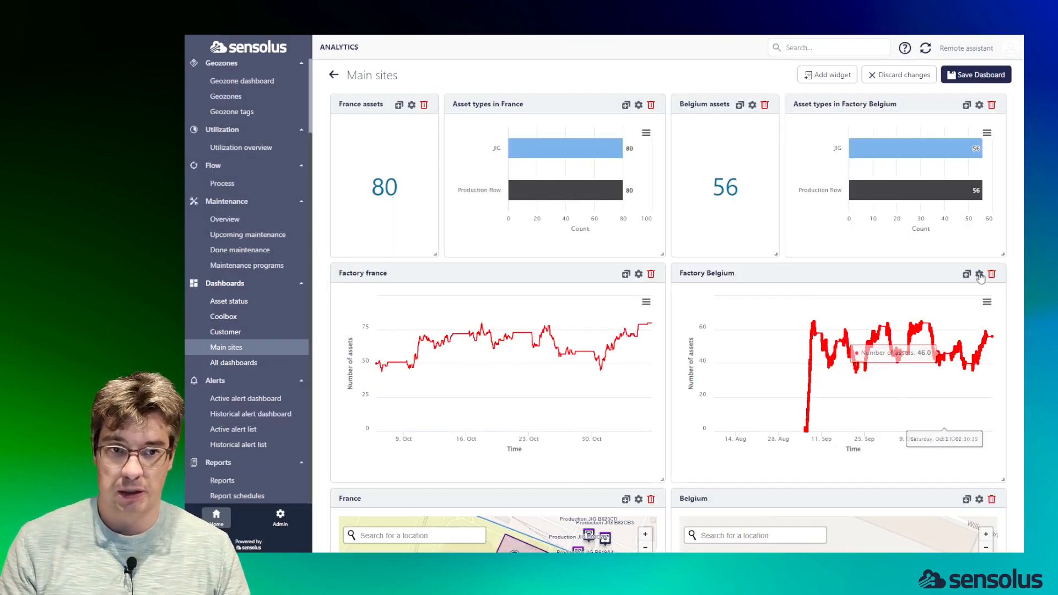
pyautogui.click(979, 274)
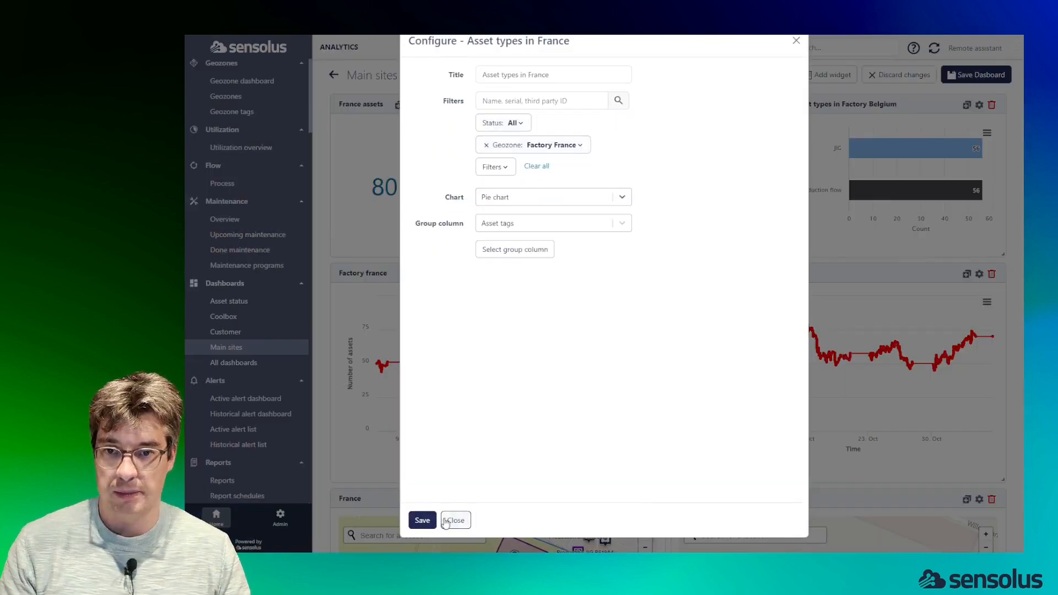
pyautogui.click(455, 520)
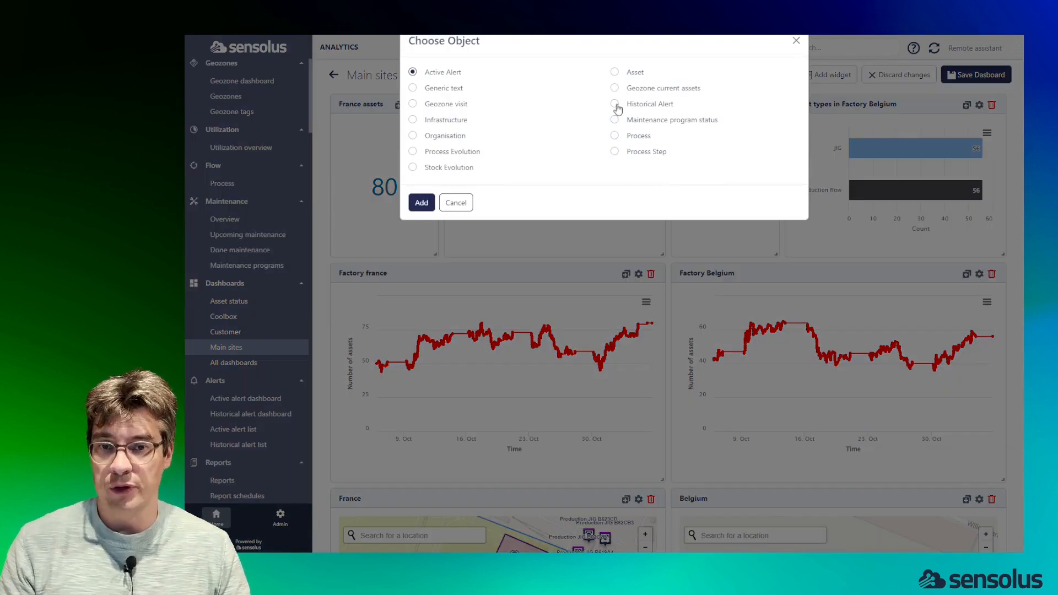
pyautogui.moveTo(420, 184)
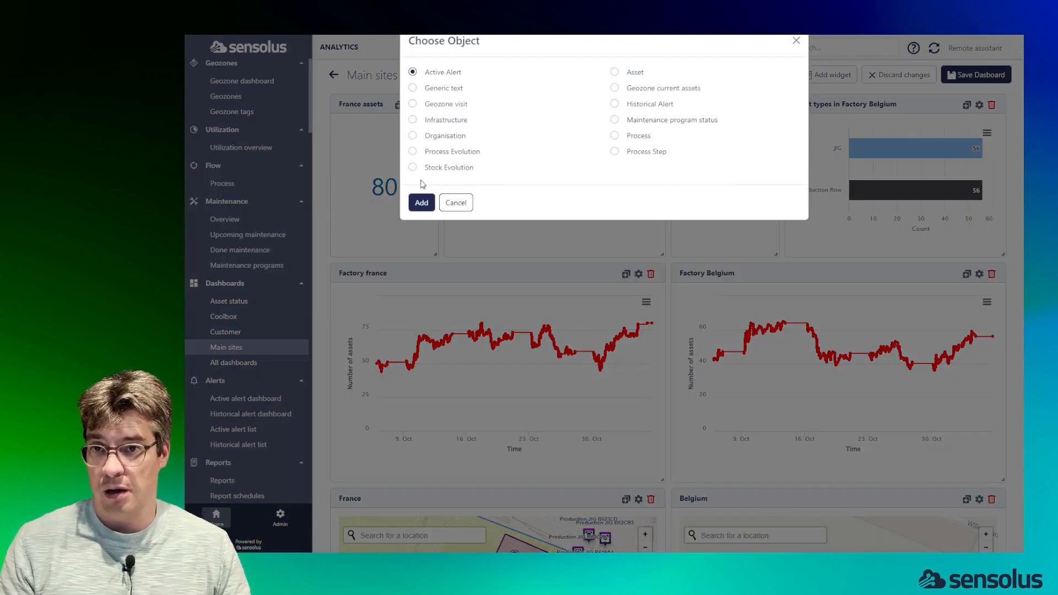
pyautogui.click(420, 203)
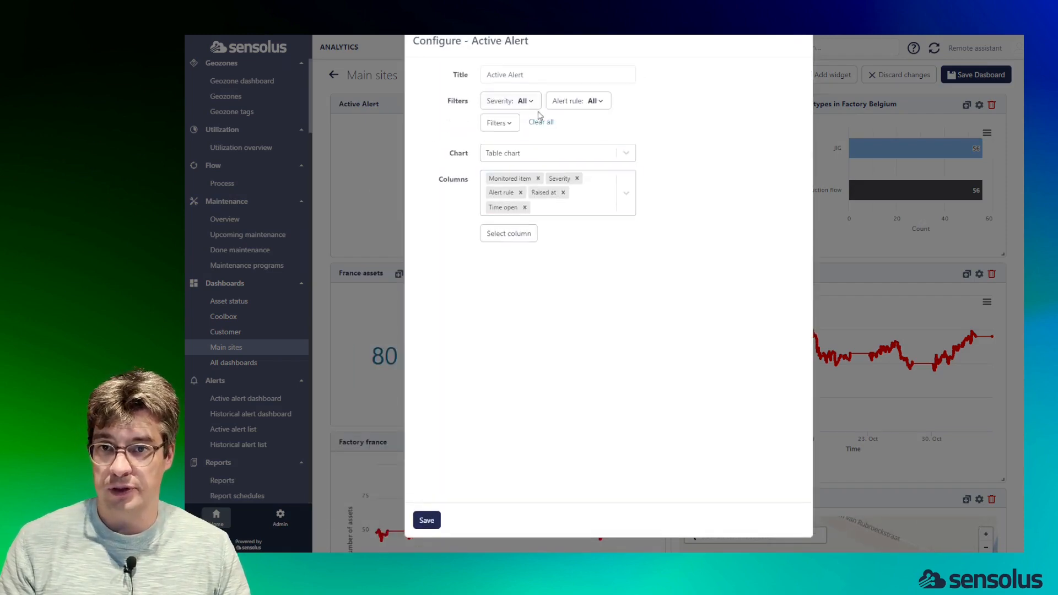
pyautogui.click(510, 101)
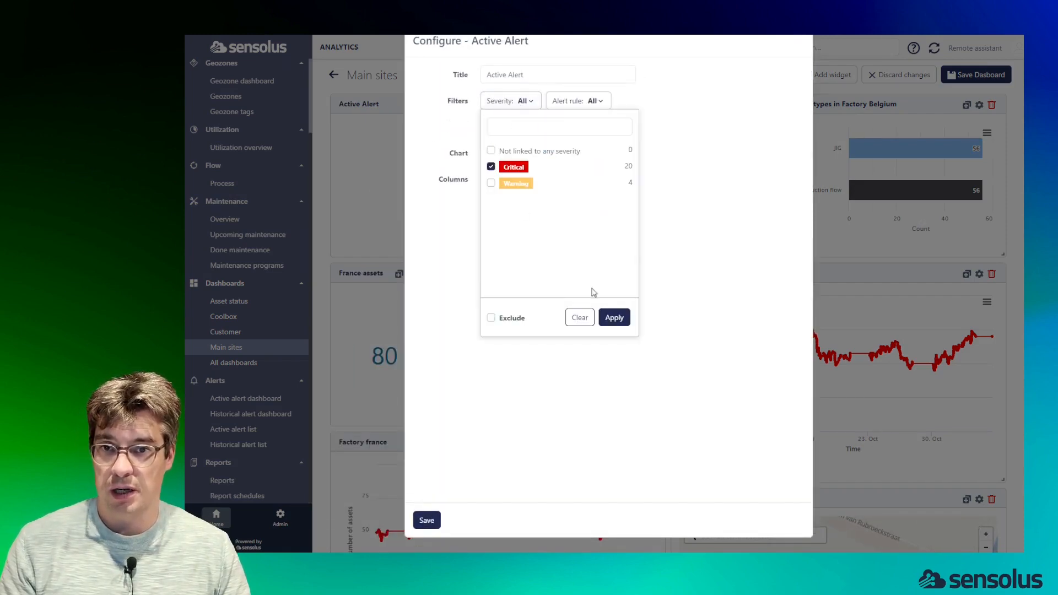
pyautogui.click(613, 318)
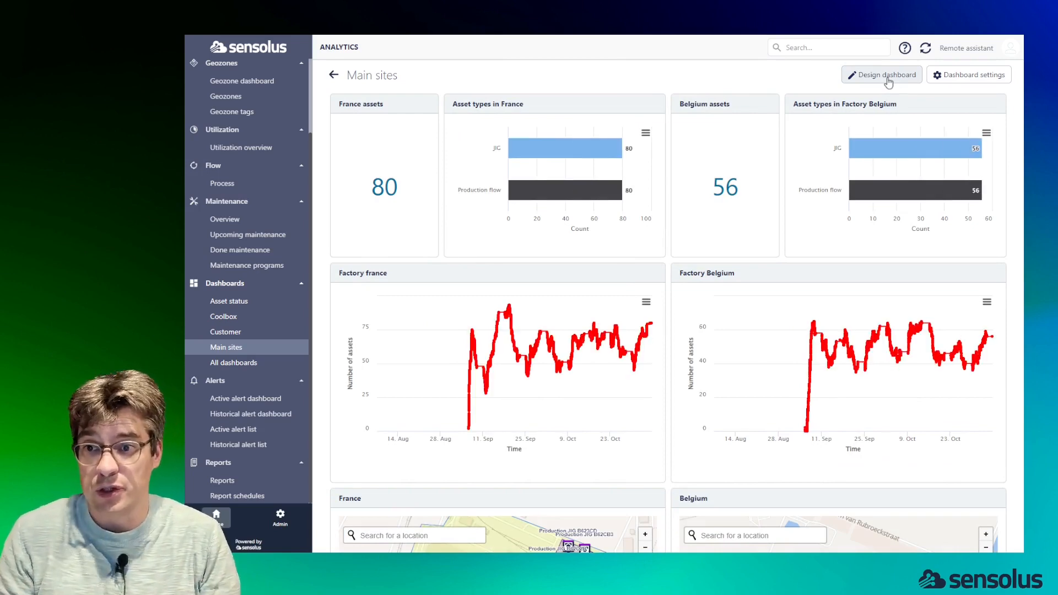
# From the Coolbox dashboard, view Cool box 6837A8 status: −39.57 °C, online, at GearCo
pyautogui.click(224, 316)
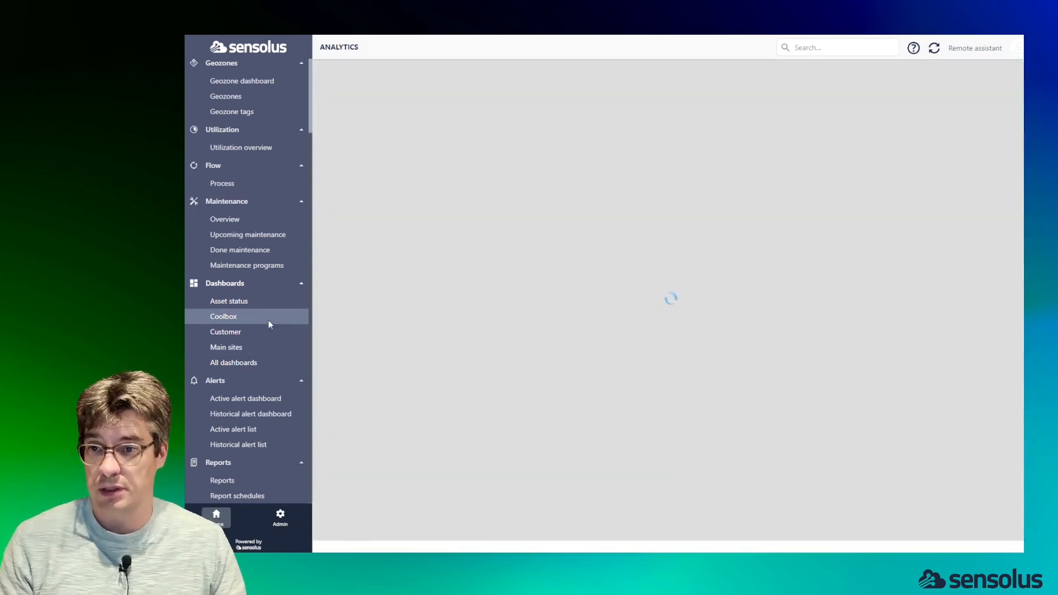
pyautogui.click(224, 317)
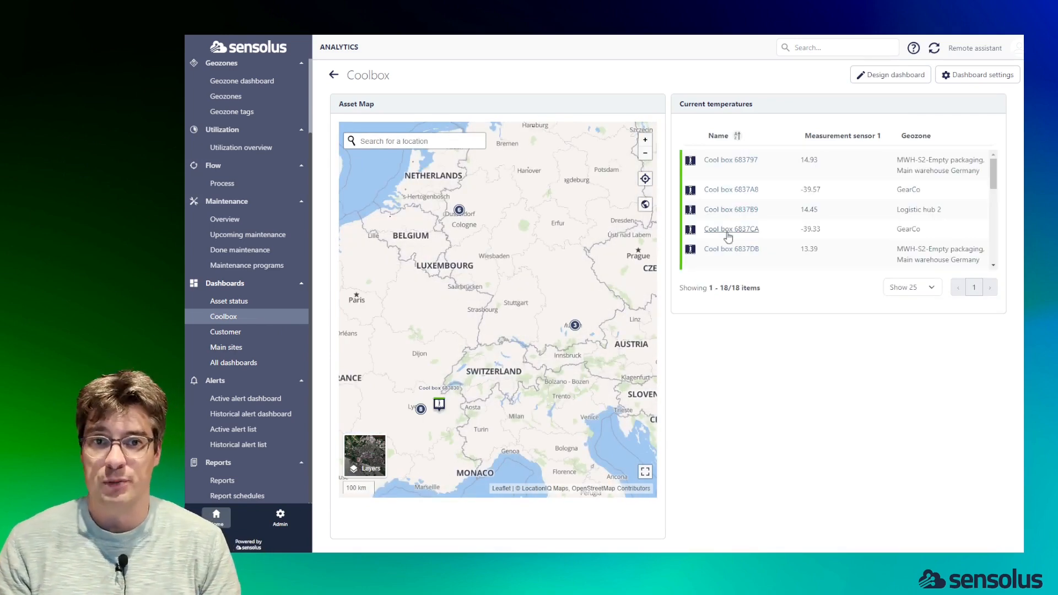
pyautogui.moveTo(731, 190)
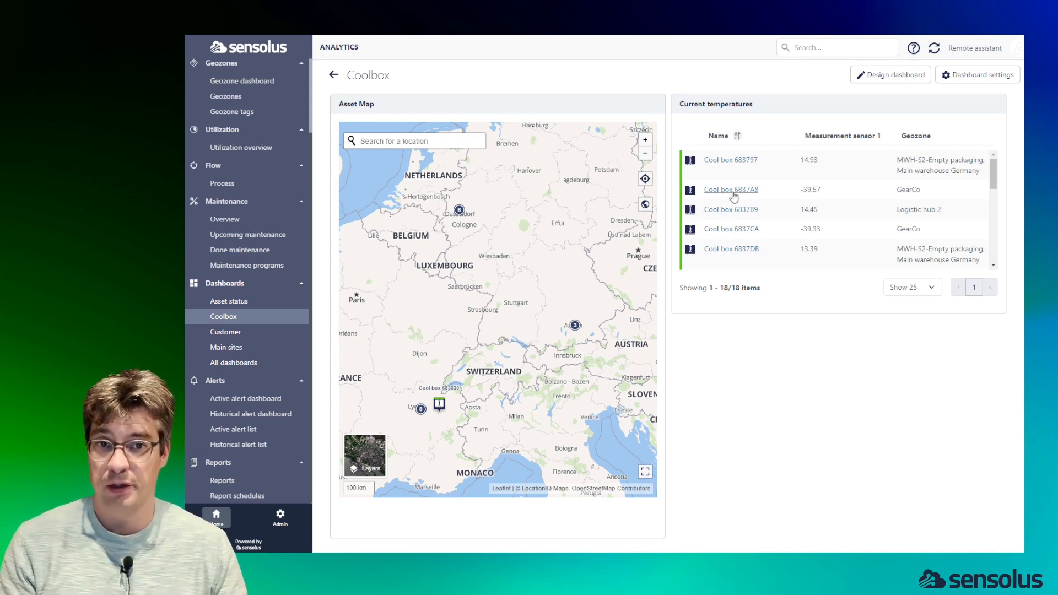
pyautogui.click(730, 188)
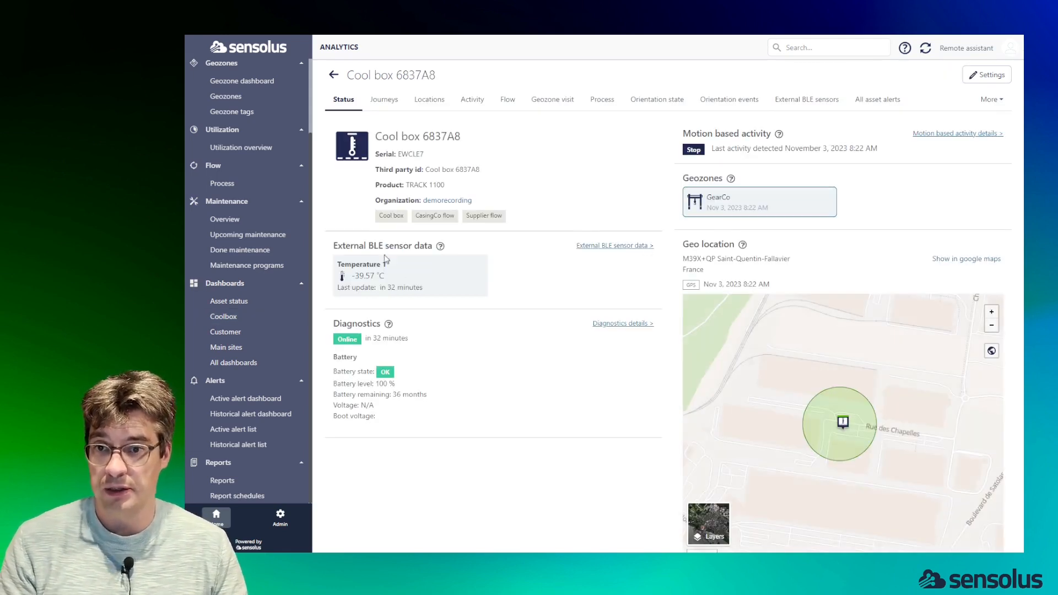